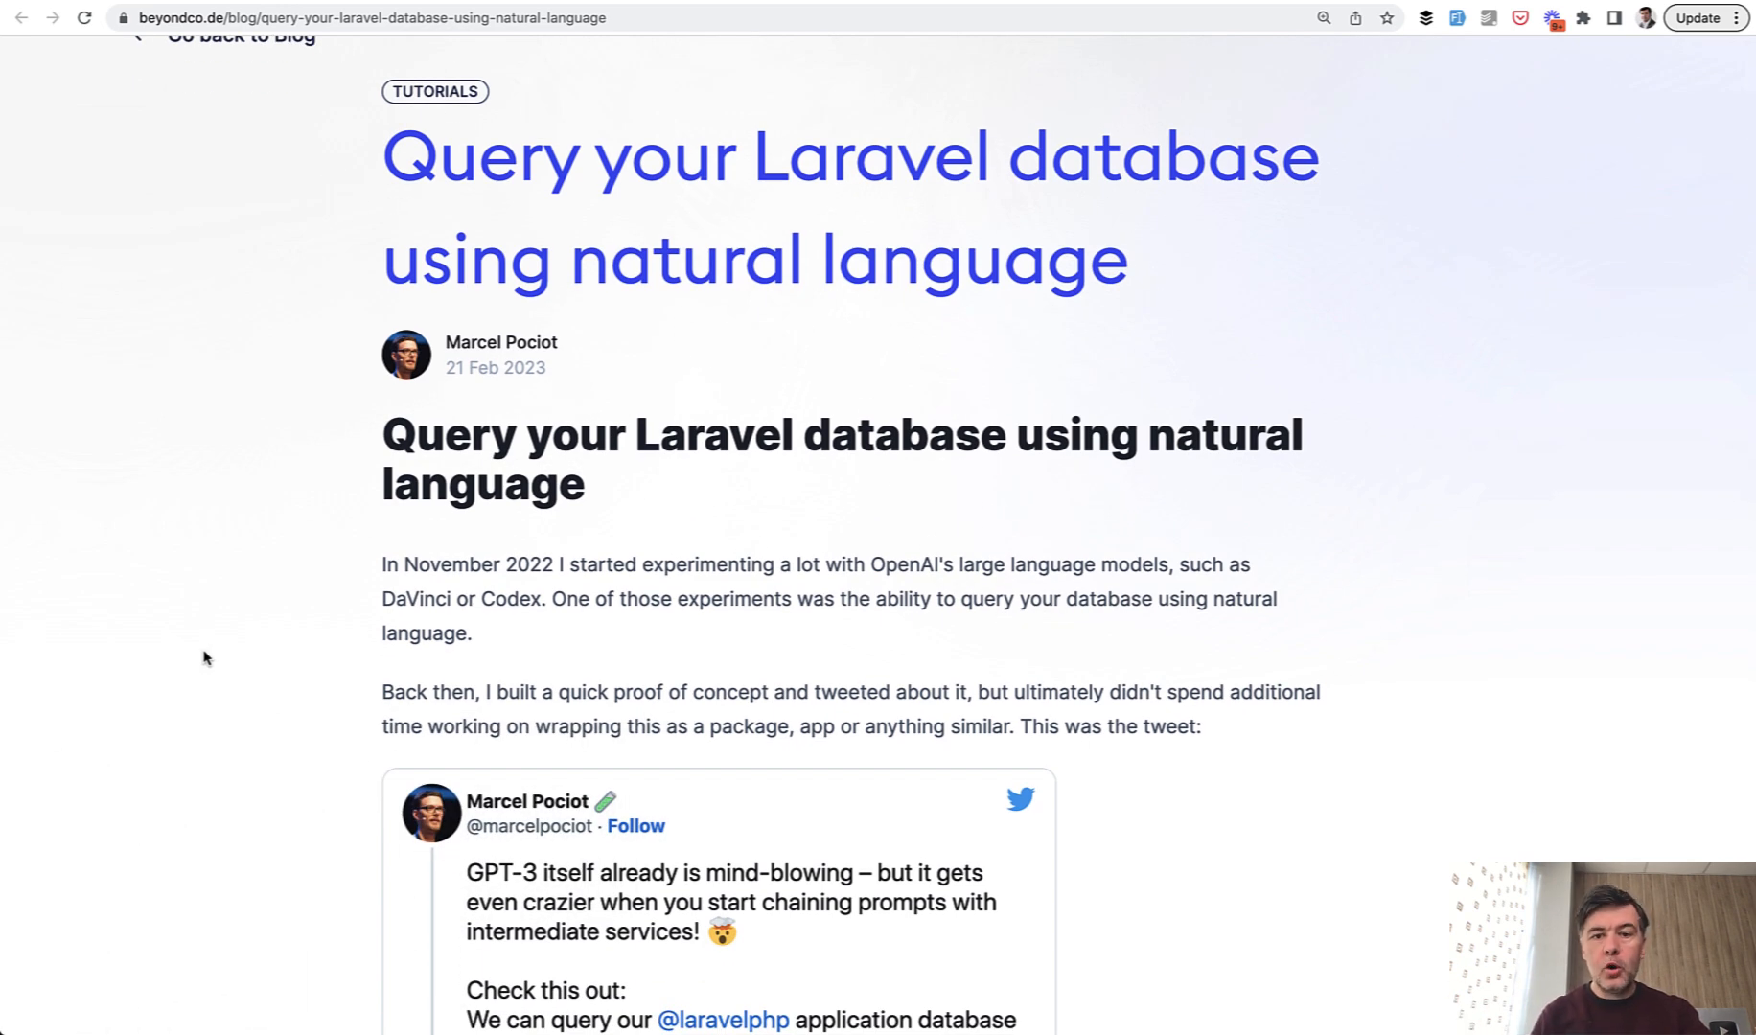
Run composer require beyondcode/laravel-ask-database in Terminal and review the ten-package install.
scroll("down", 3)
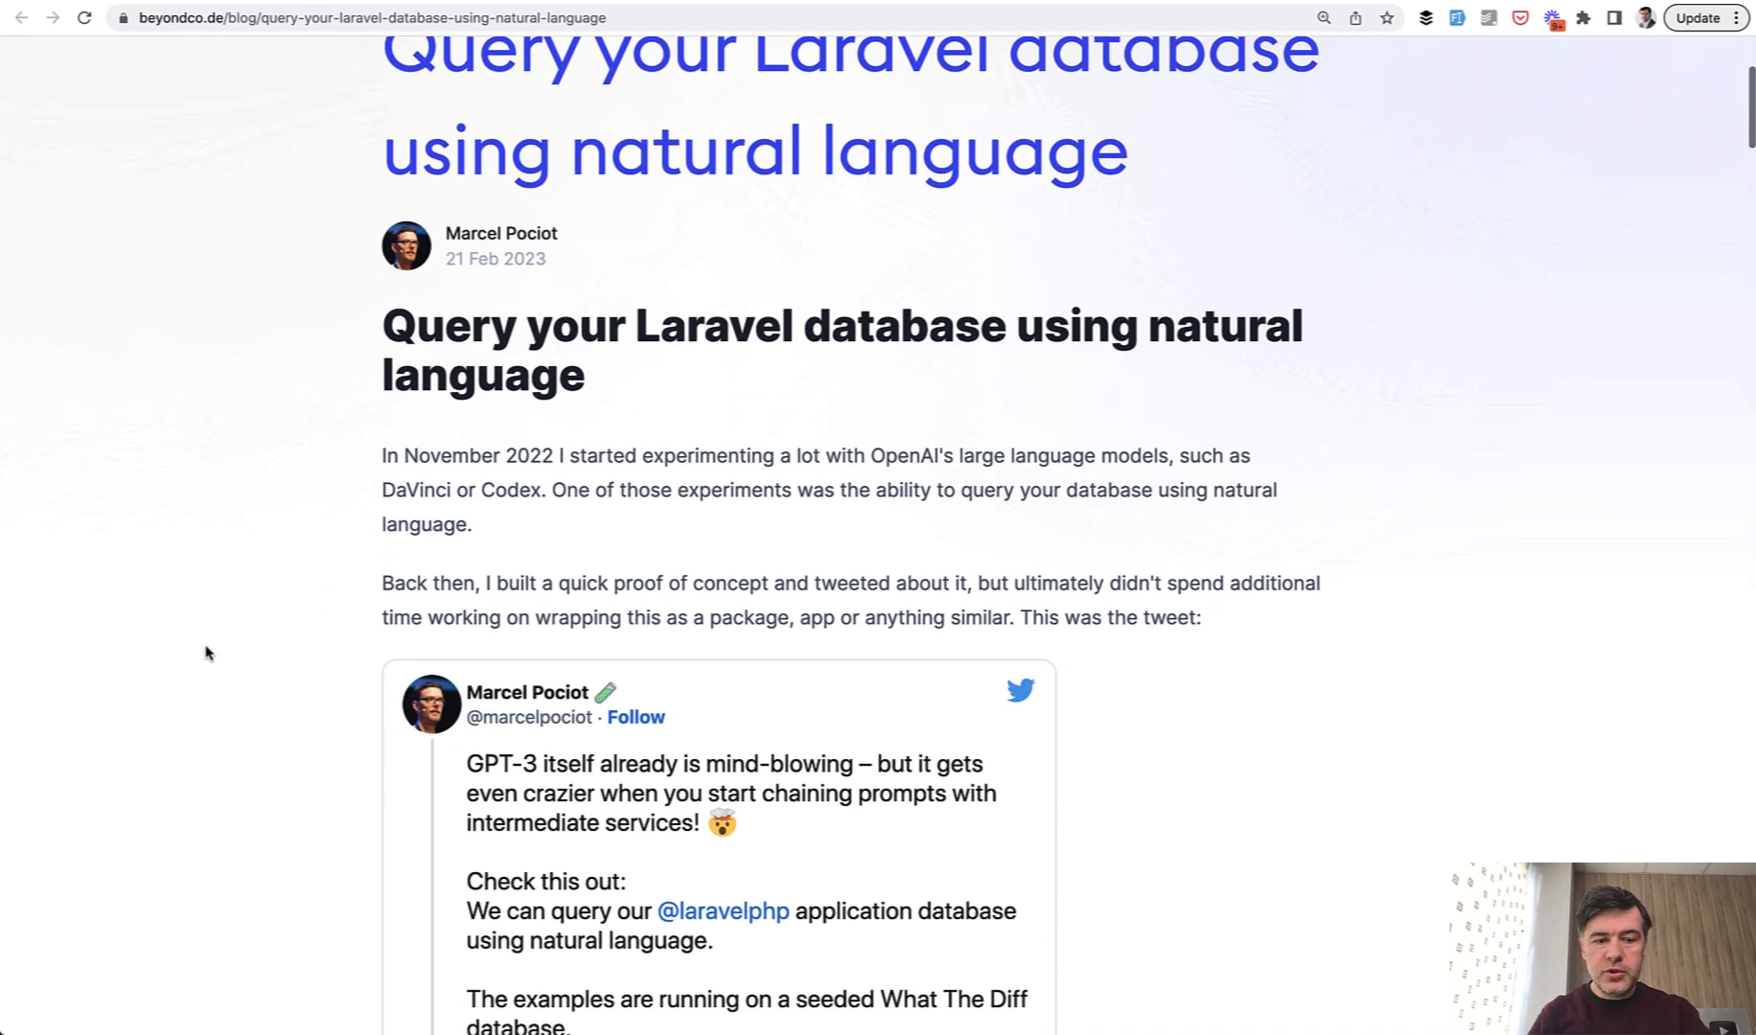
scroll("down", 3)
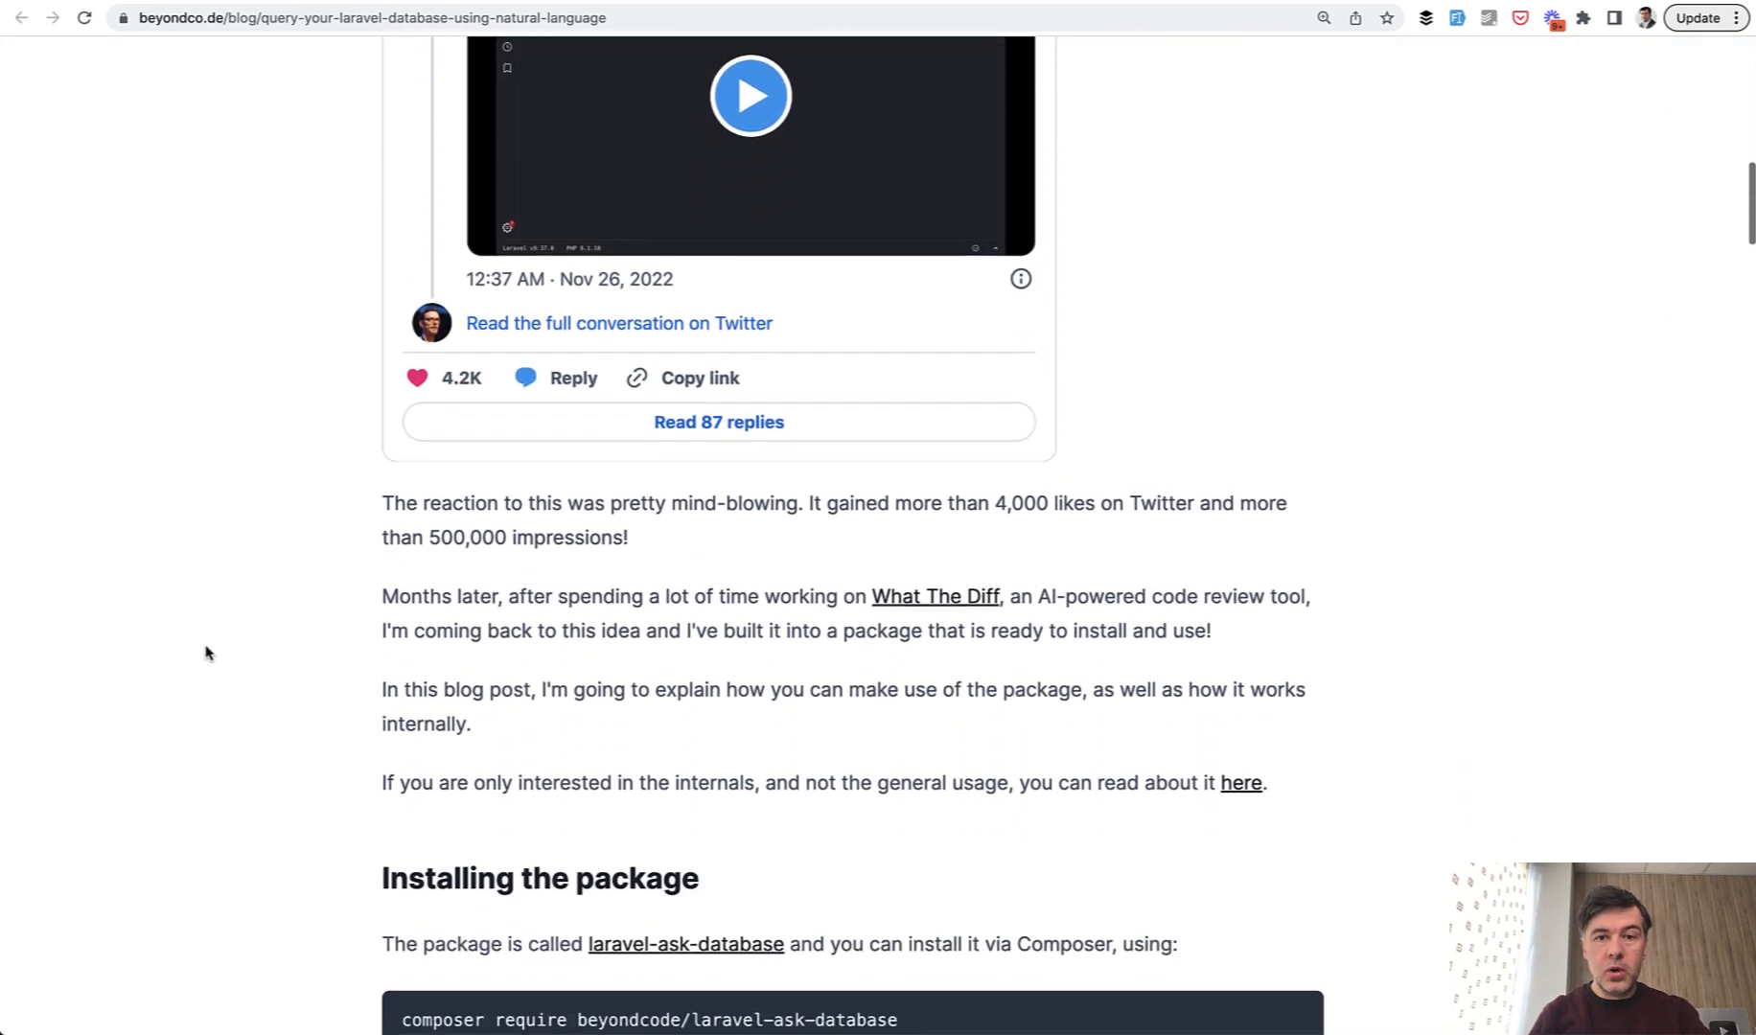
scroll("down", 3)
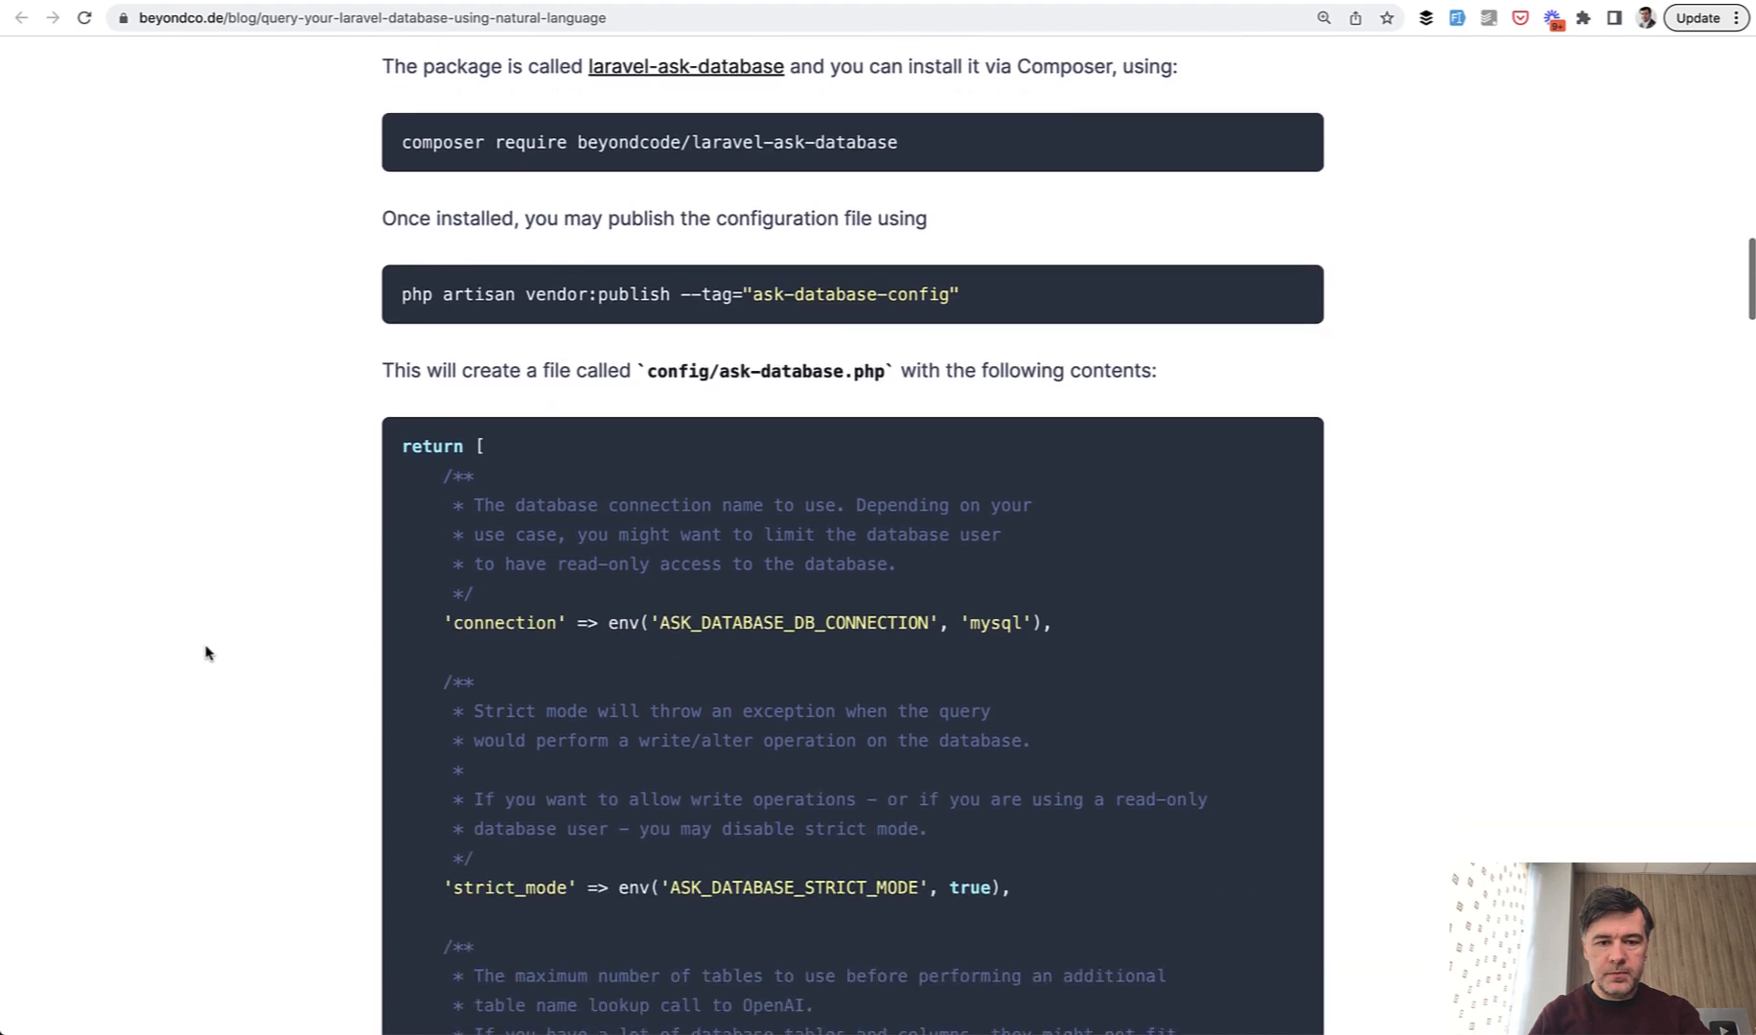
scroll("down", 3)
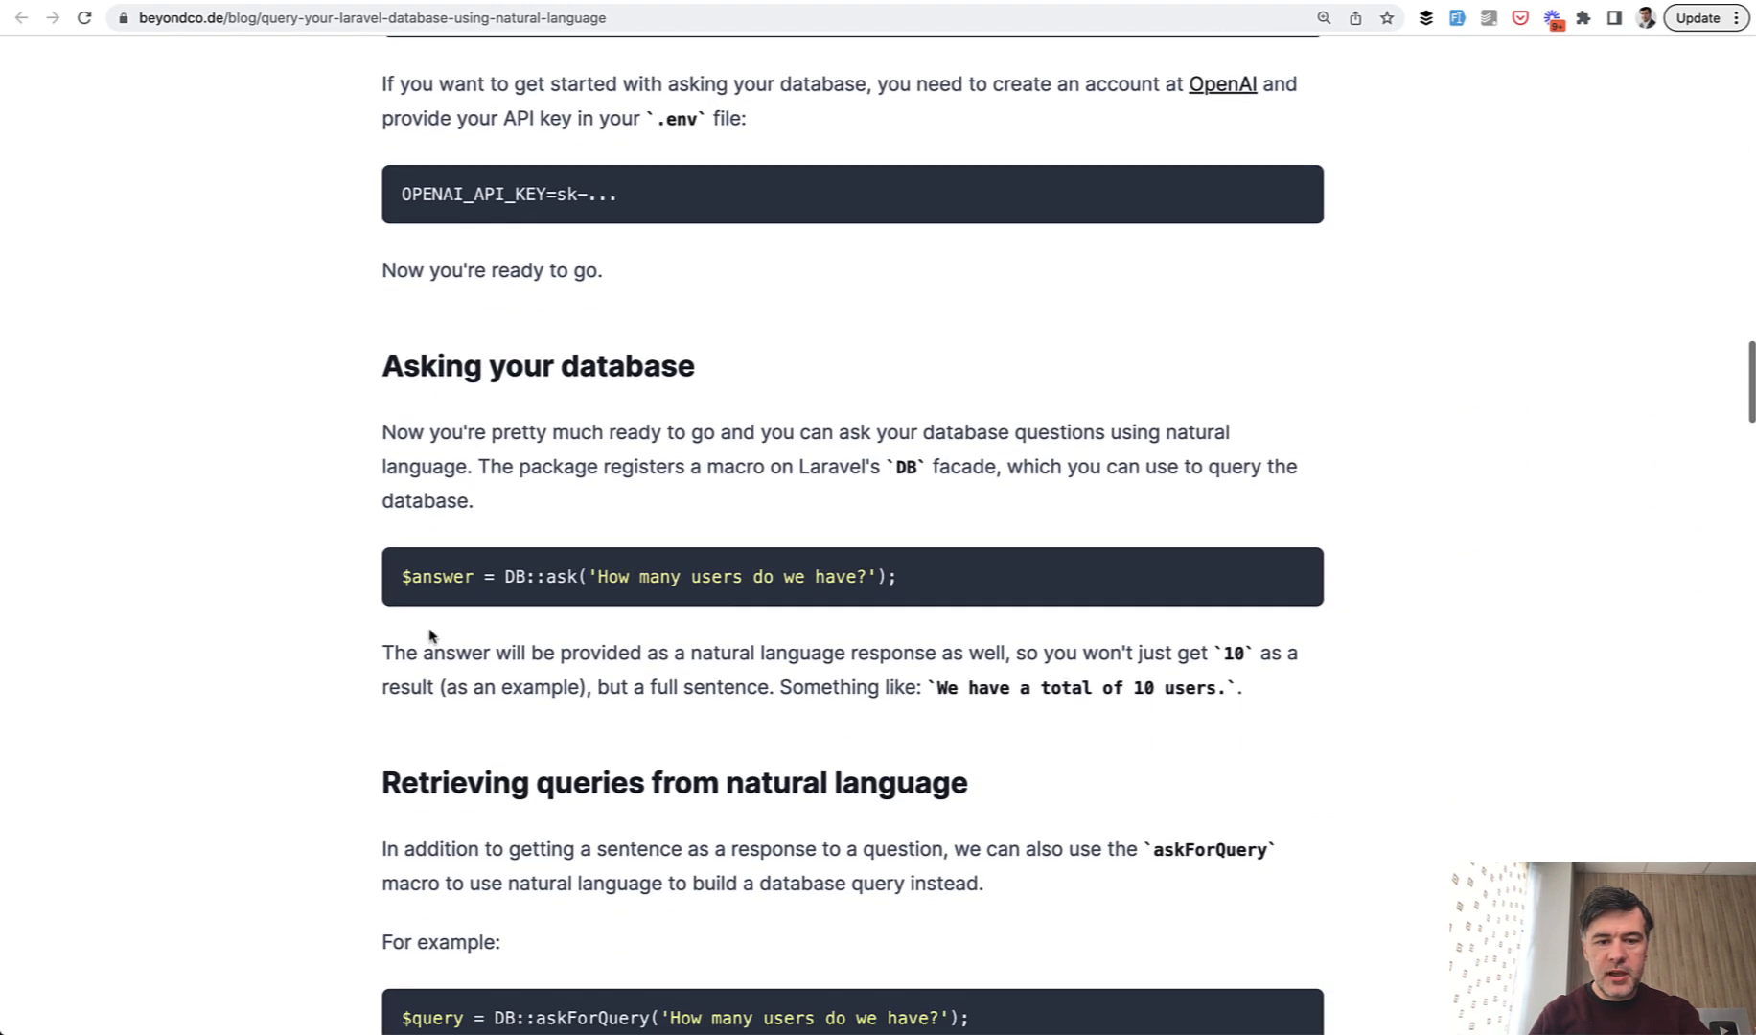
mouse_move(859, 643)
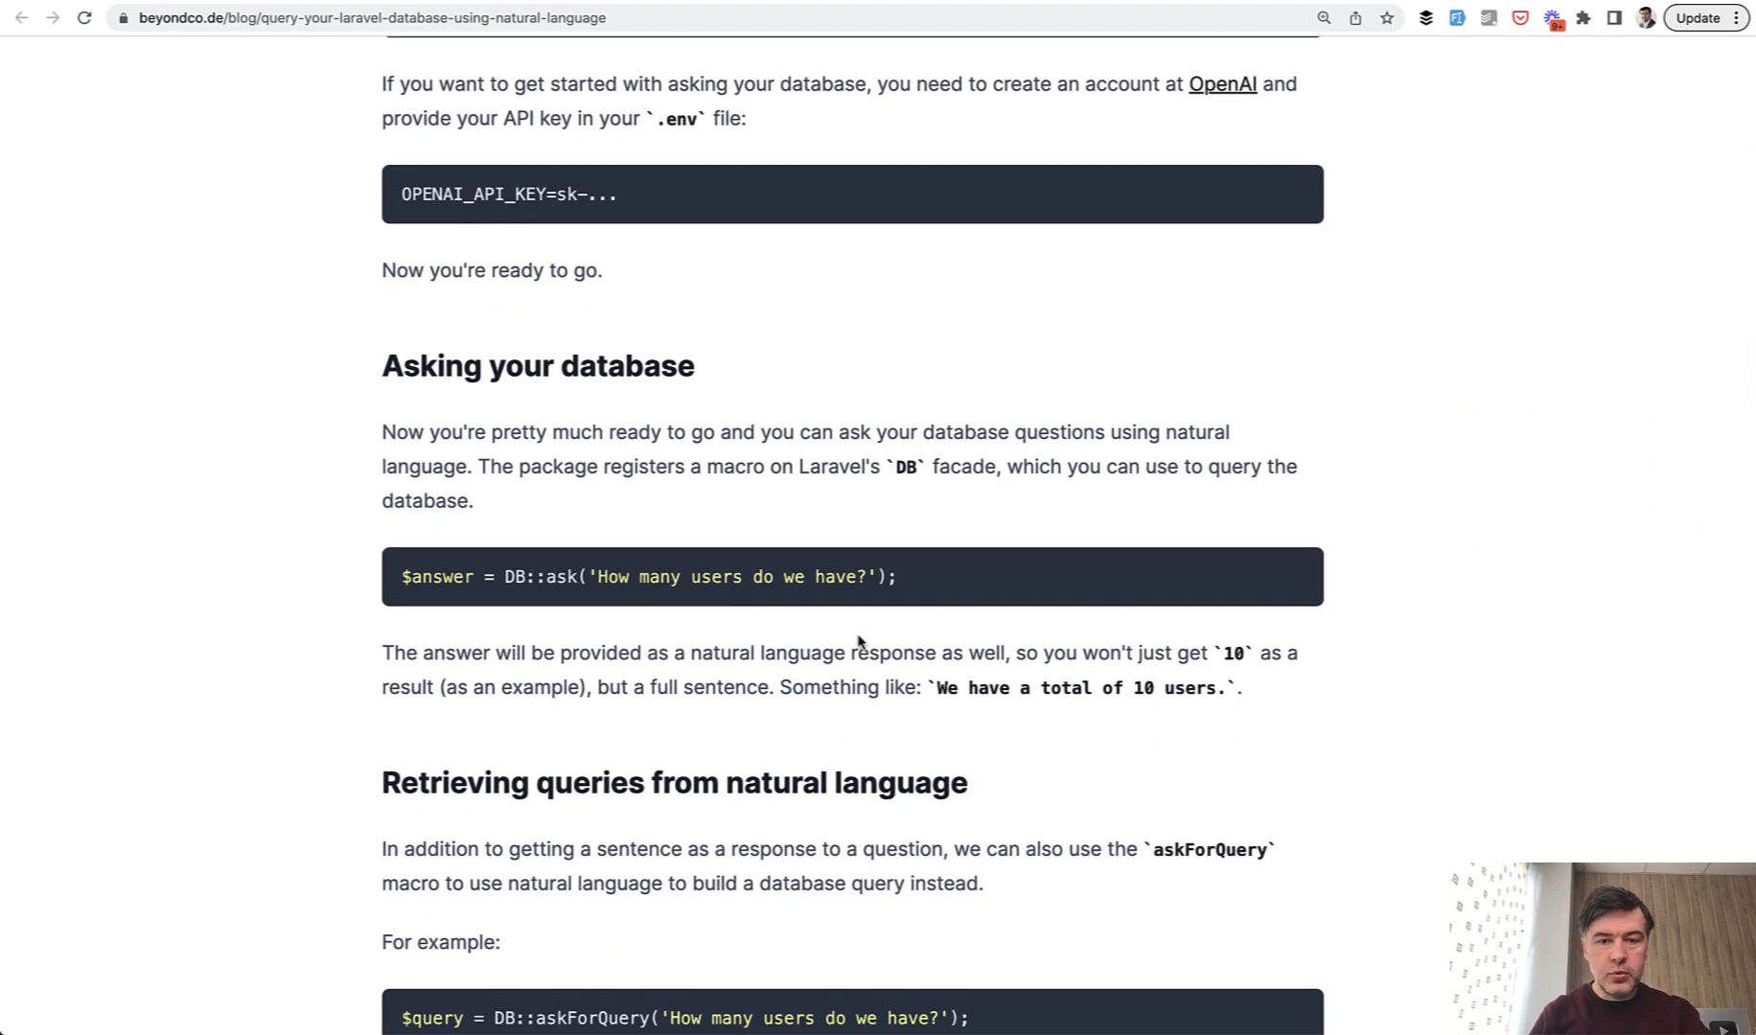
mouse_move(865, 633)
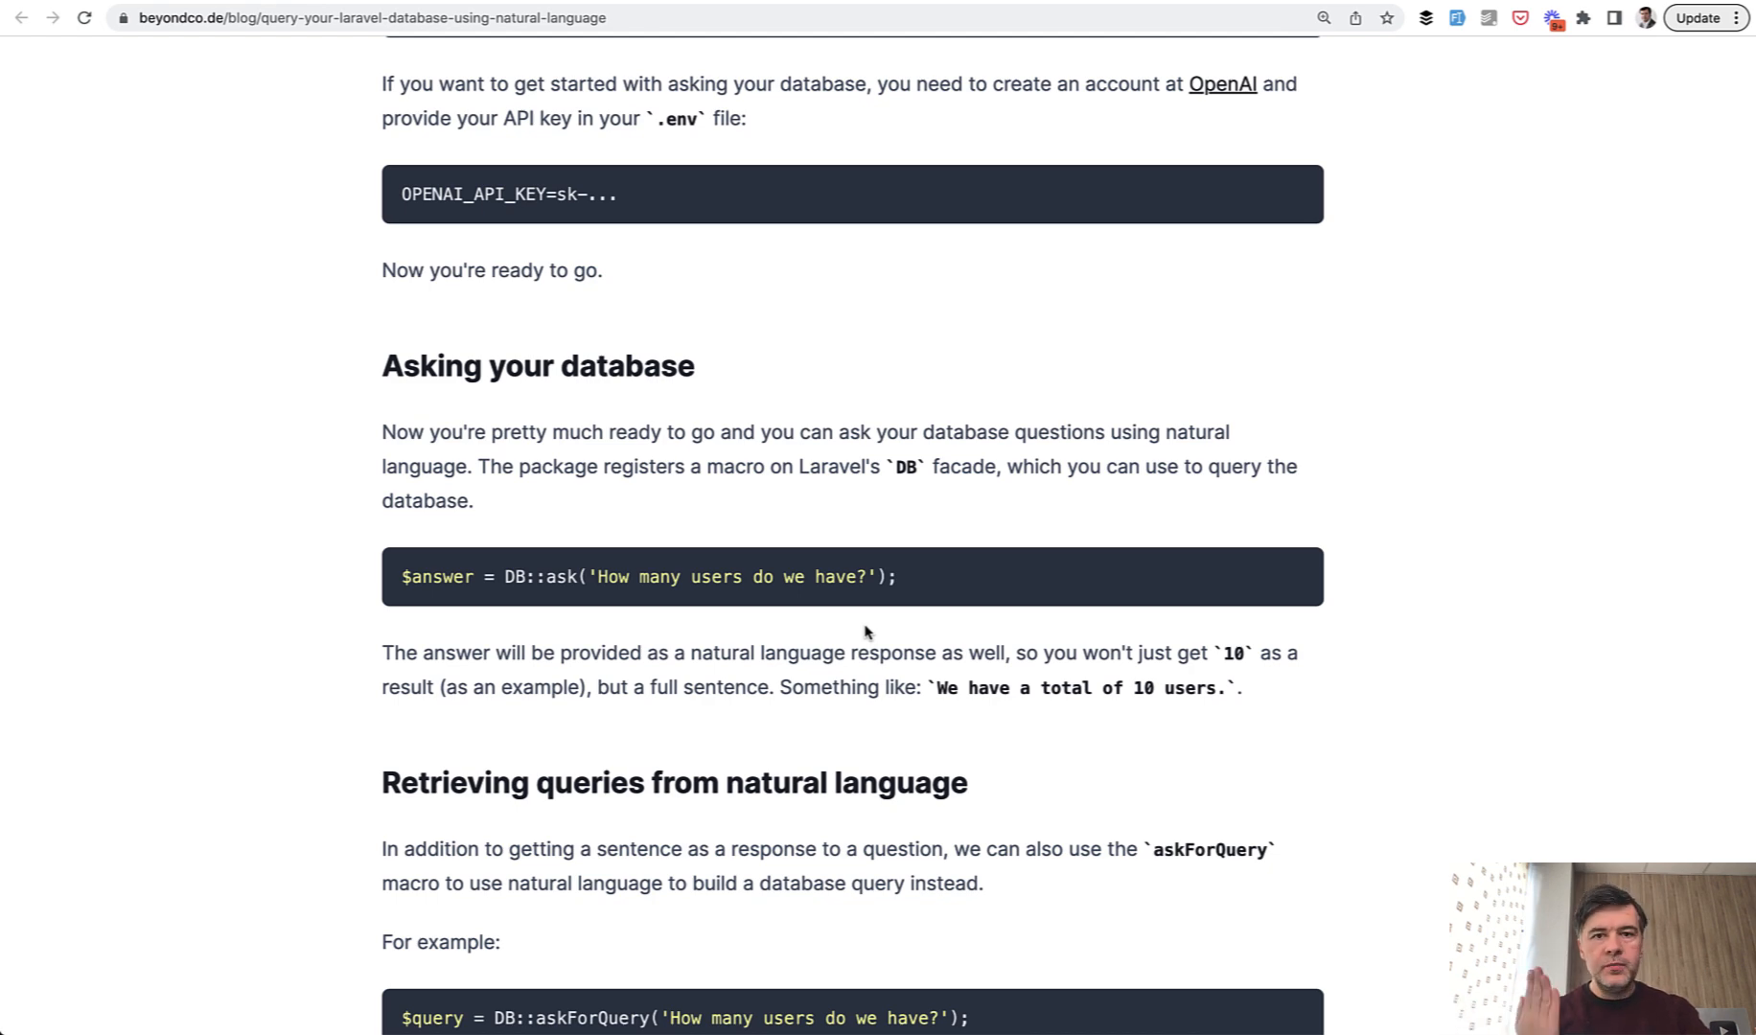
scroll("up", 3)
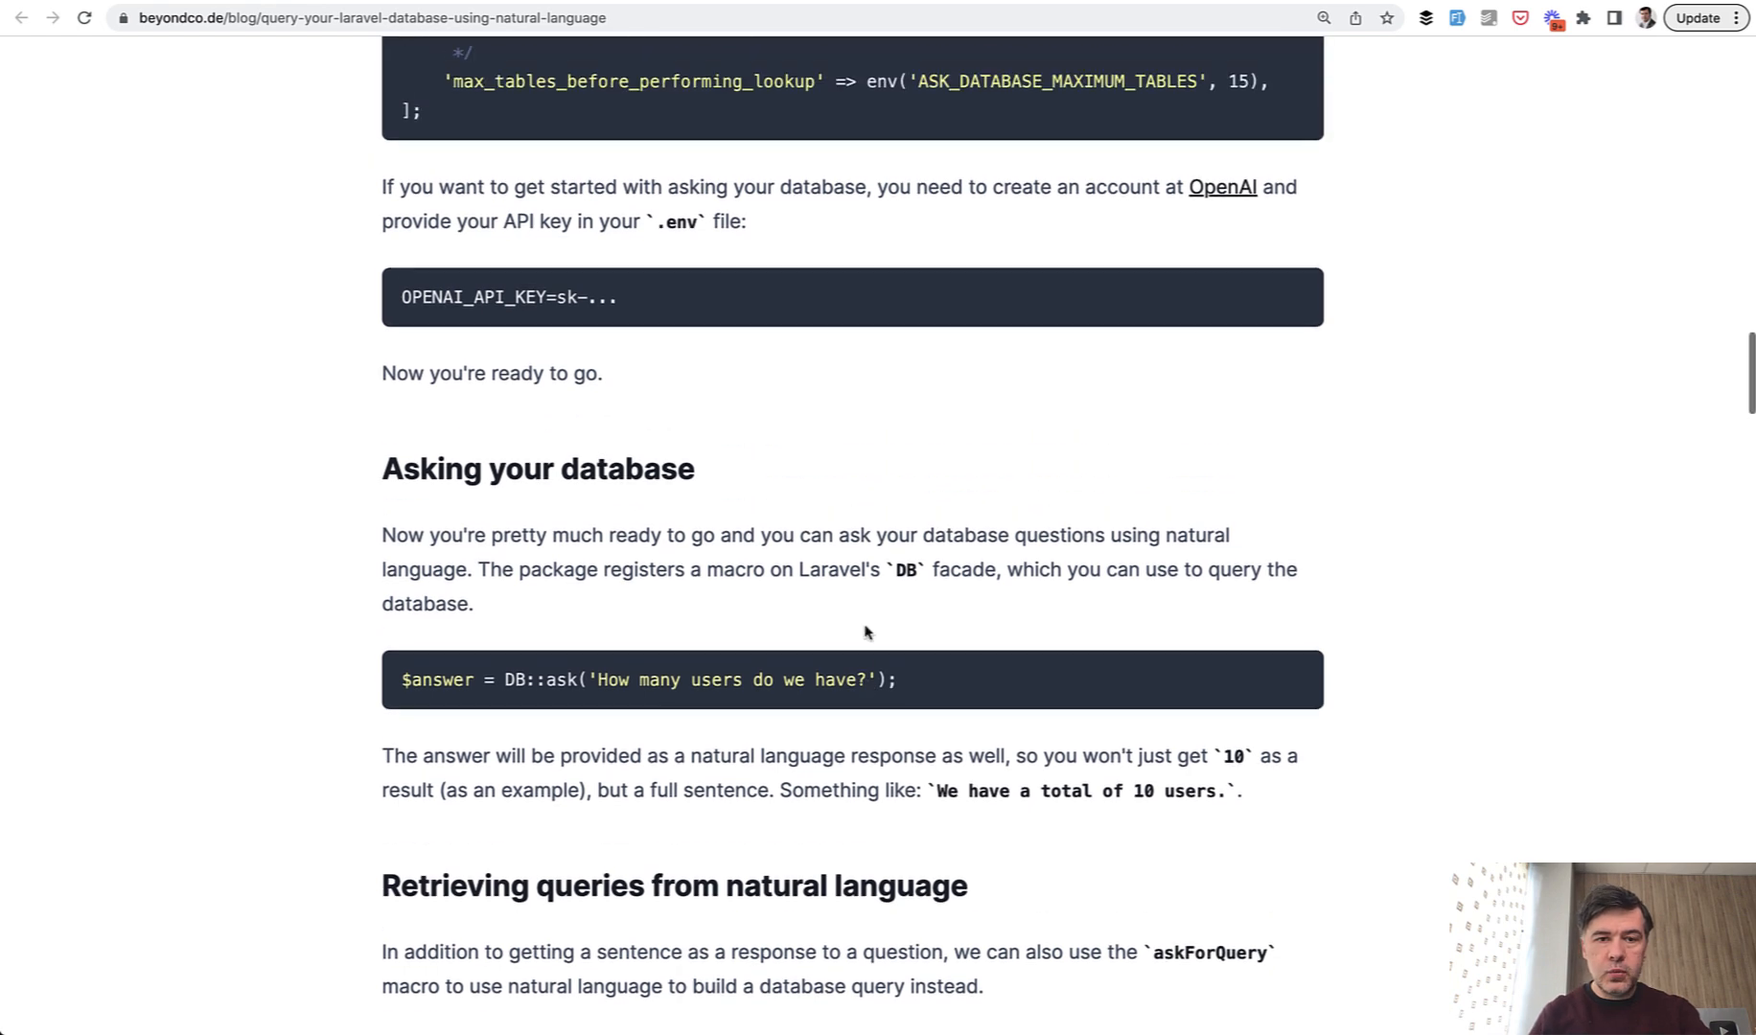
scroll("up", 3)
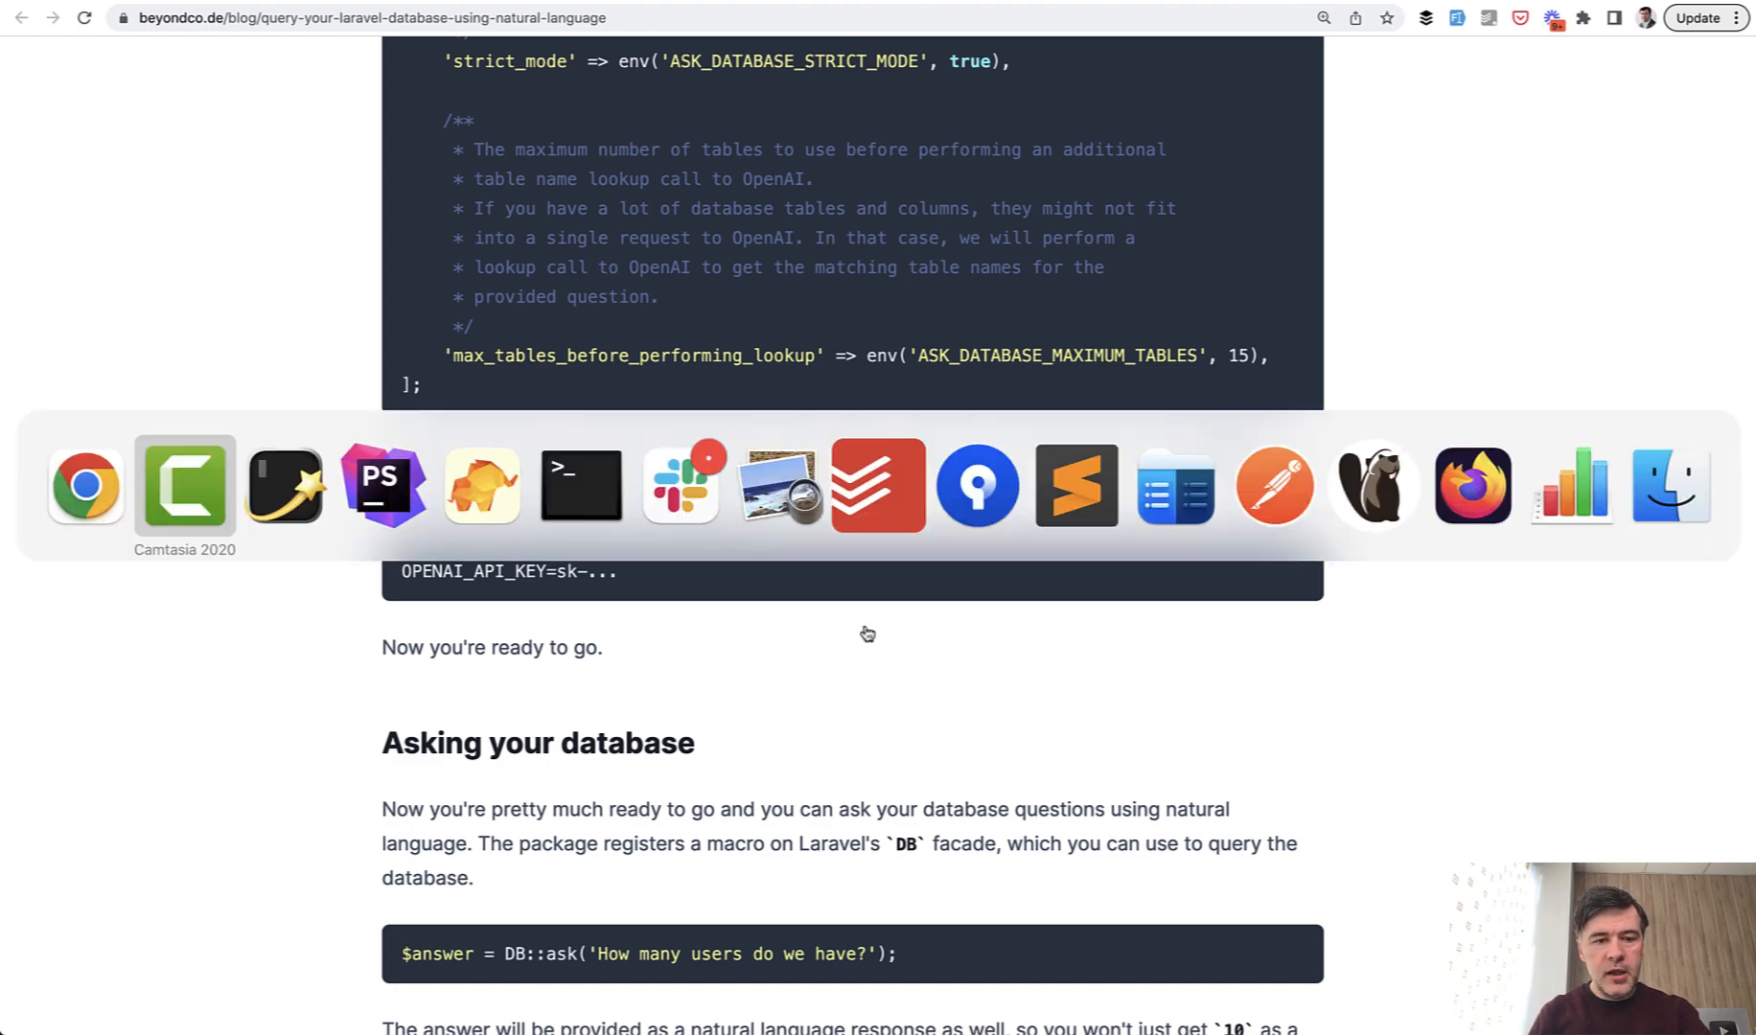
mouse_move(581, 484)
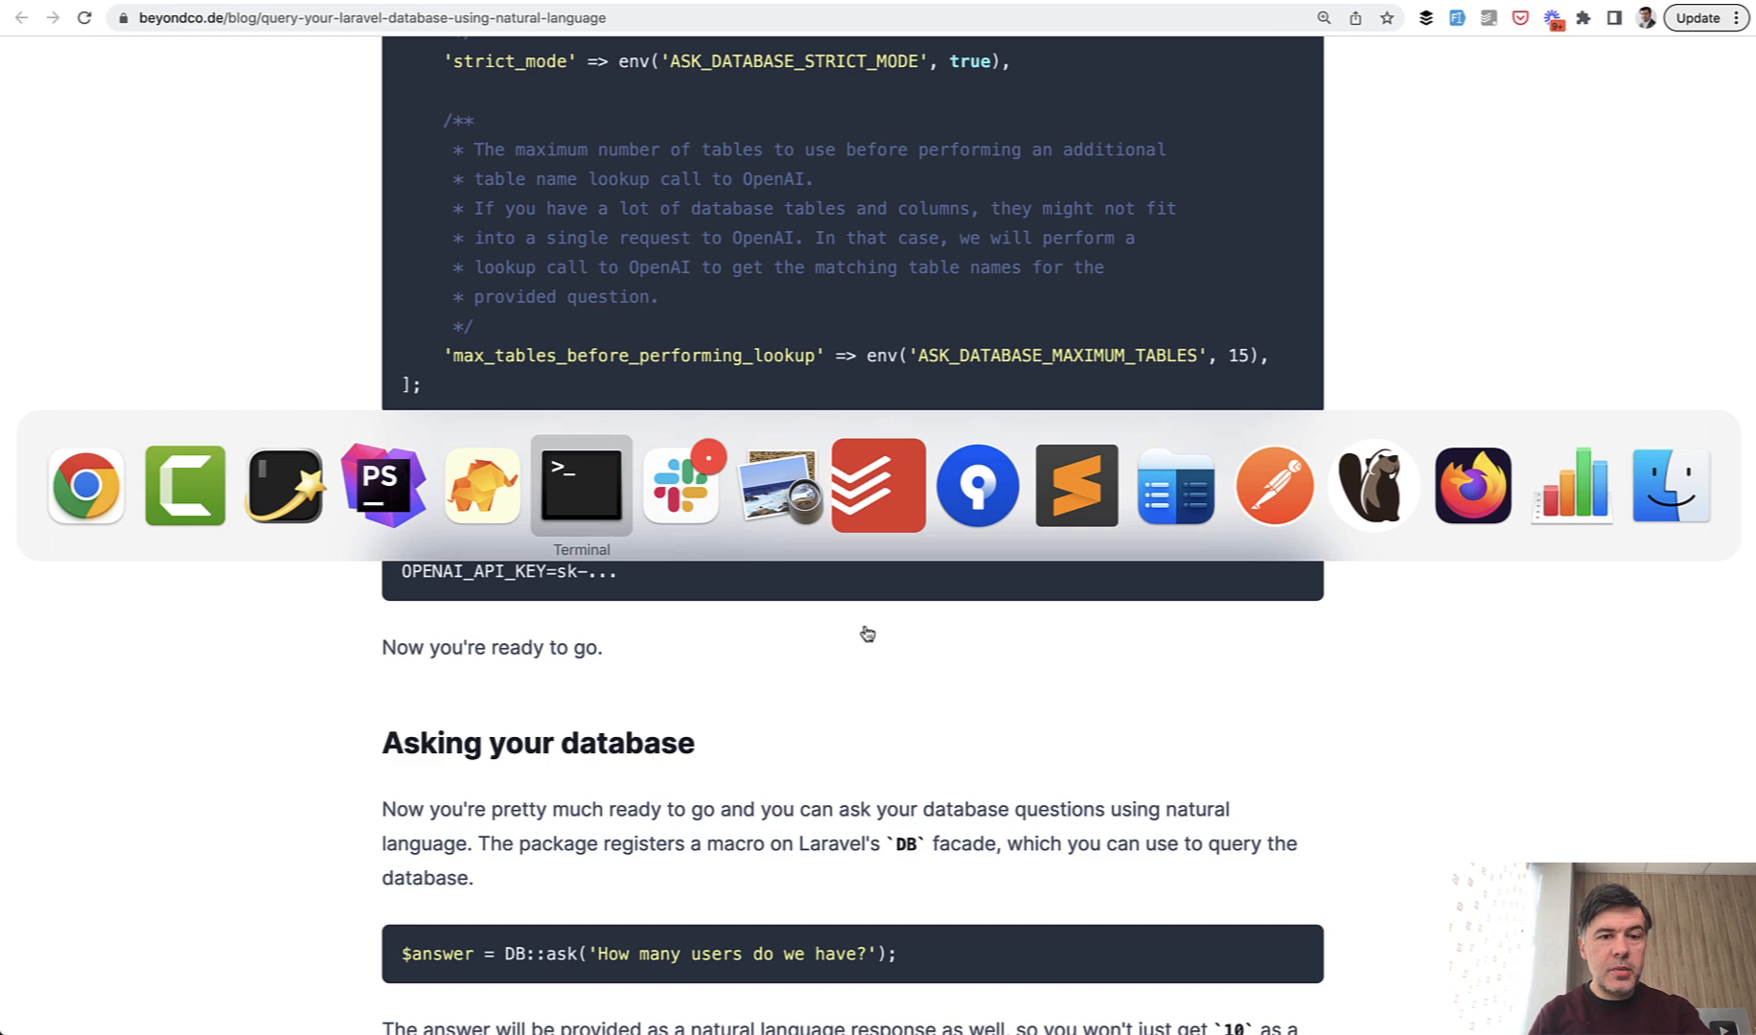
left_click(580, 485)
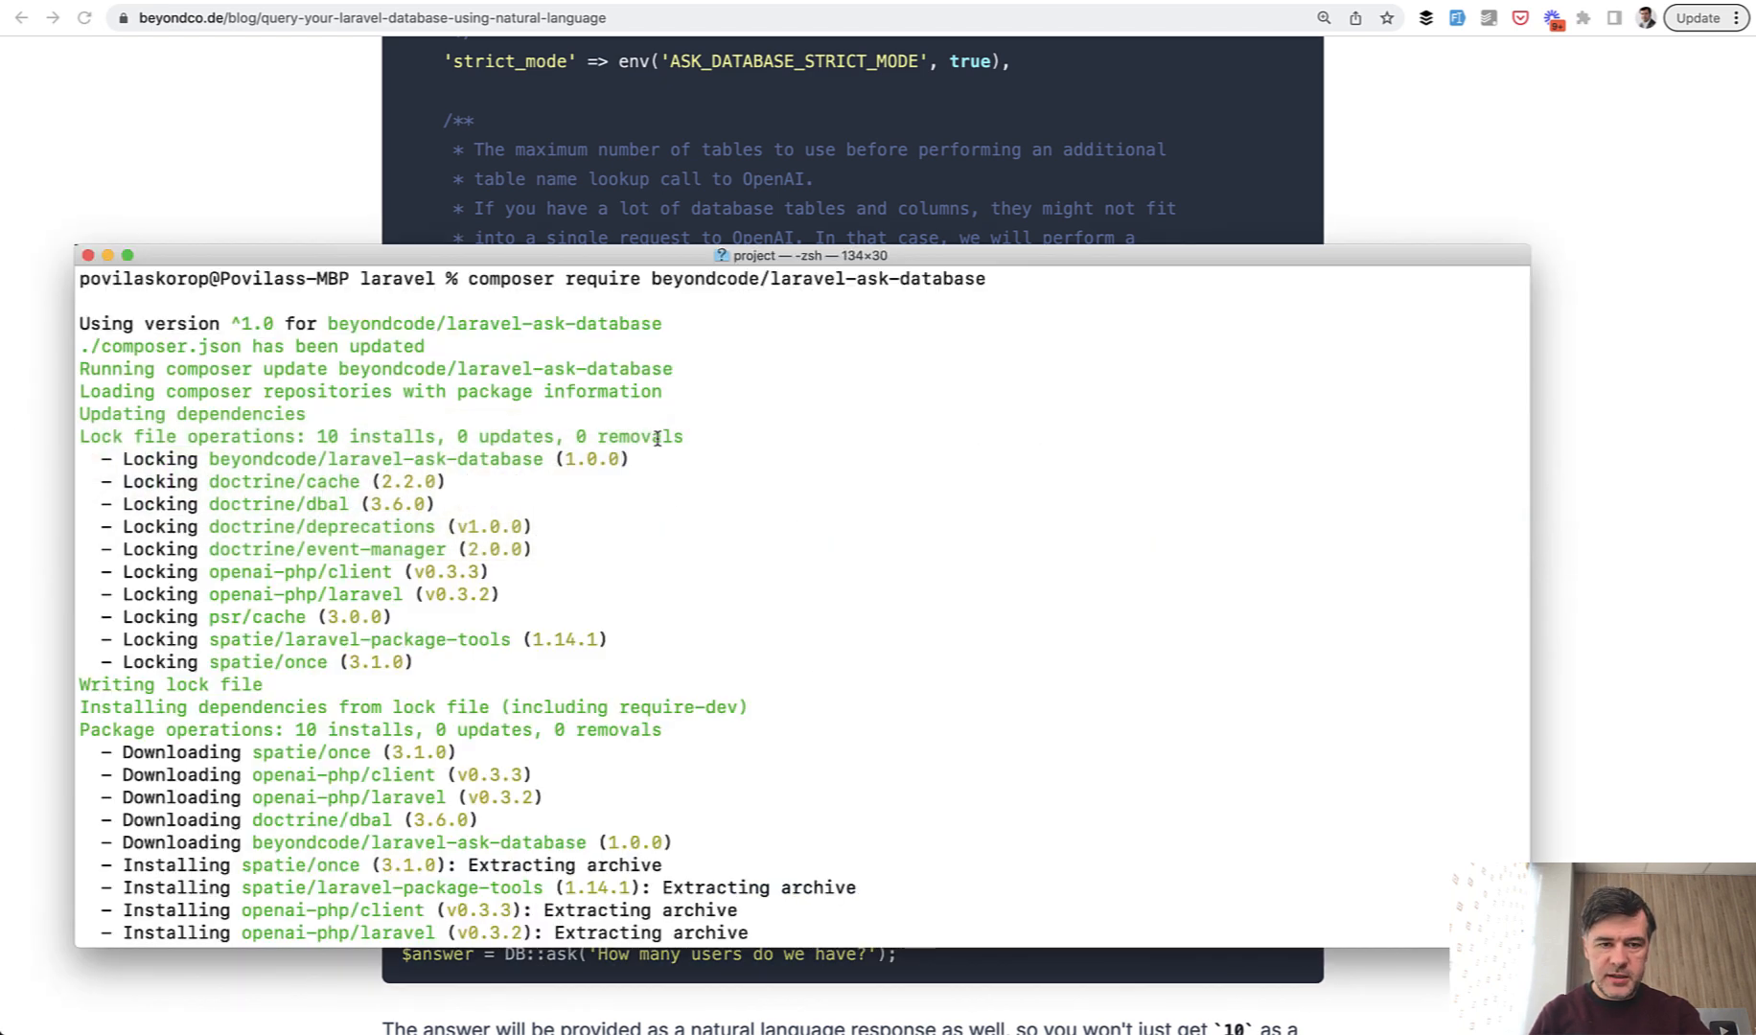
mouse_move(997, 324)
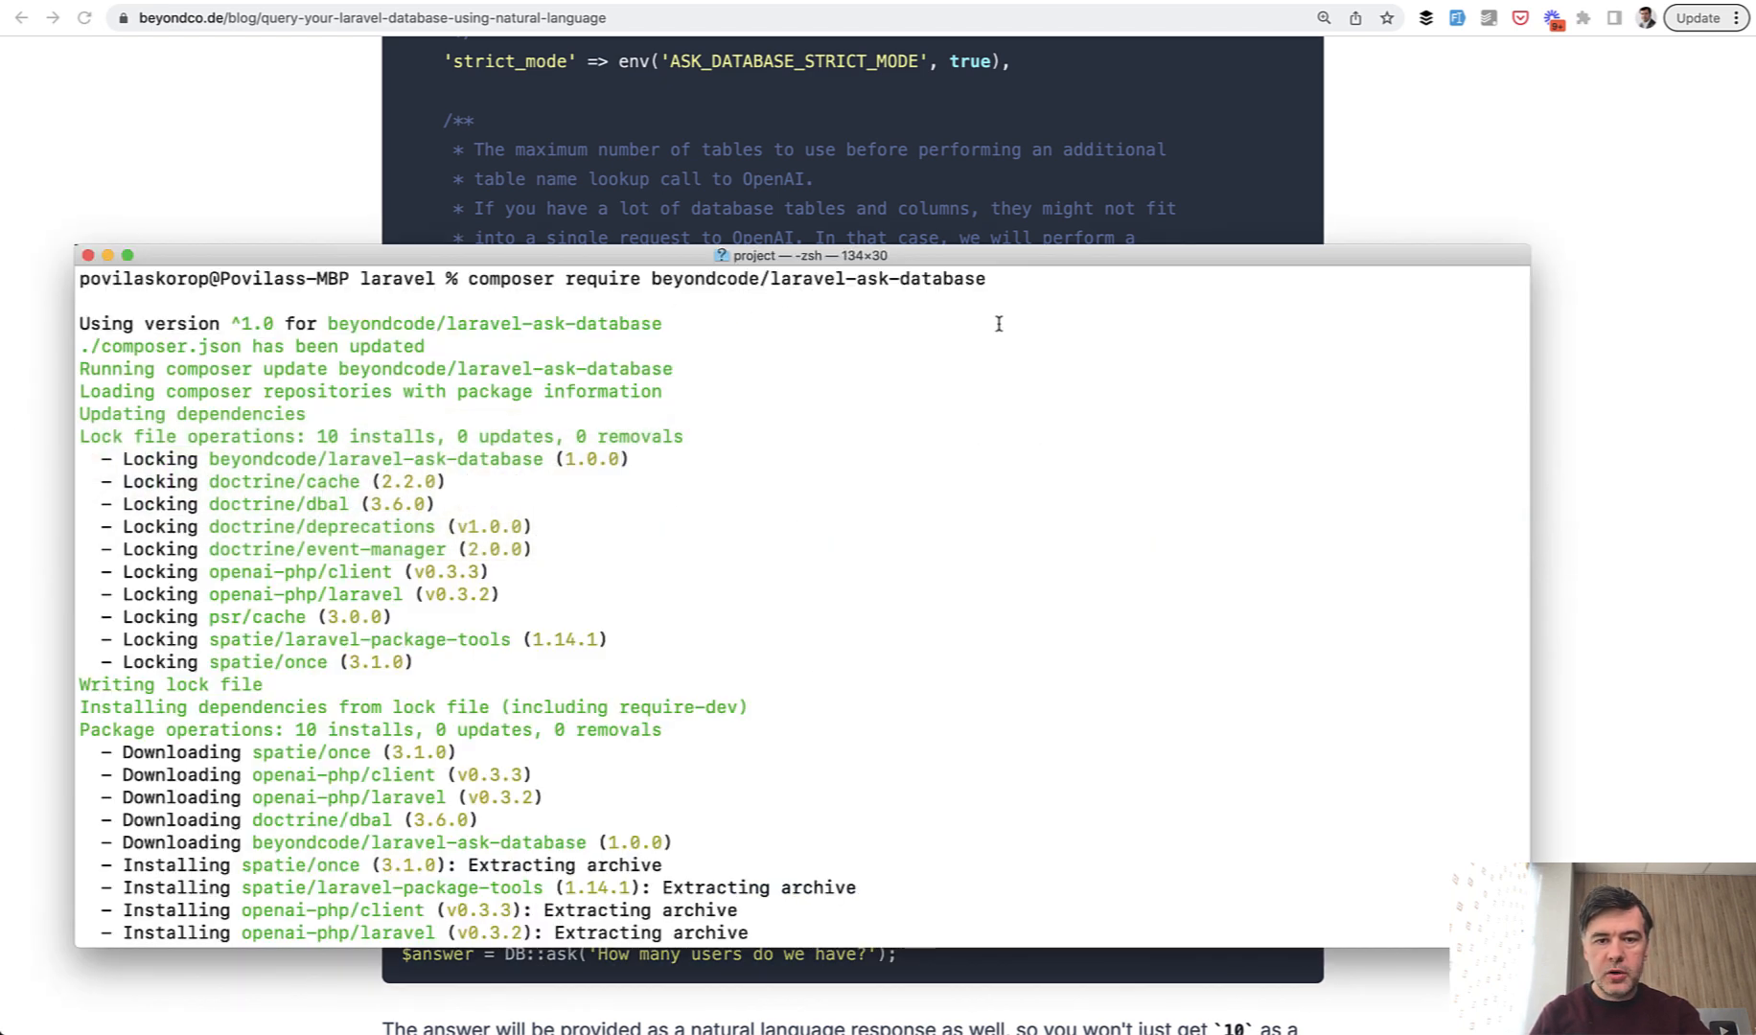
mouse_move(659, 622)
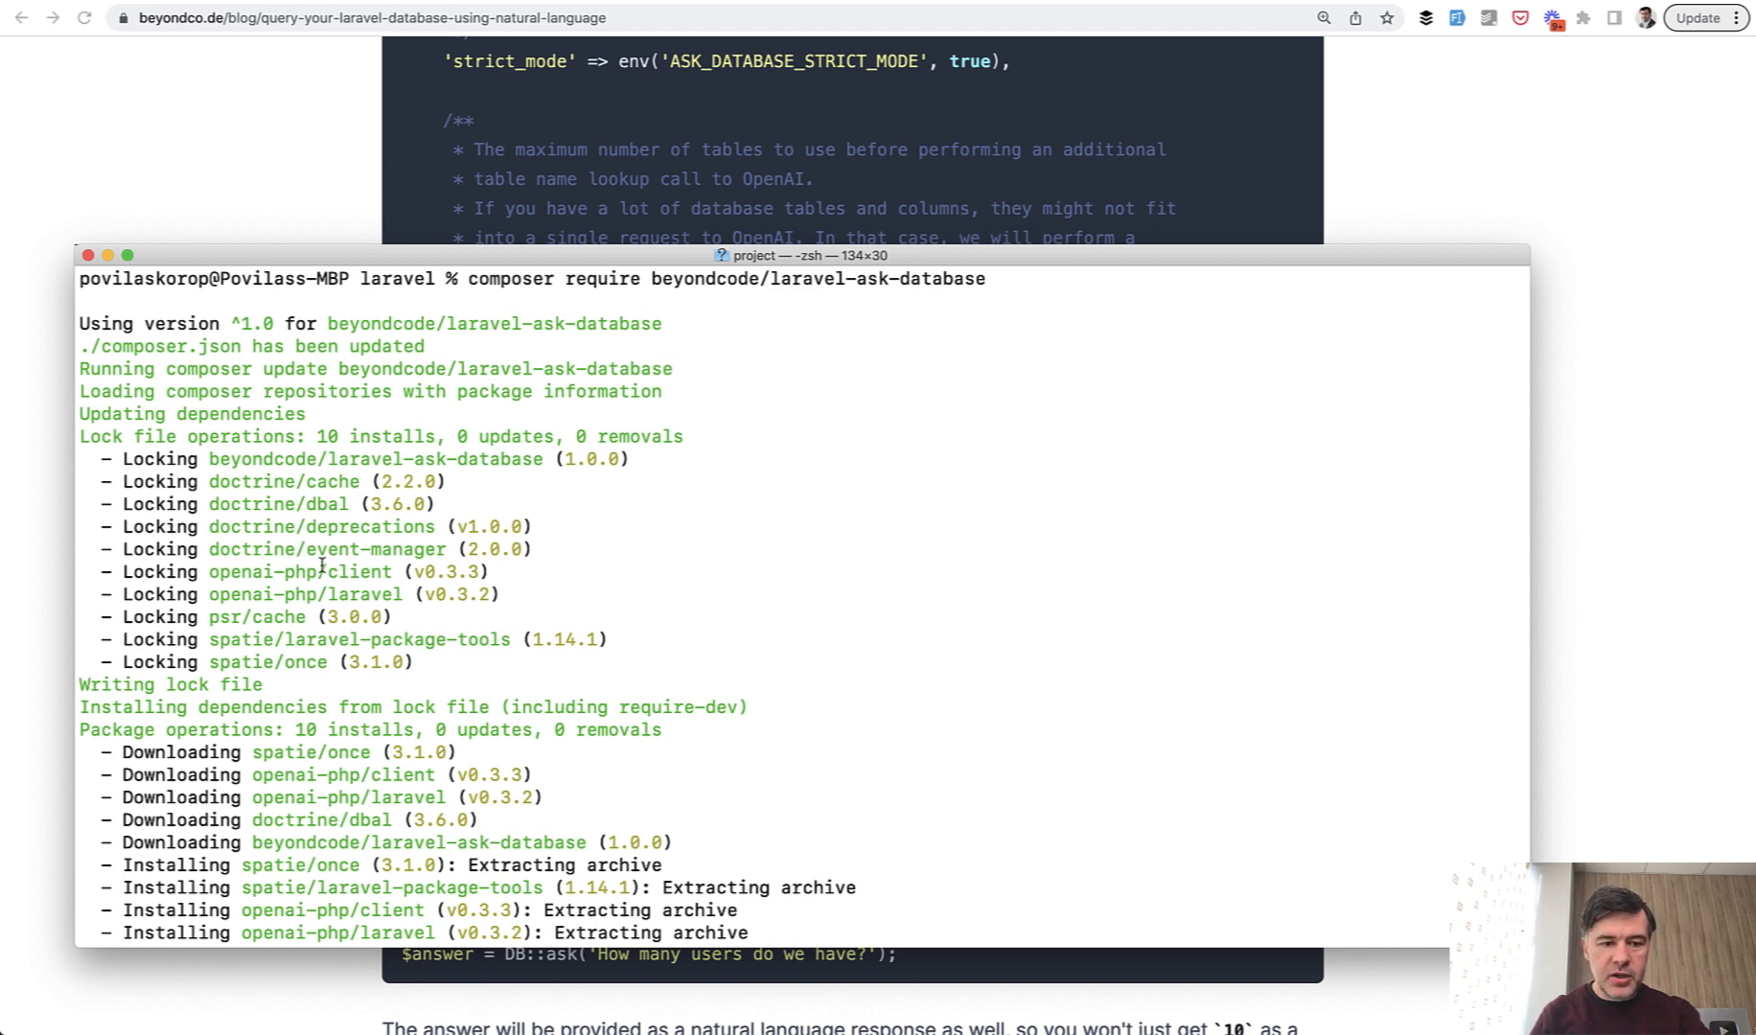
mouse_move(387, 570)
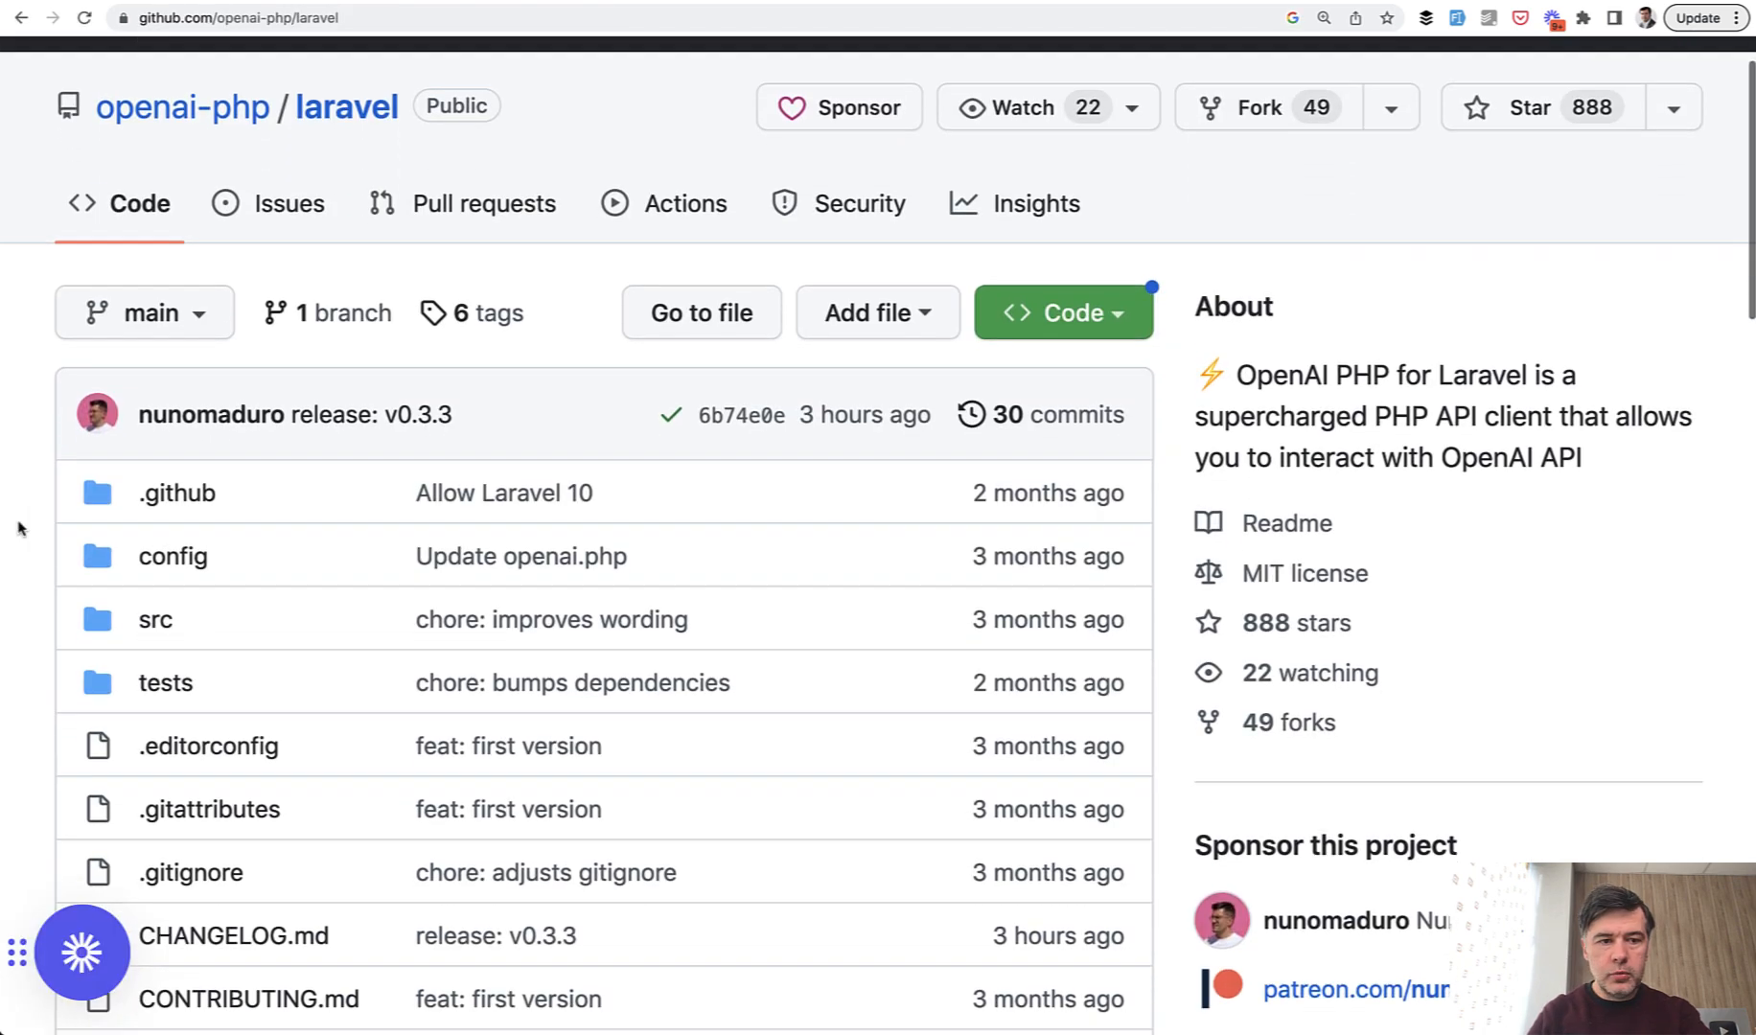
Scroll through the openai-php/laravel GitHub repository page.
scroll("down", 3)
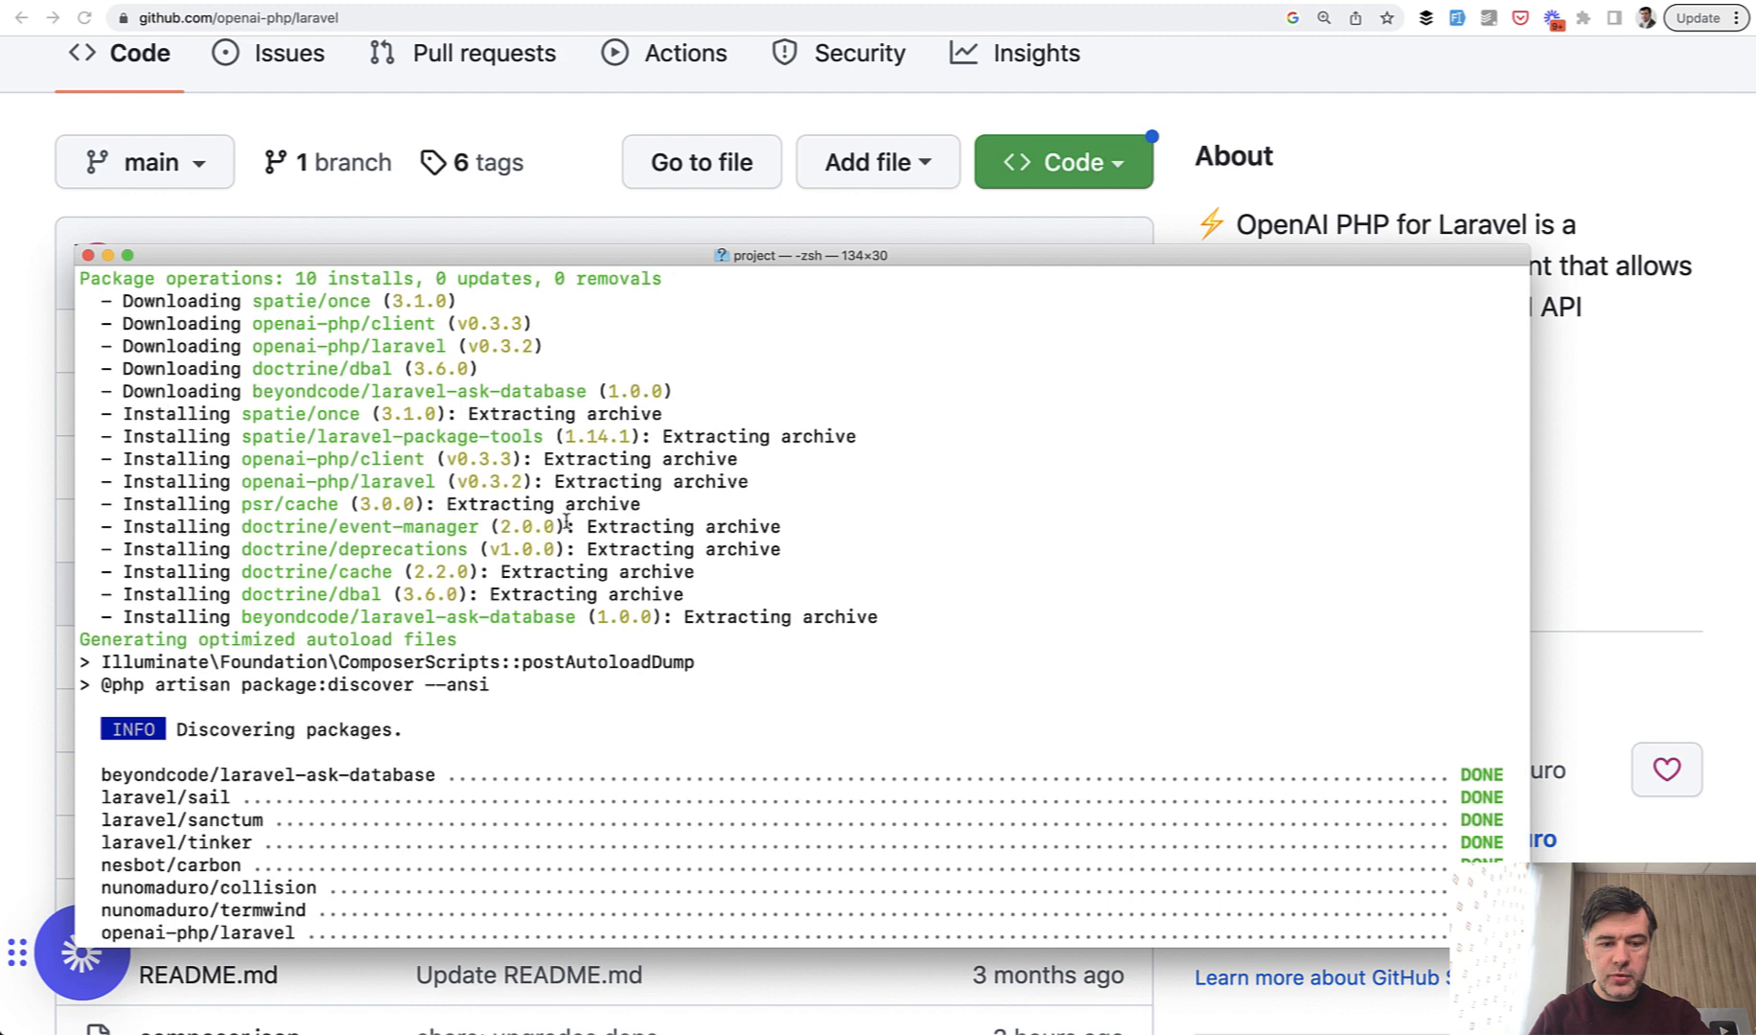
Review the Terminal output and publish the config with vendor:publish --tag="ask-database-config".
scroll("down", 3)
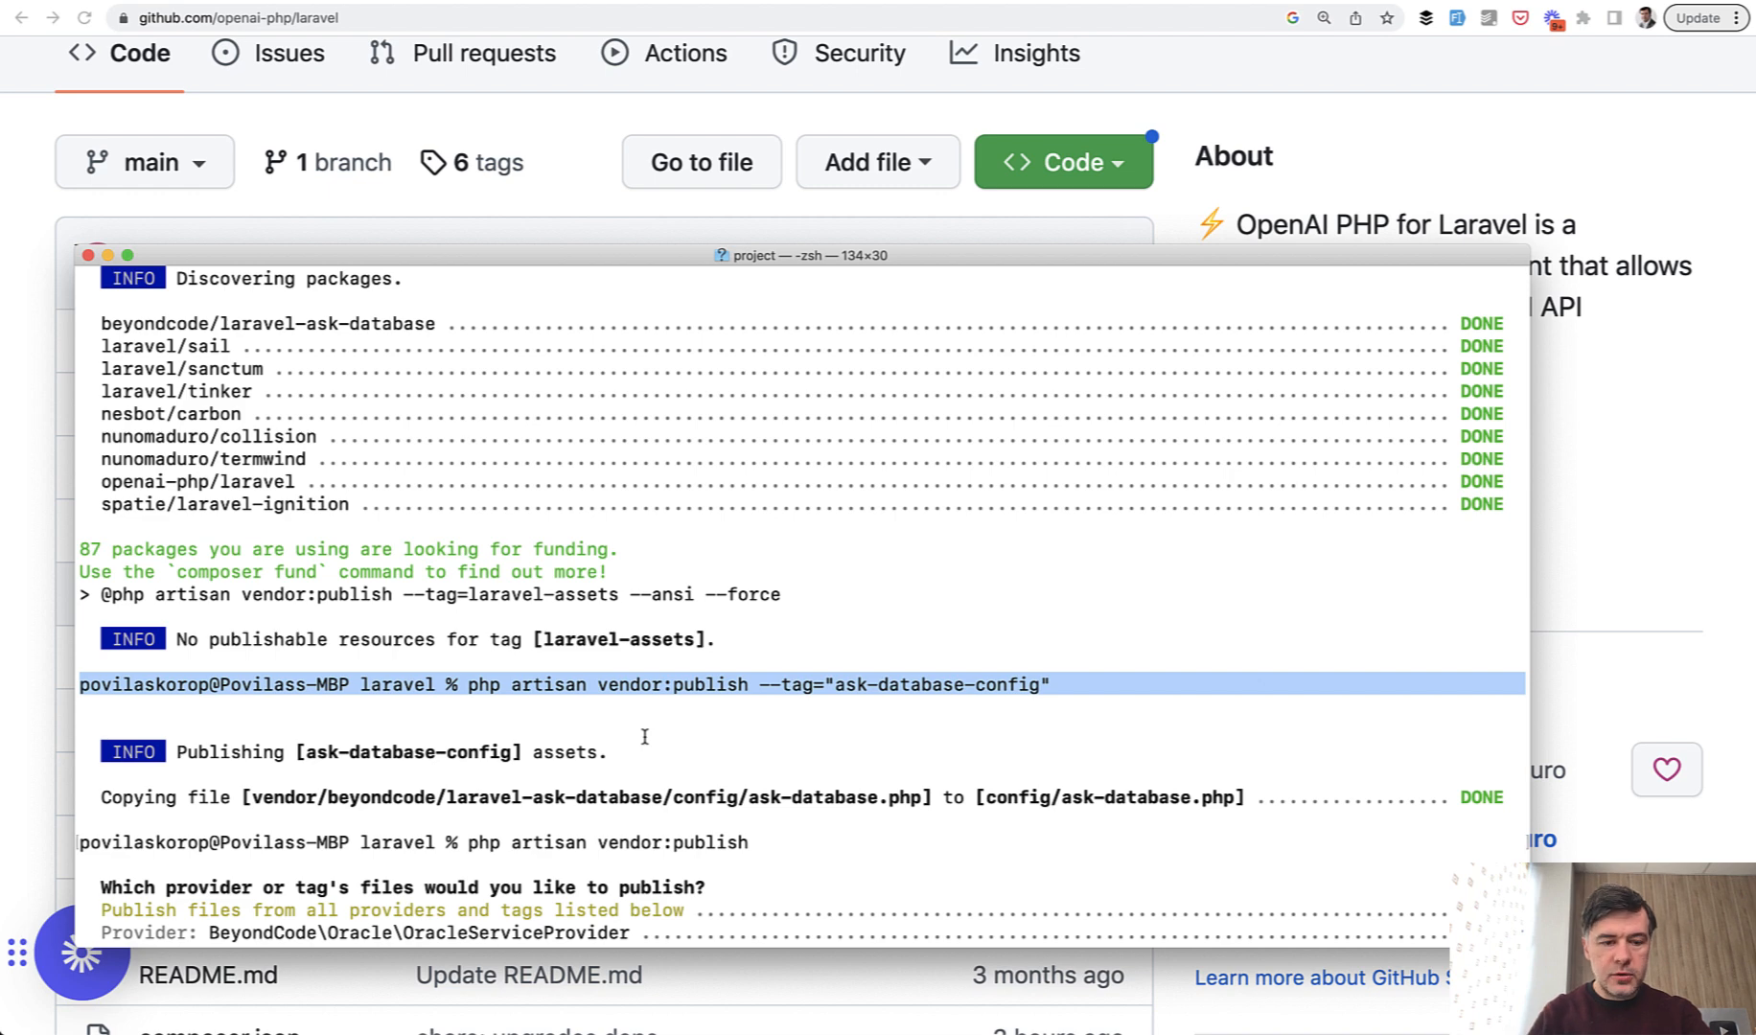
scroll("down", 3)
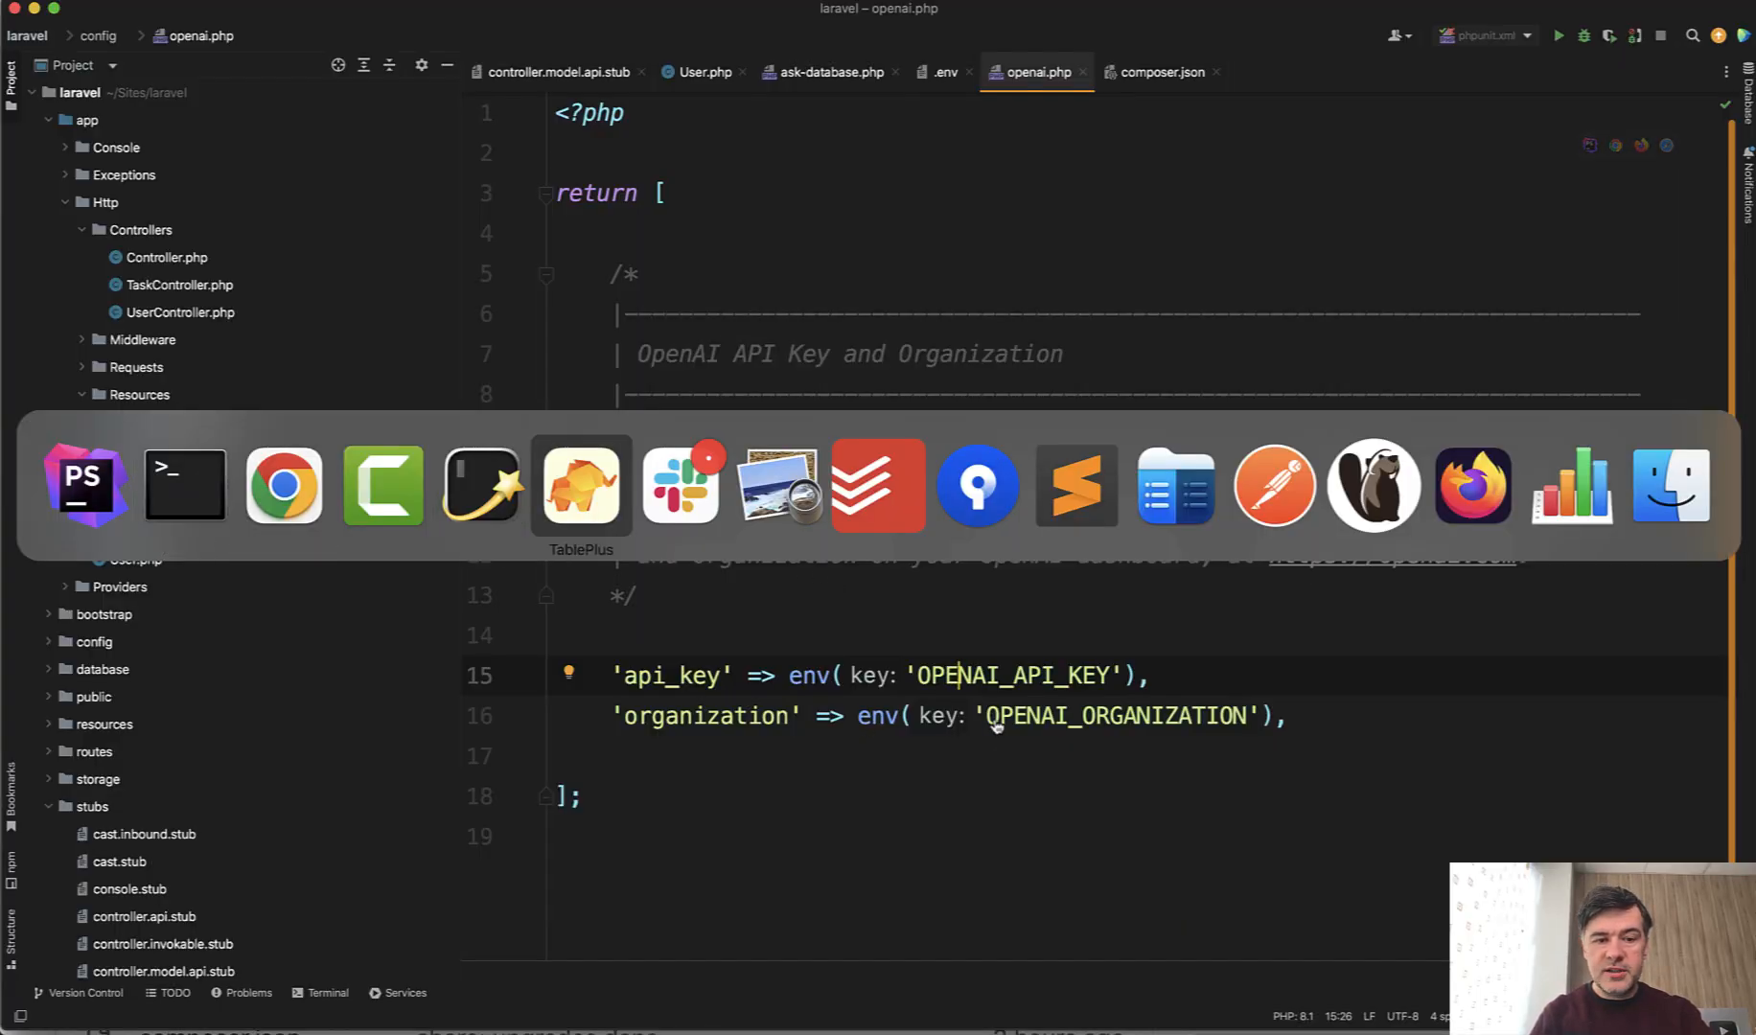
Bring TablePlus forward on the laravel database's users table with 110 rows.
left_click(580, 485)
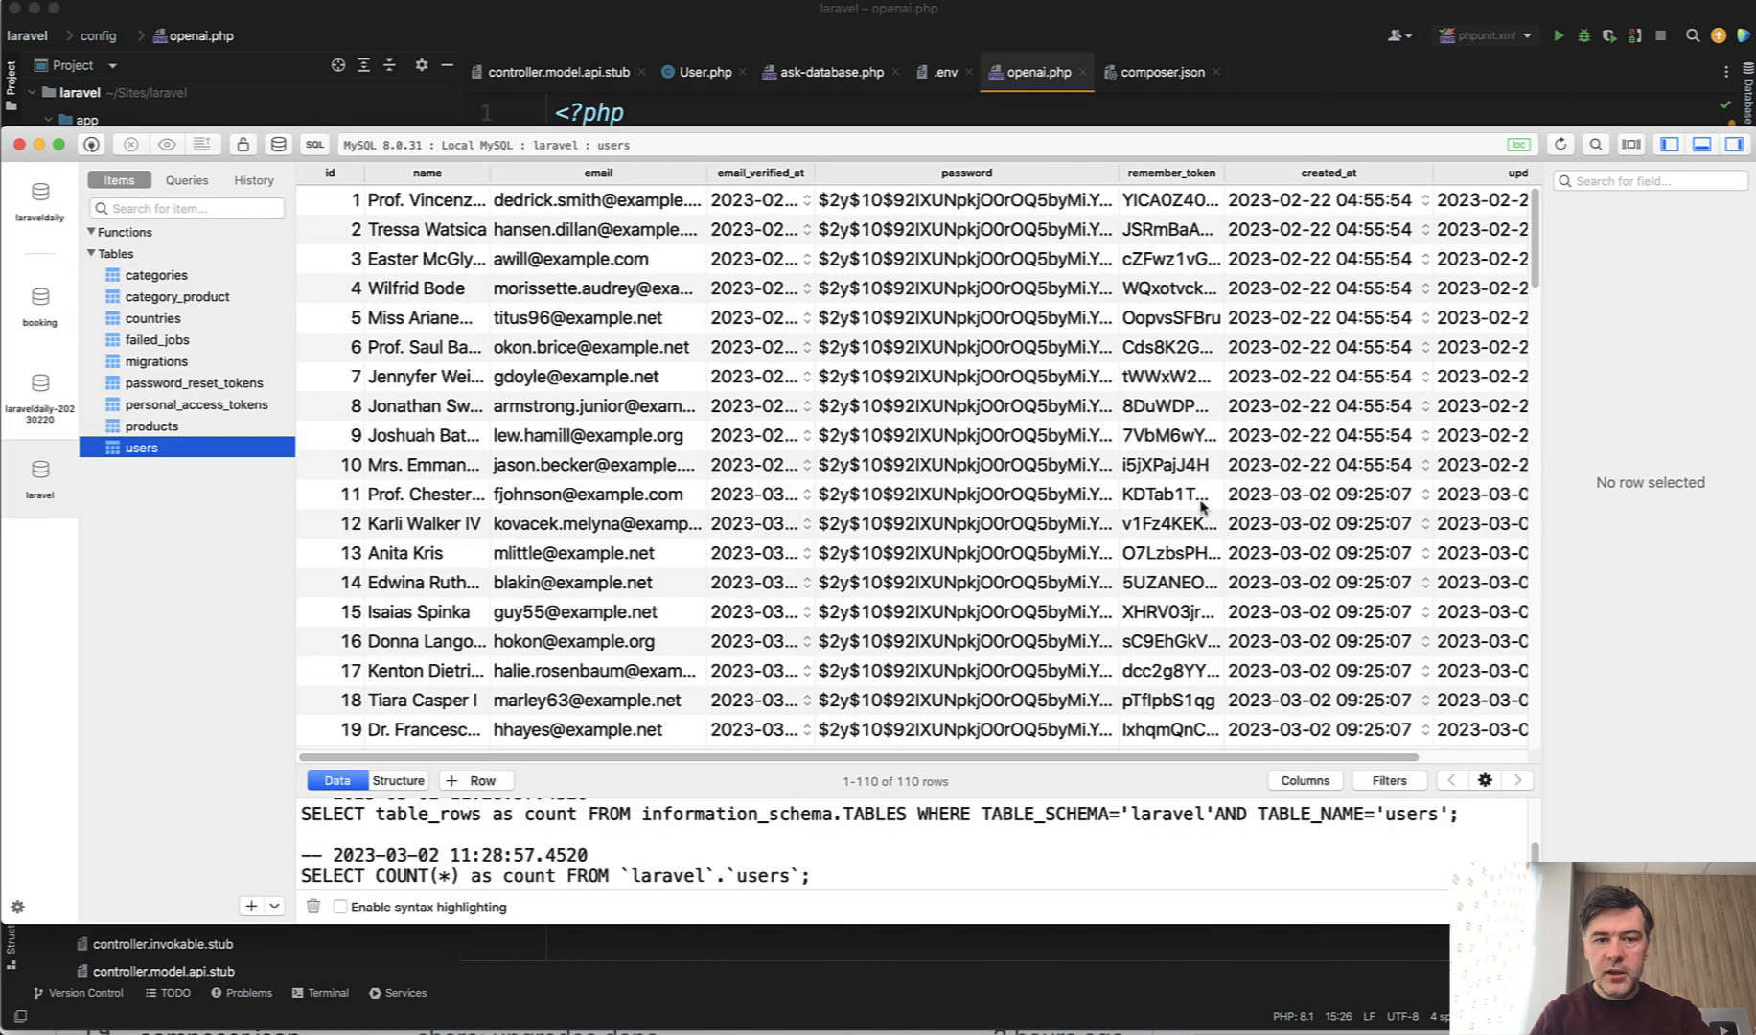
mouse_move(557, 588)
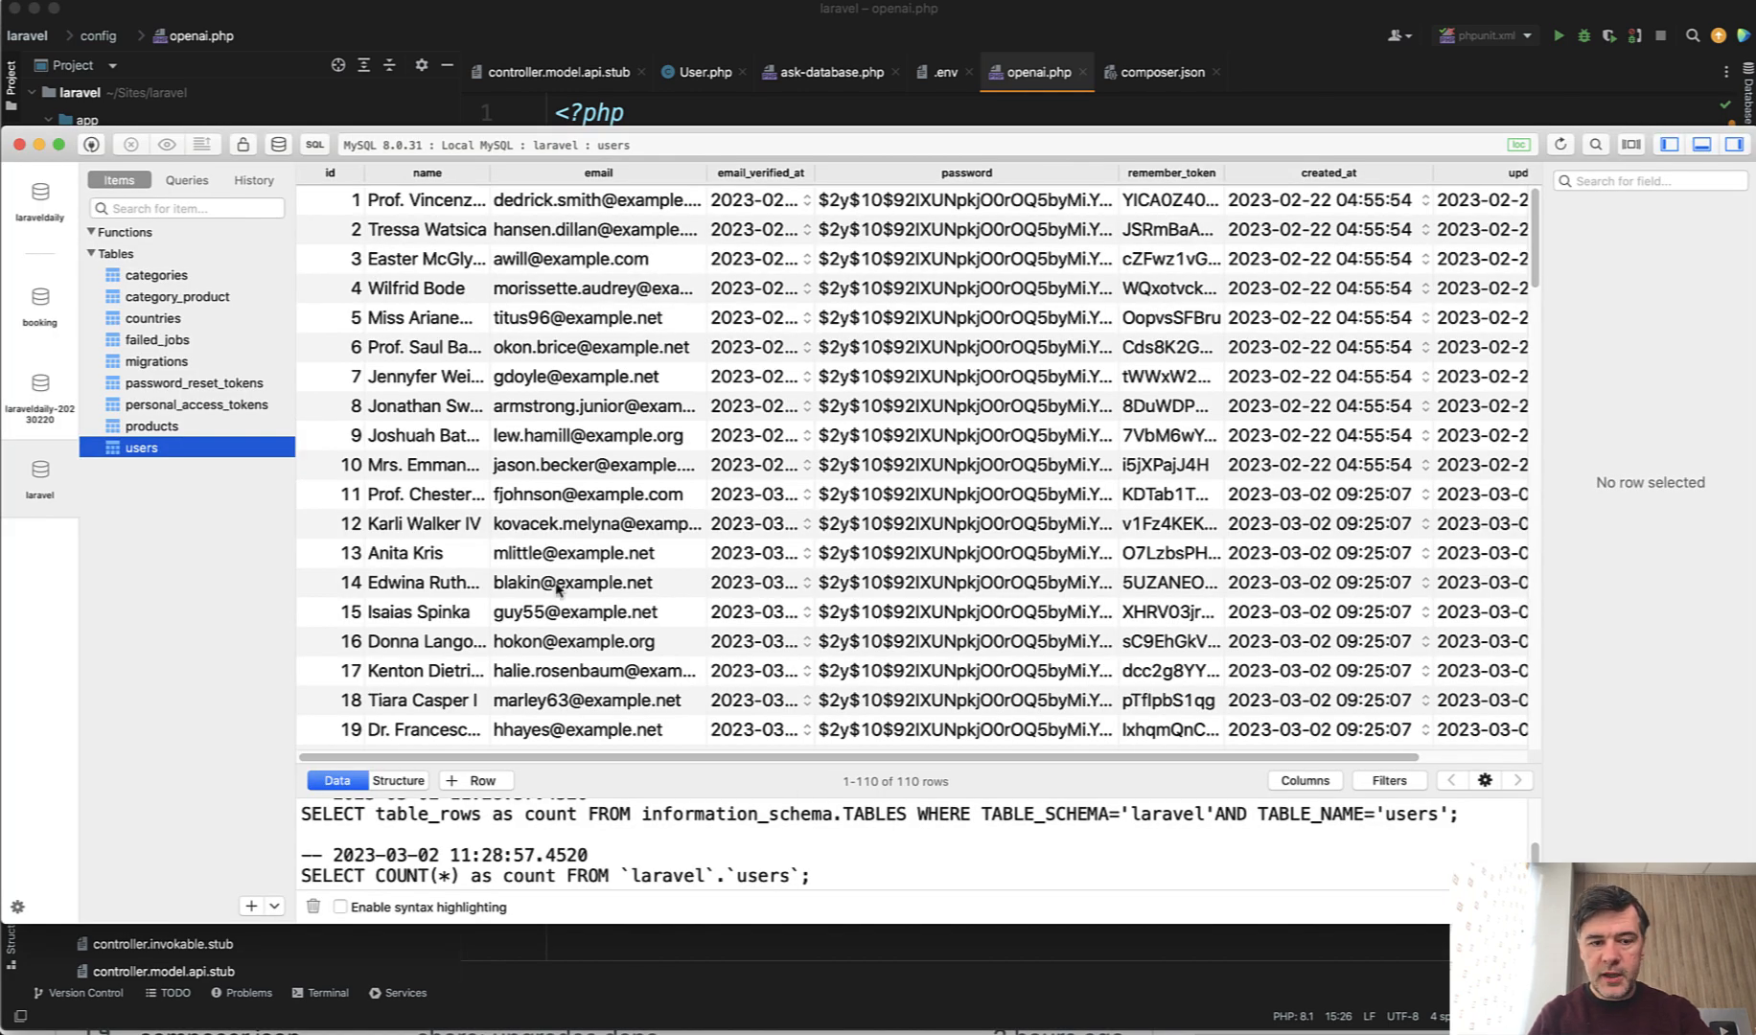
mouse_move(687, 778)
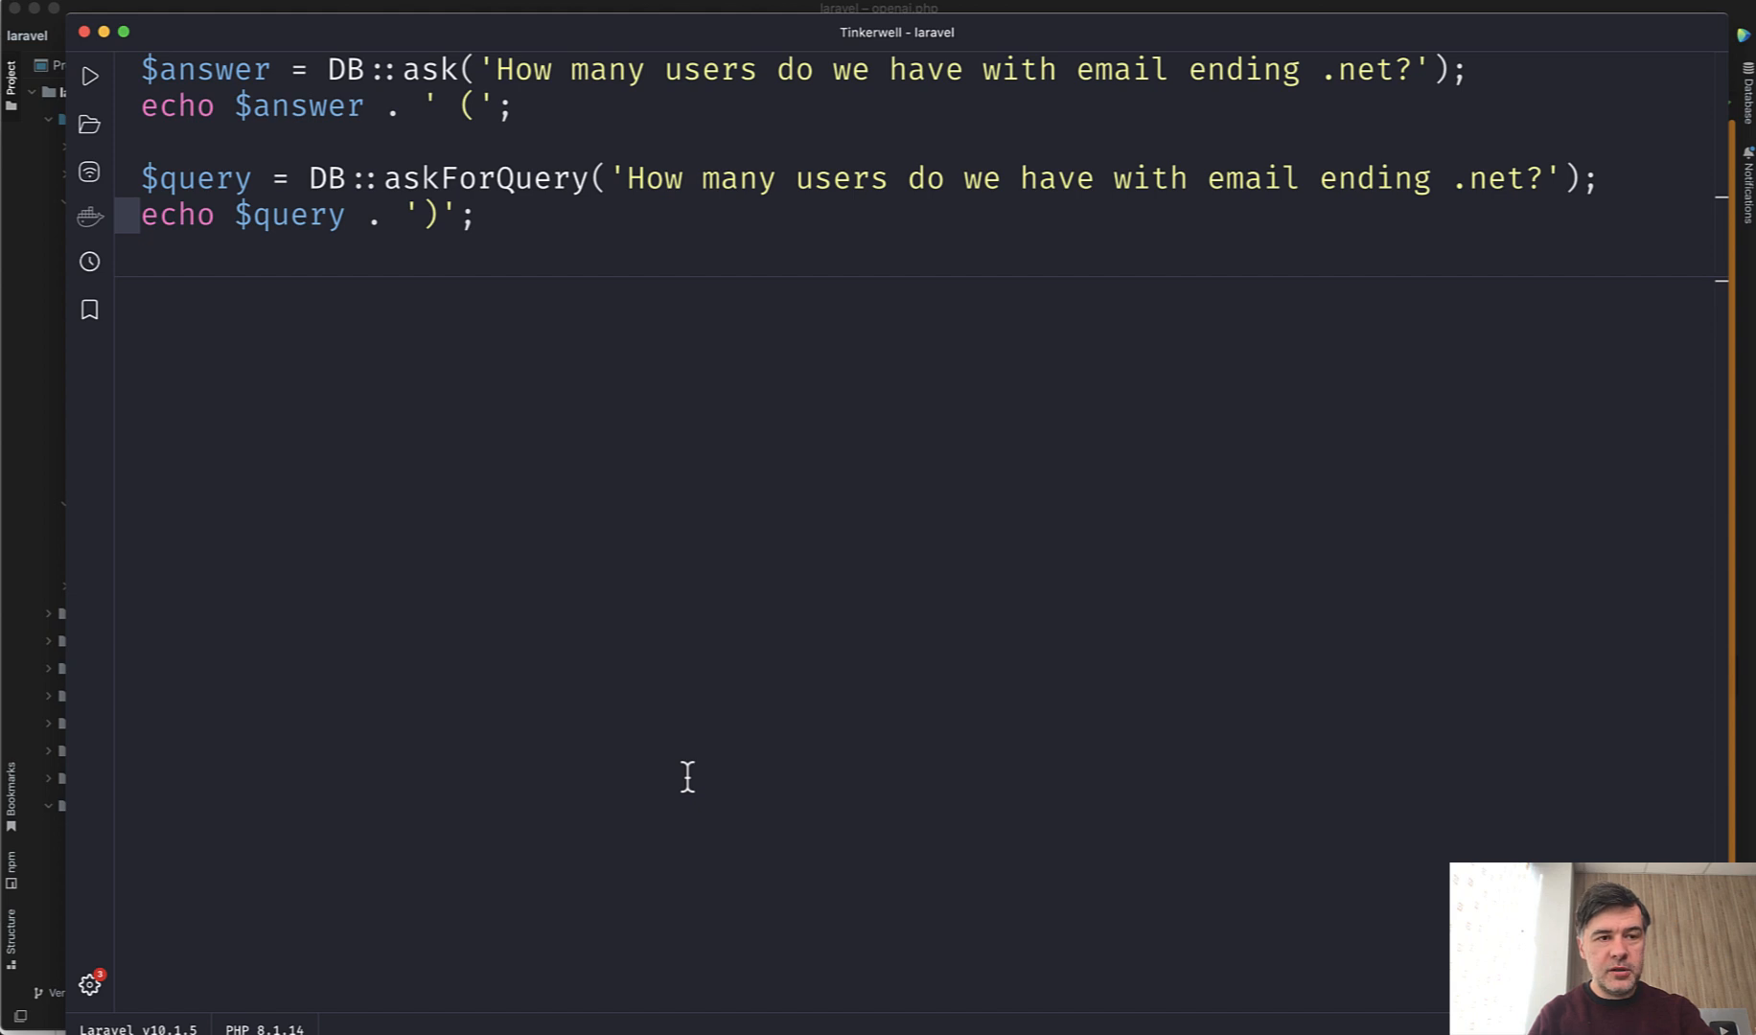
mouse_move(652, 528)
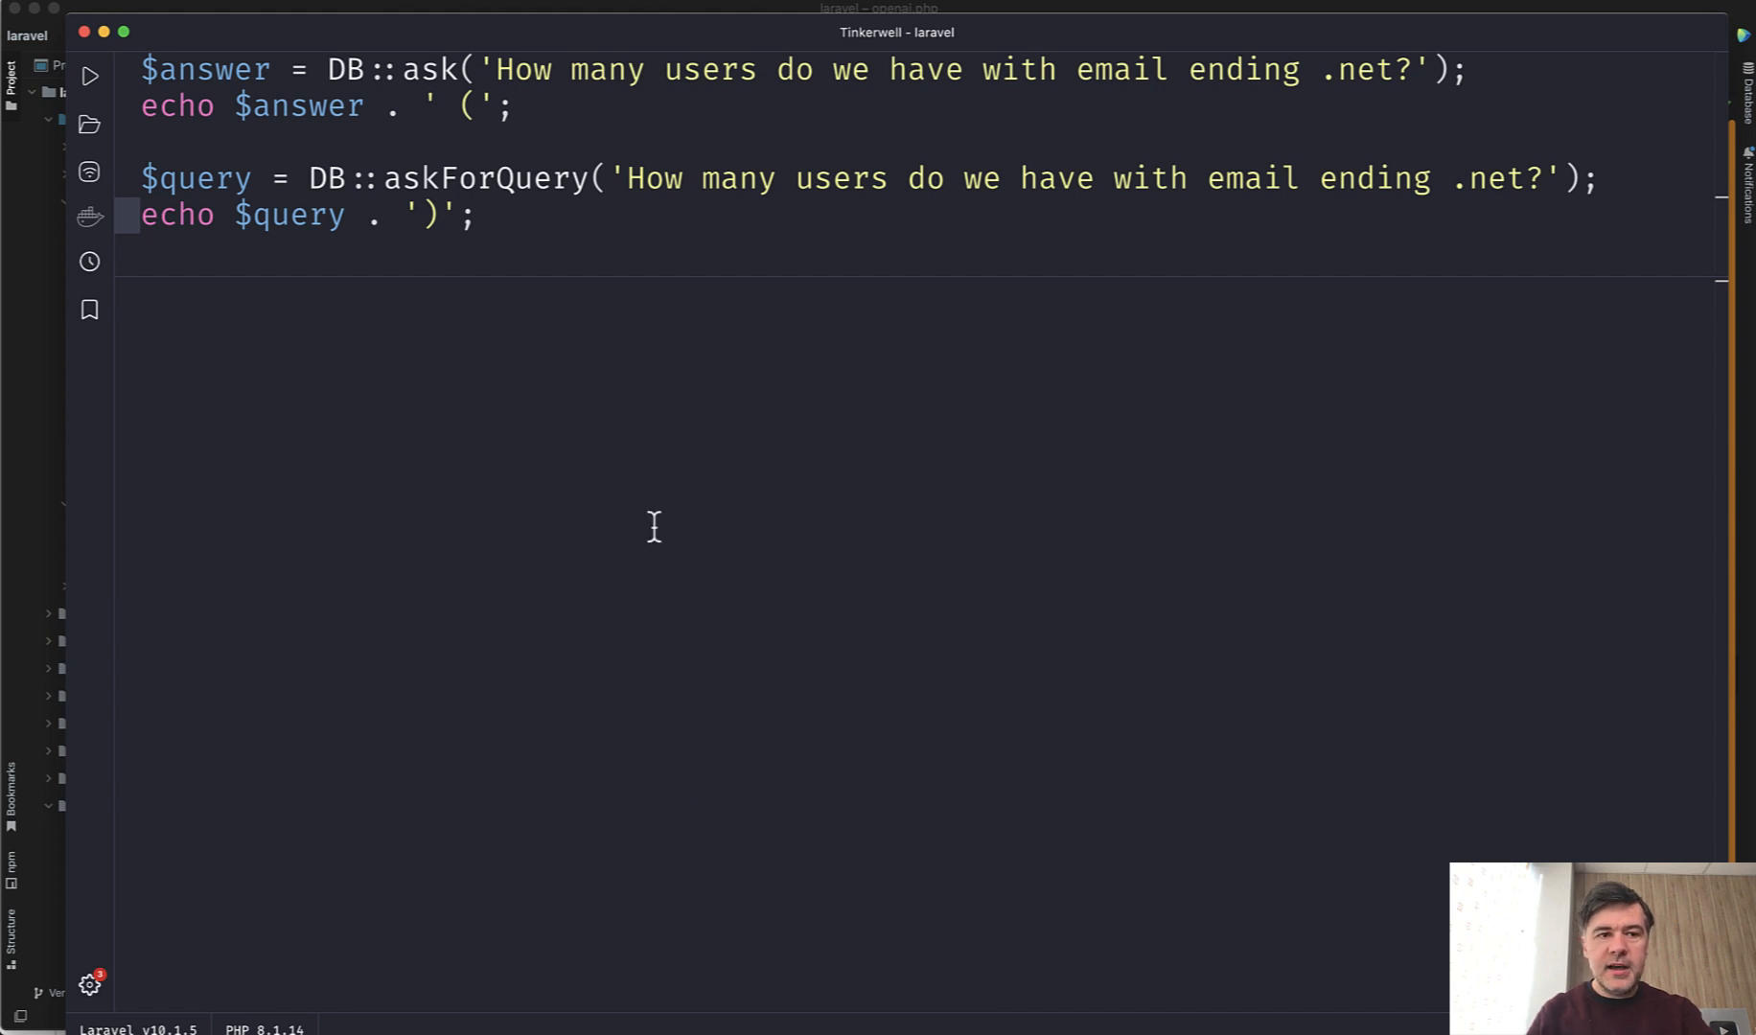
mouse_move(921, 125)
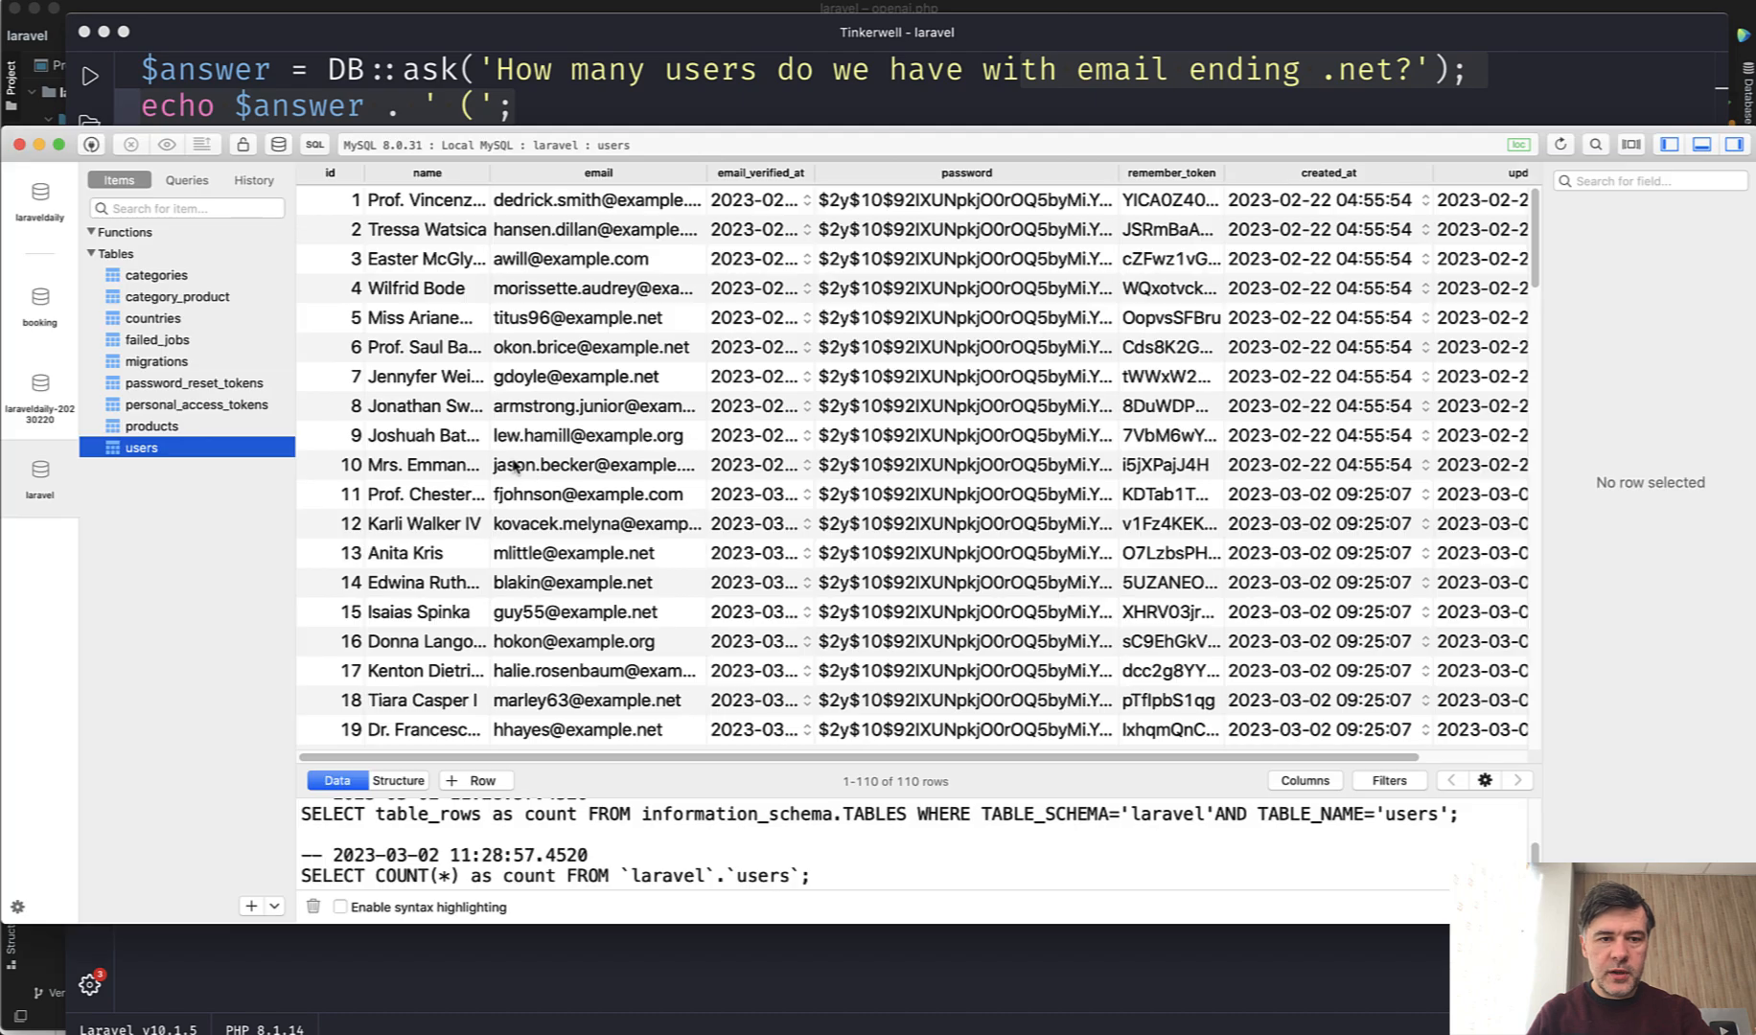
mouse_move(708, 172)
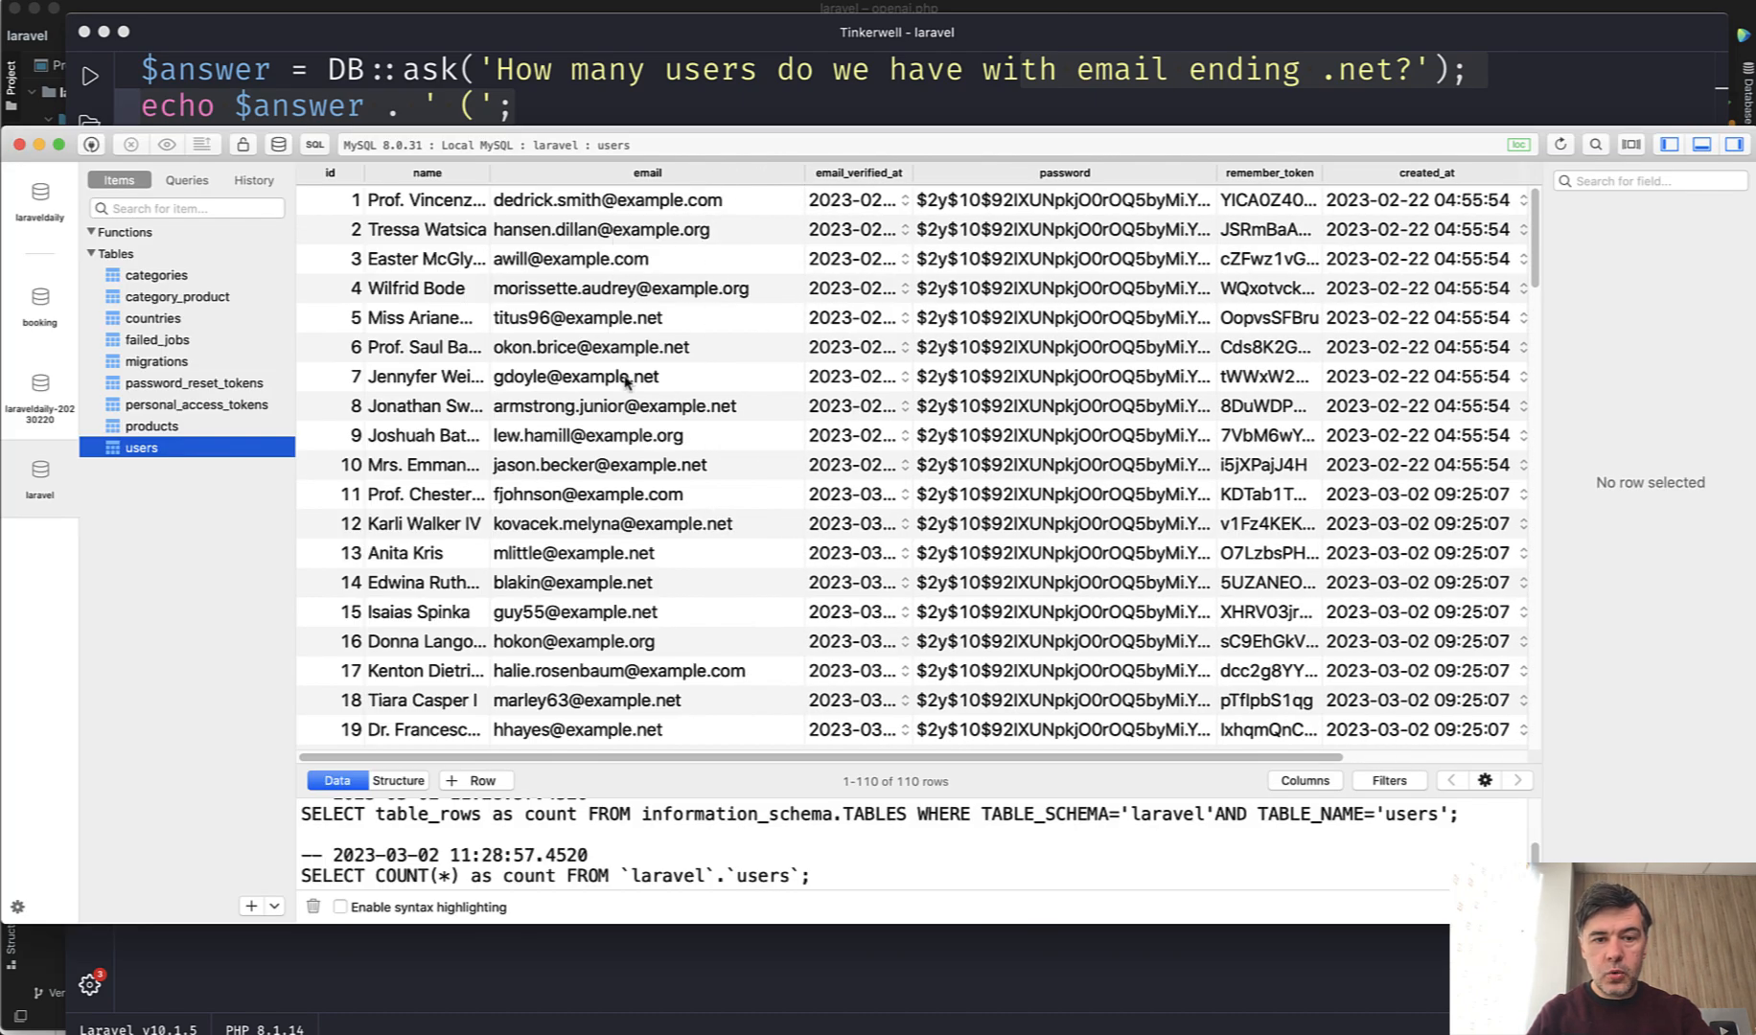
mouse_move(770, 582)
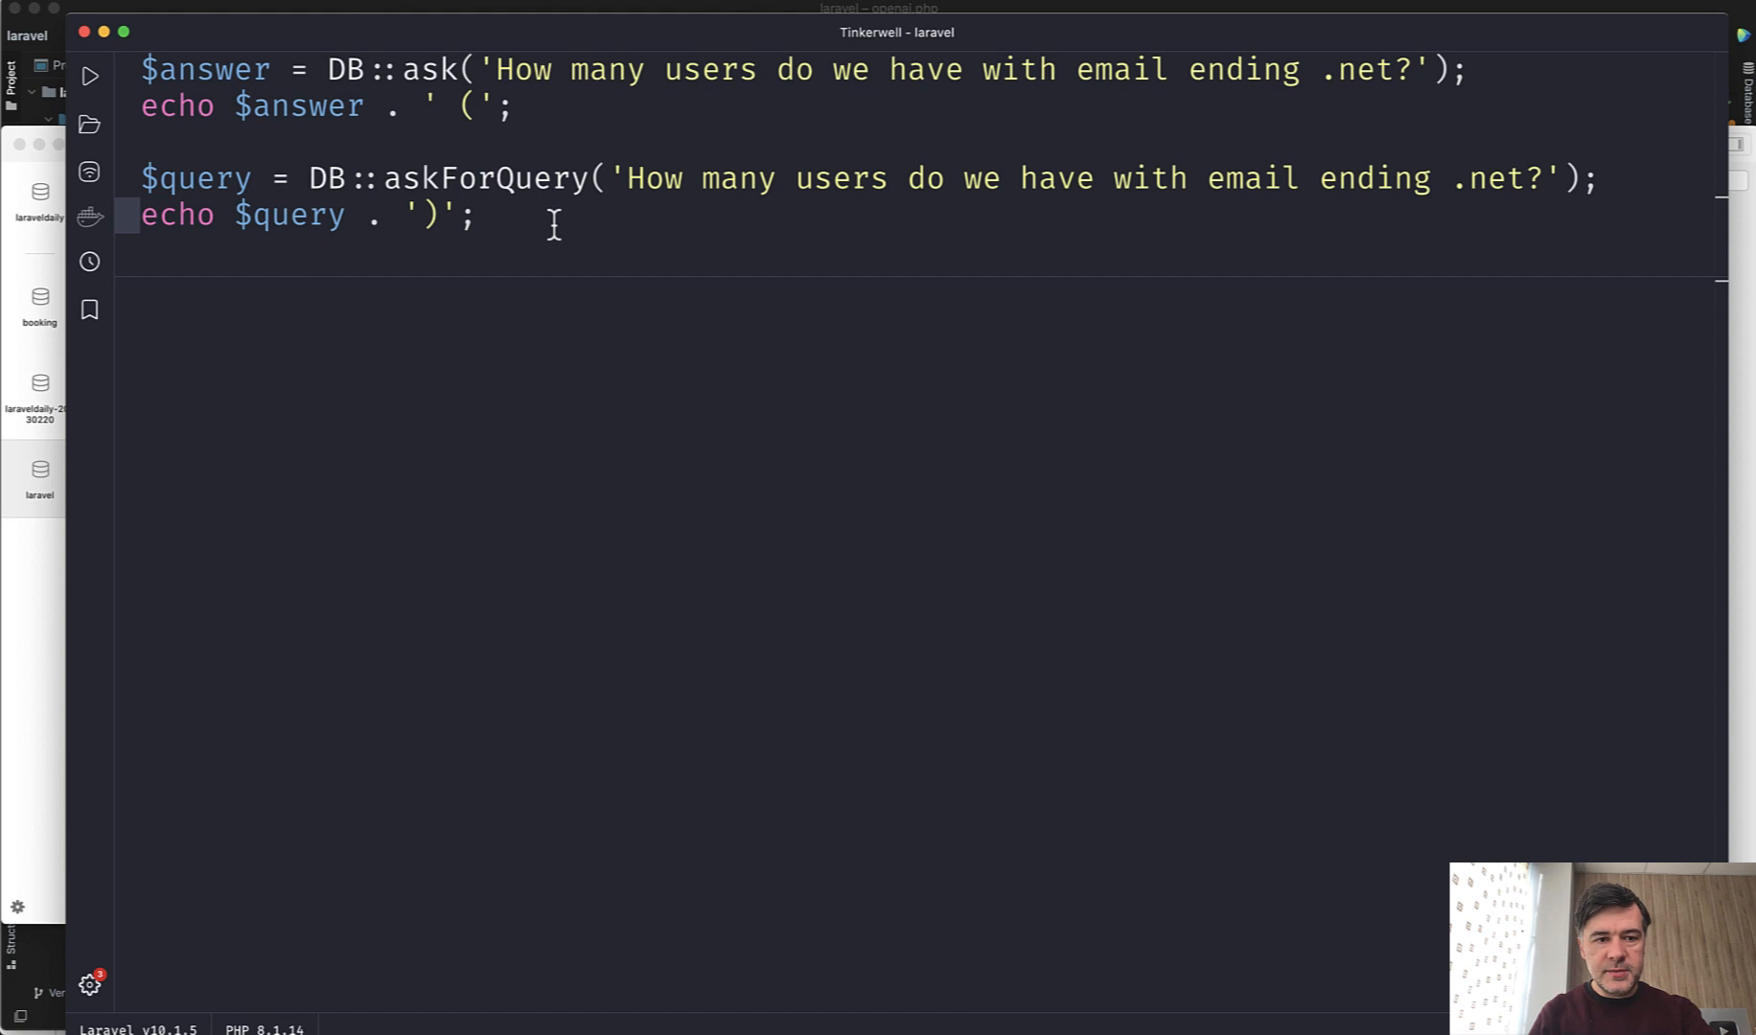
Run the DB::ask snippet, returning 43 .net users and the SELECT COUNT(*) LIKE '%.net' query.
left_click(89, 75)
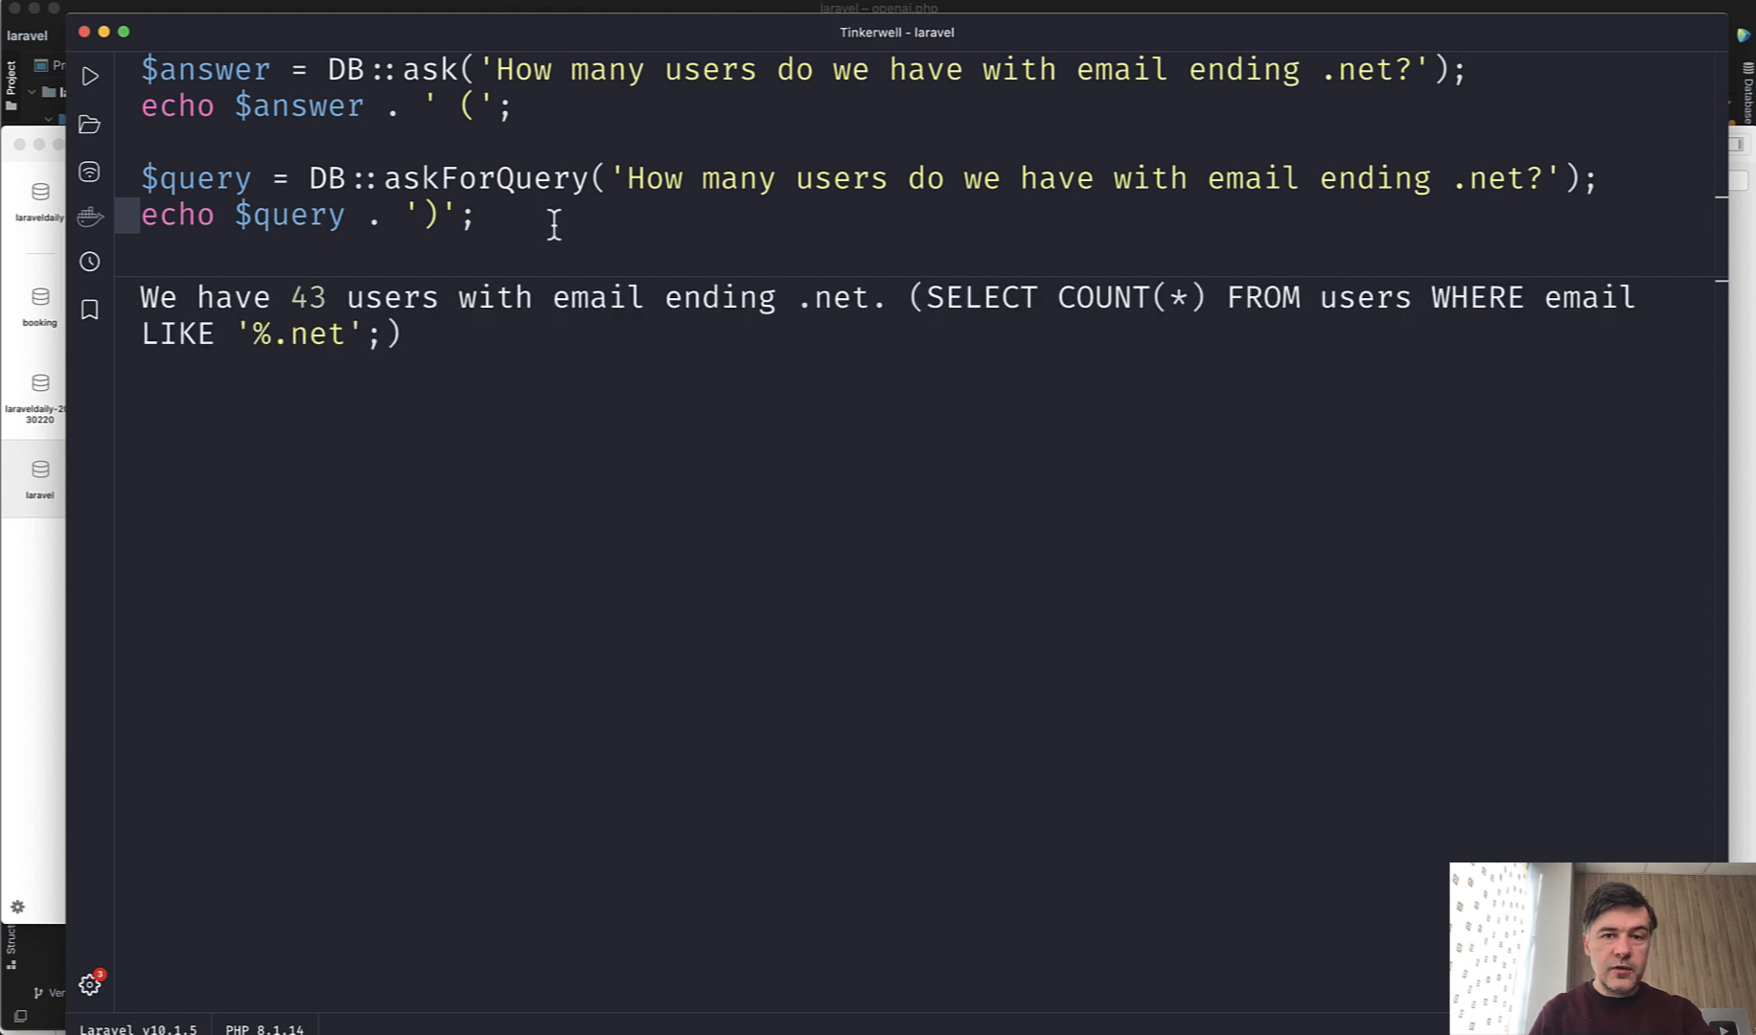
mouse_move(392, 337)
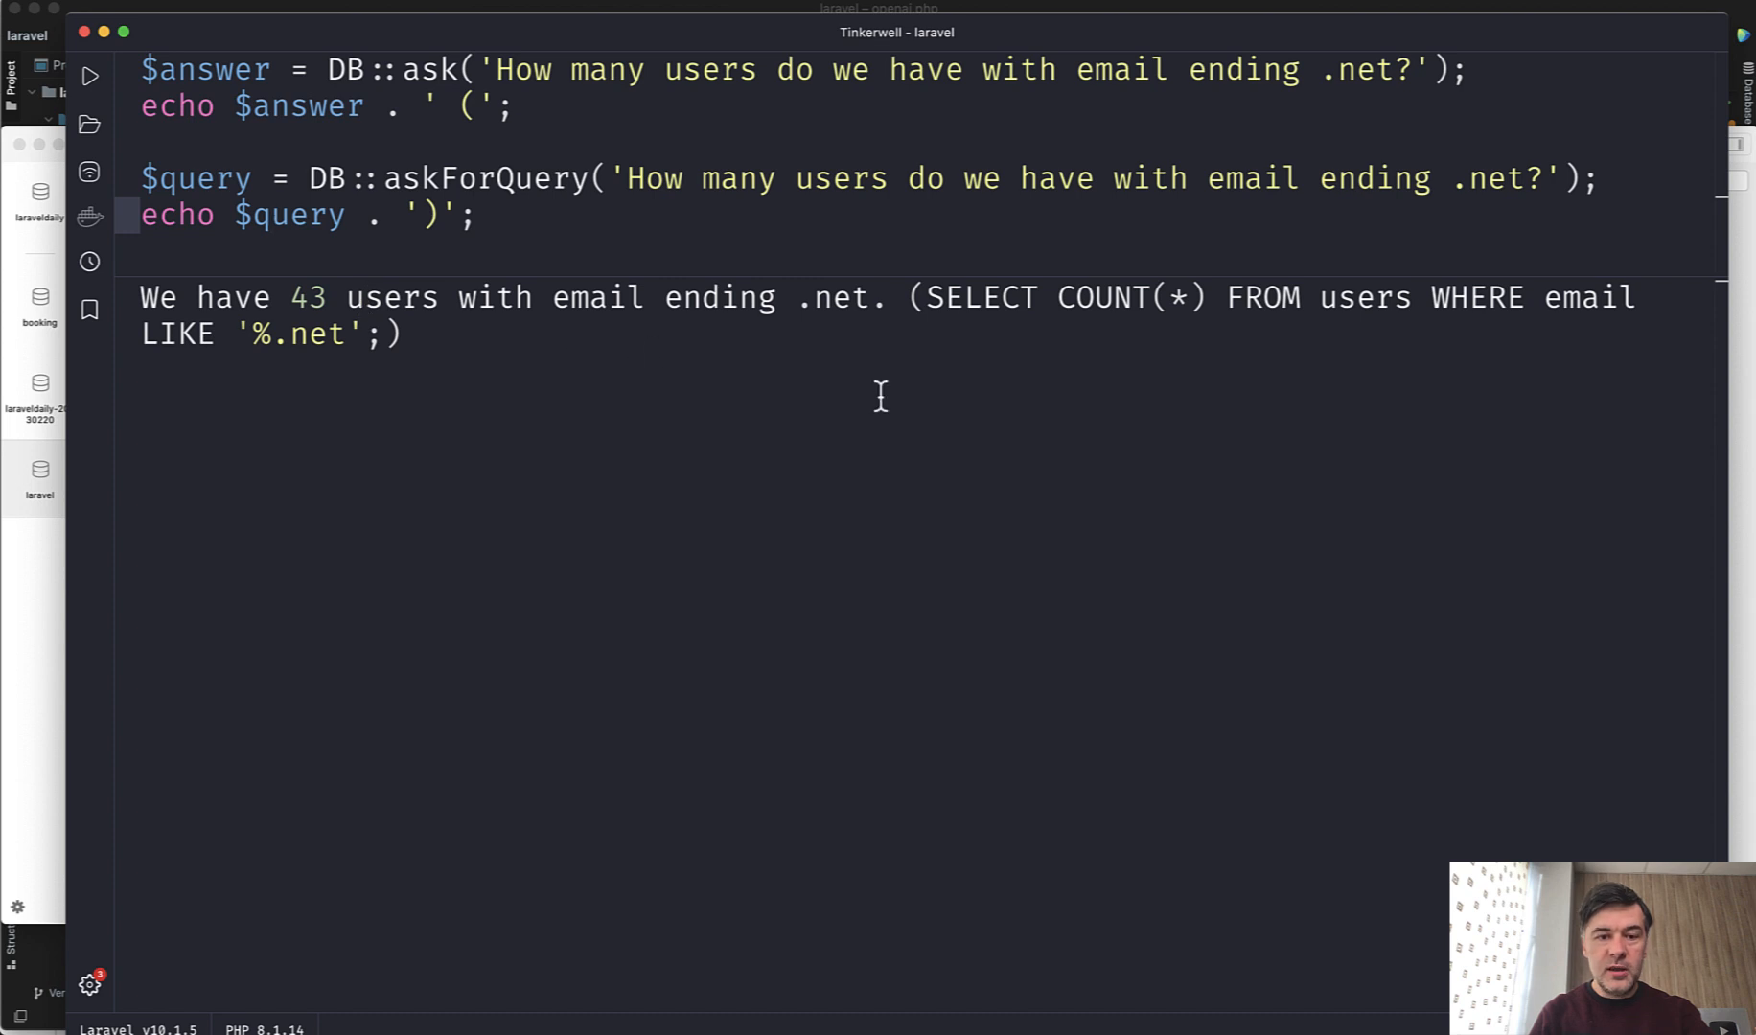
mouse_move(930, 297)
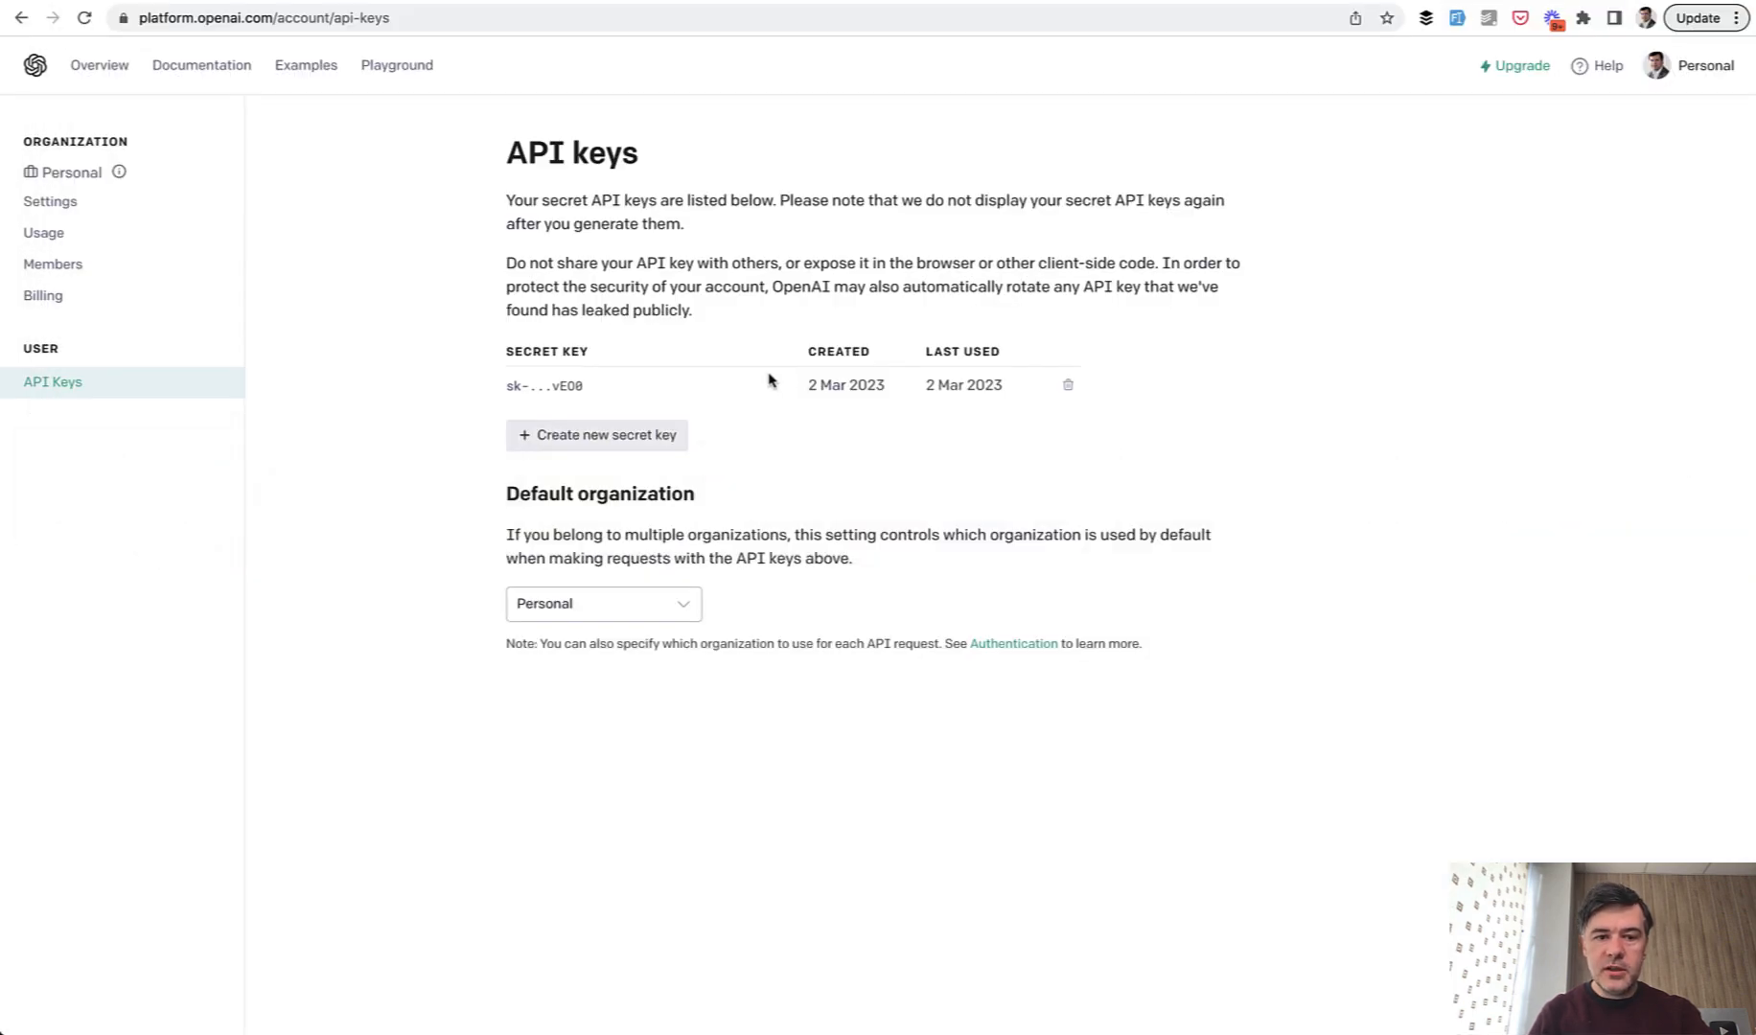
mouse_move(431, 405)
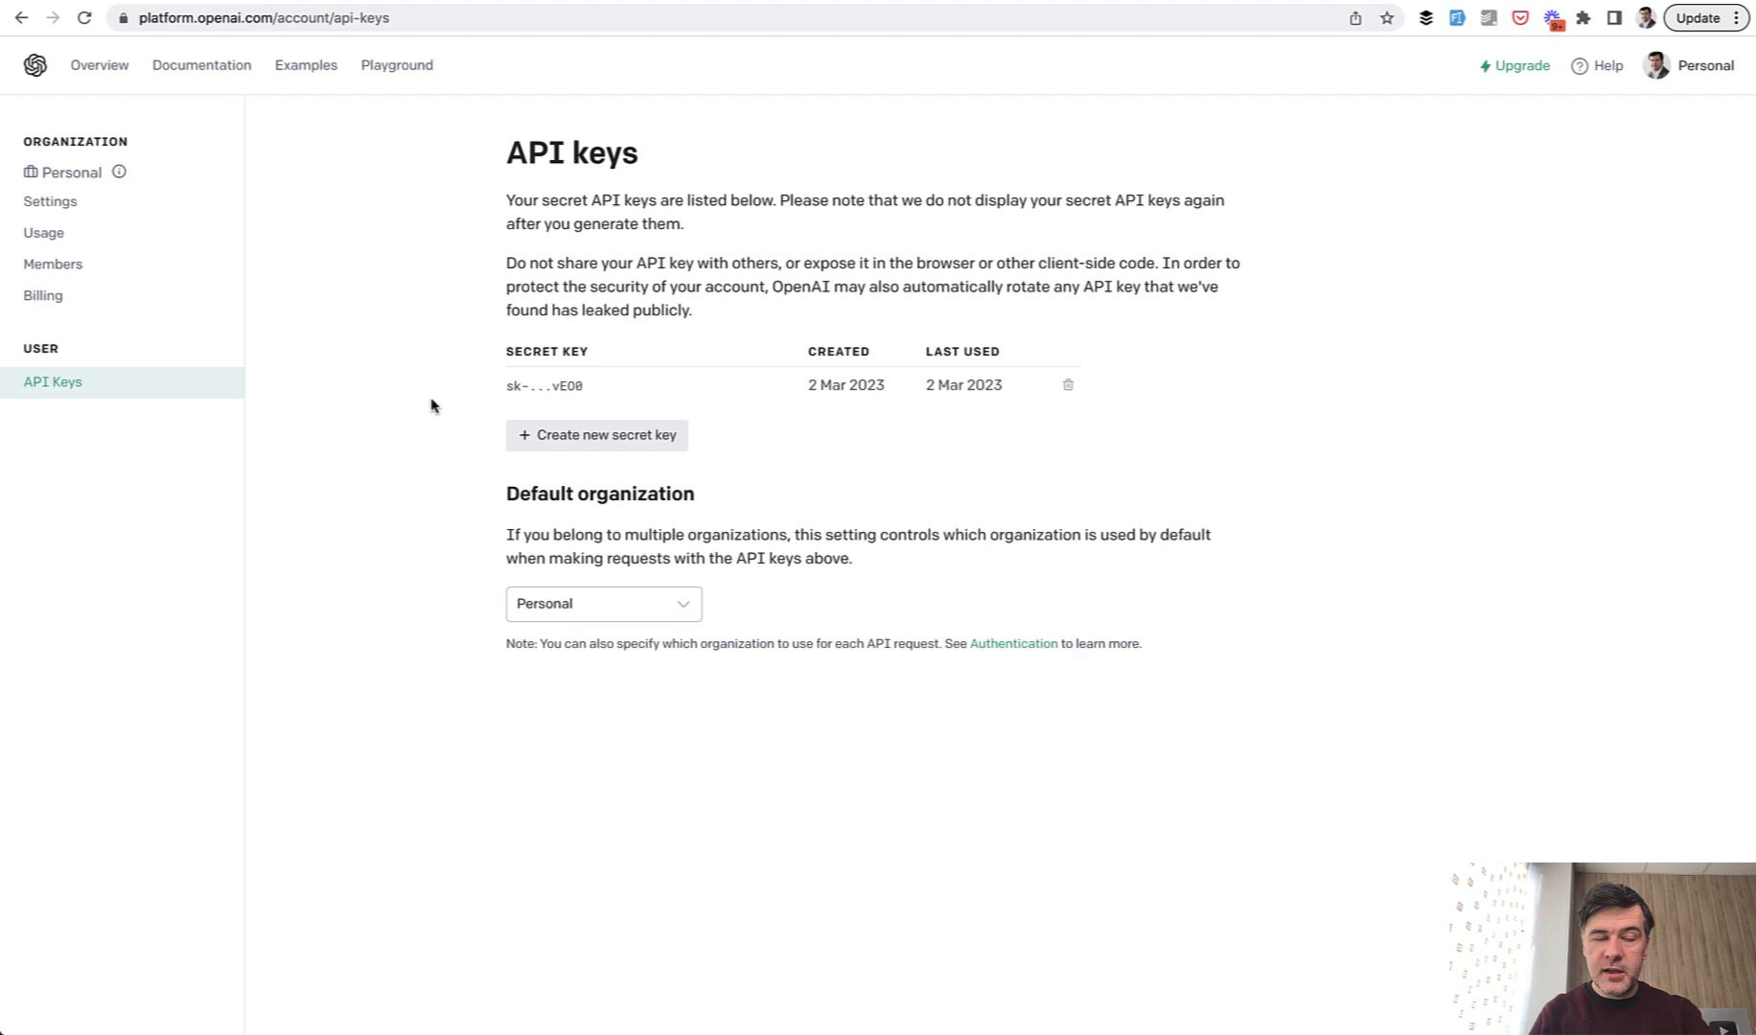
mouse_move(44, 233)
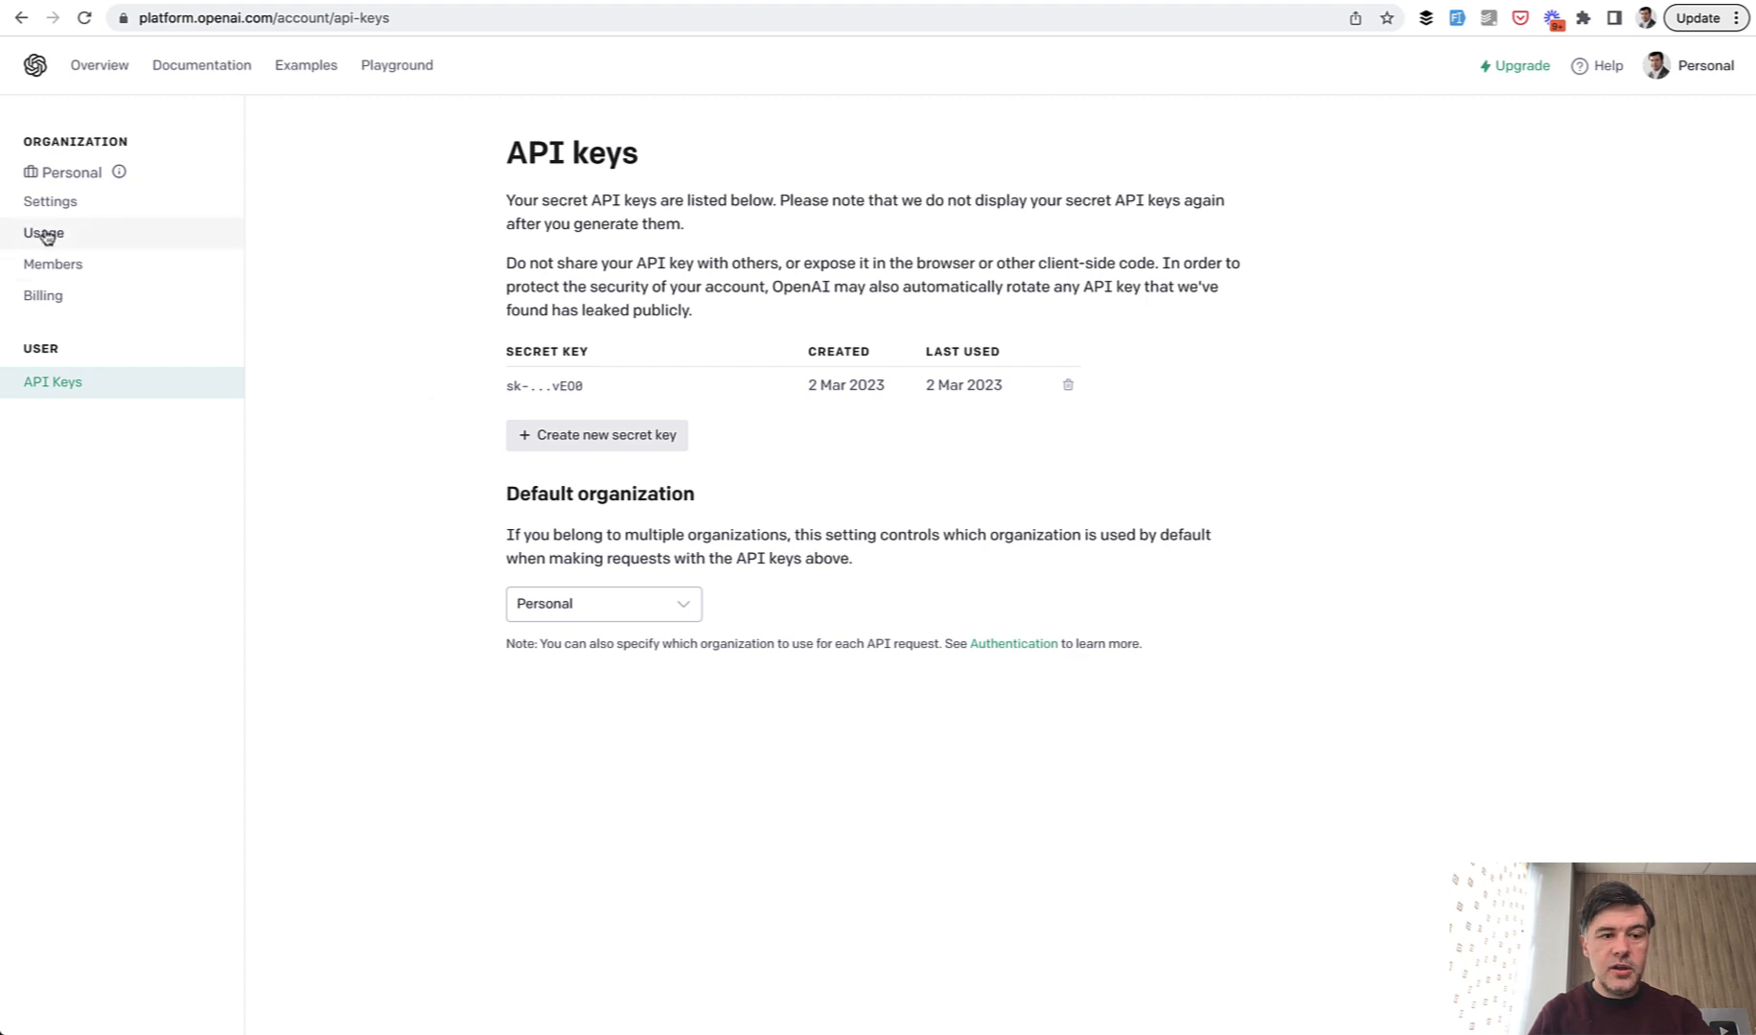
Open Usage, showing $0.05 of the $18.00 free trial used across 5 requests.
left_click(44, 232)
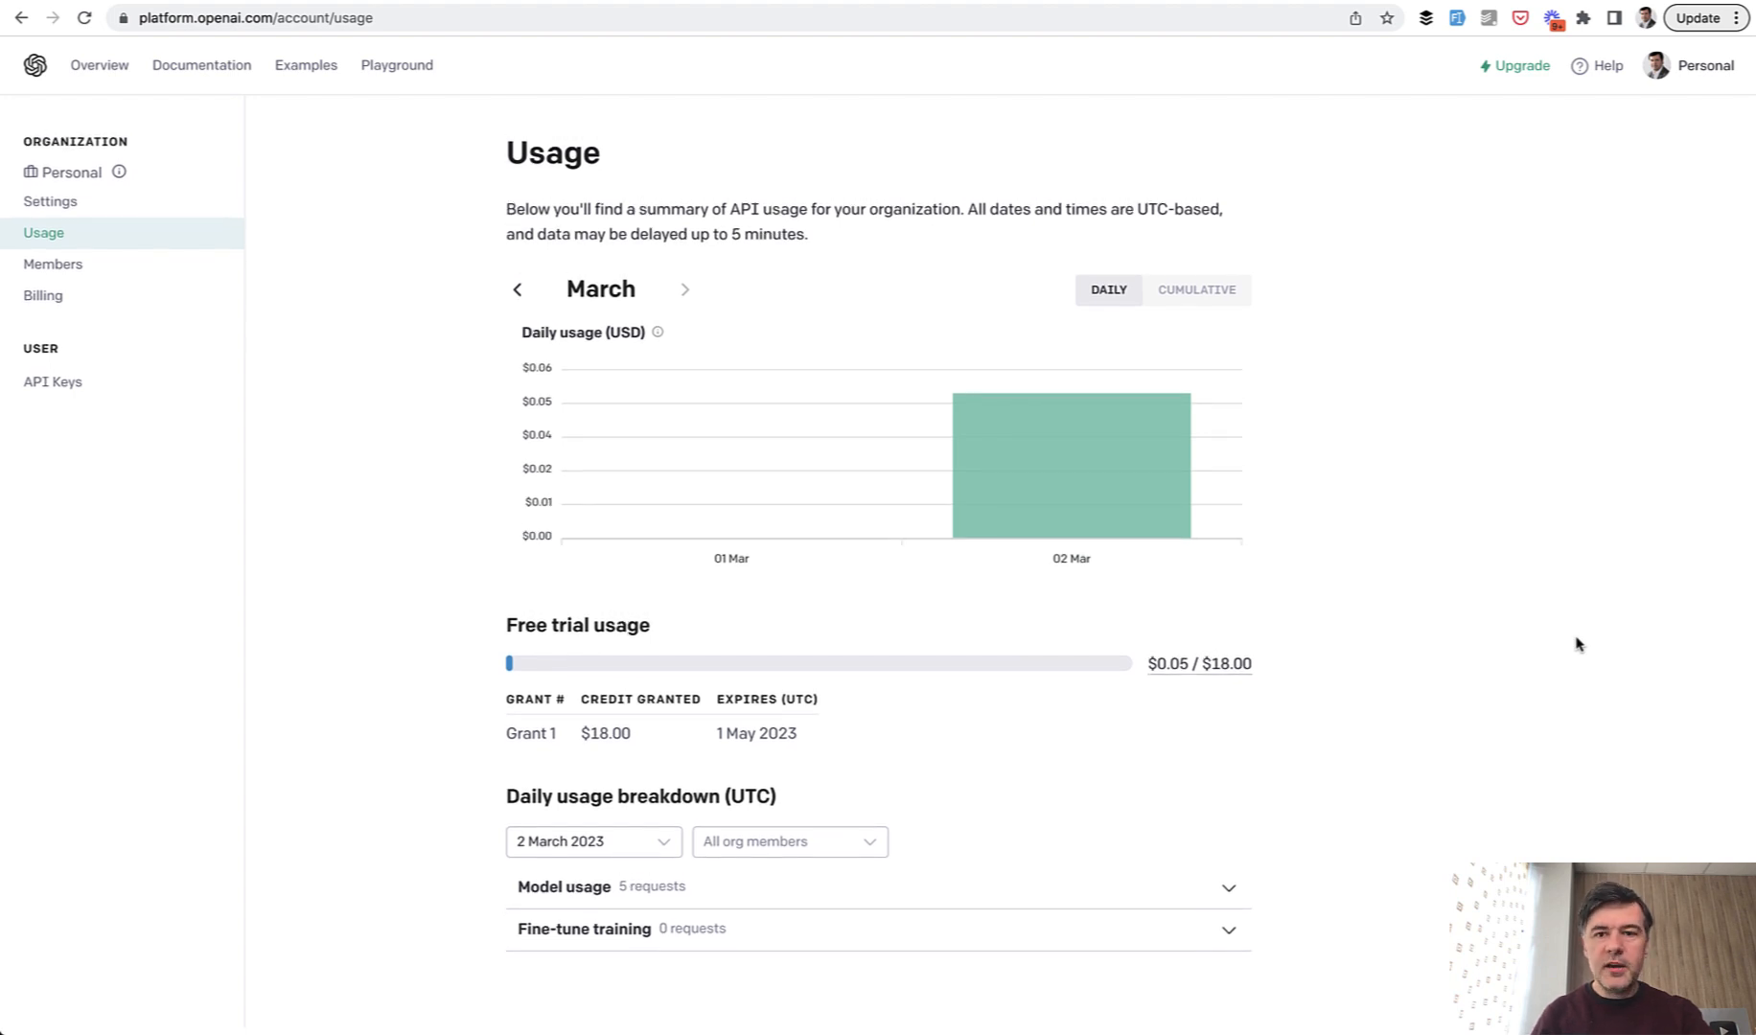
mouse_move(550, 628)
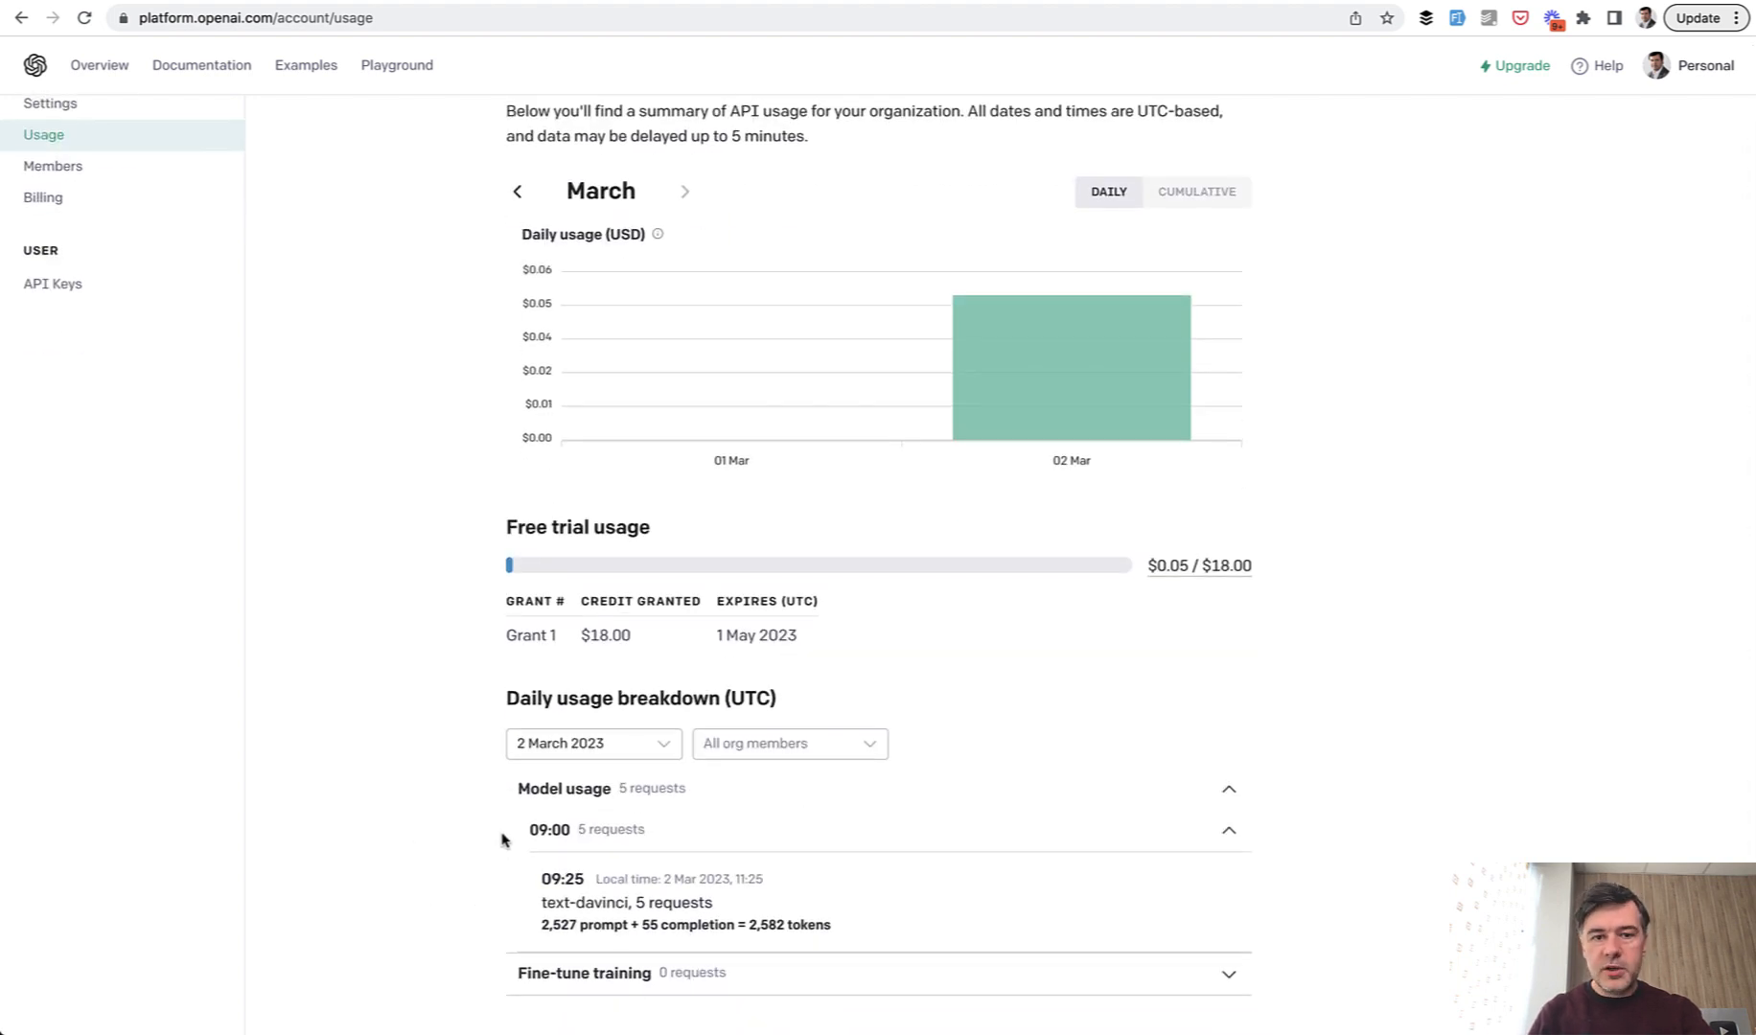
mouse_move(1250, 677)
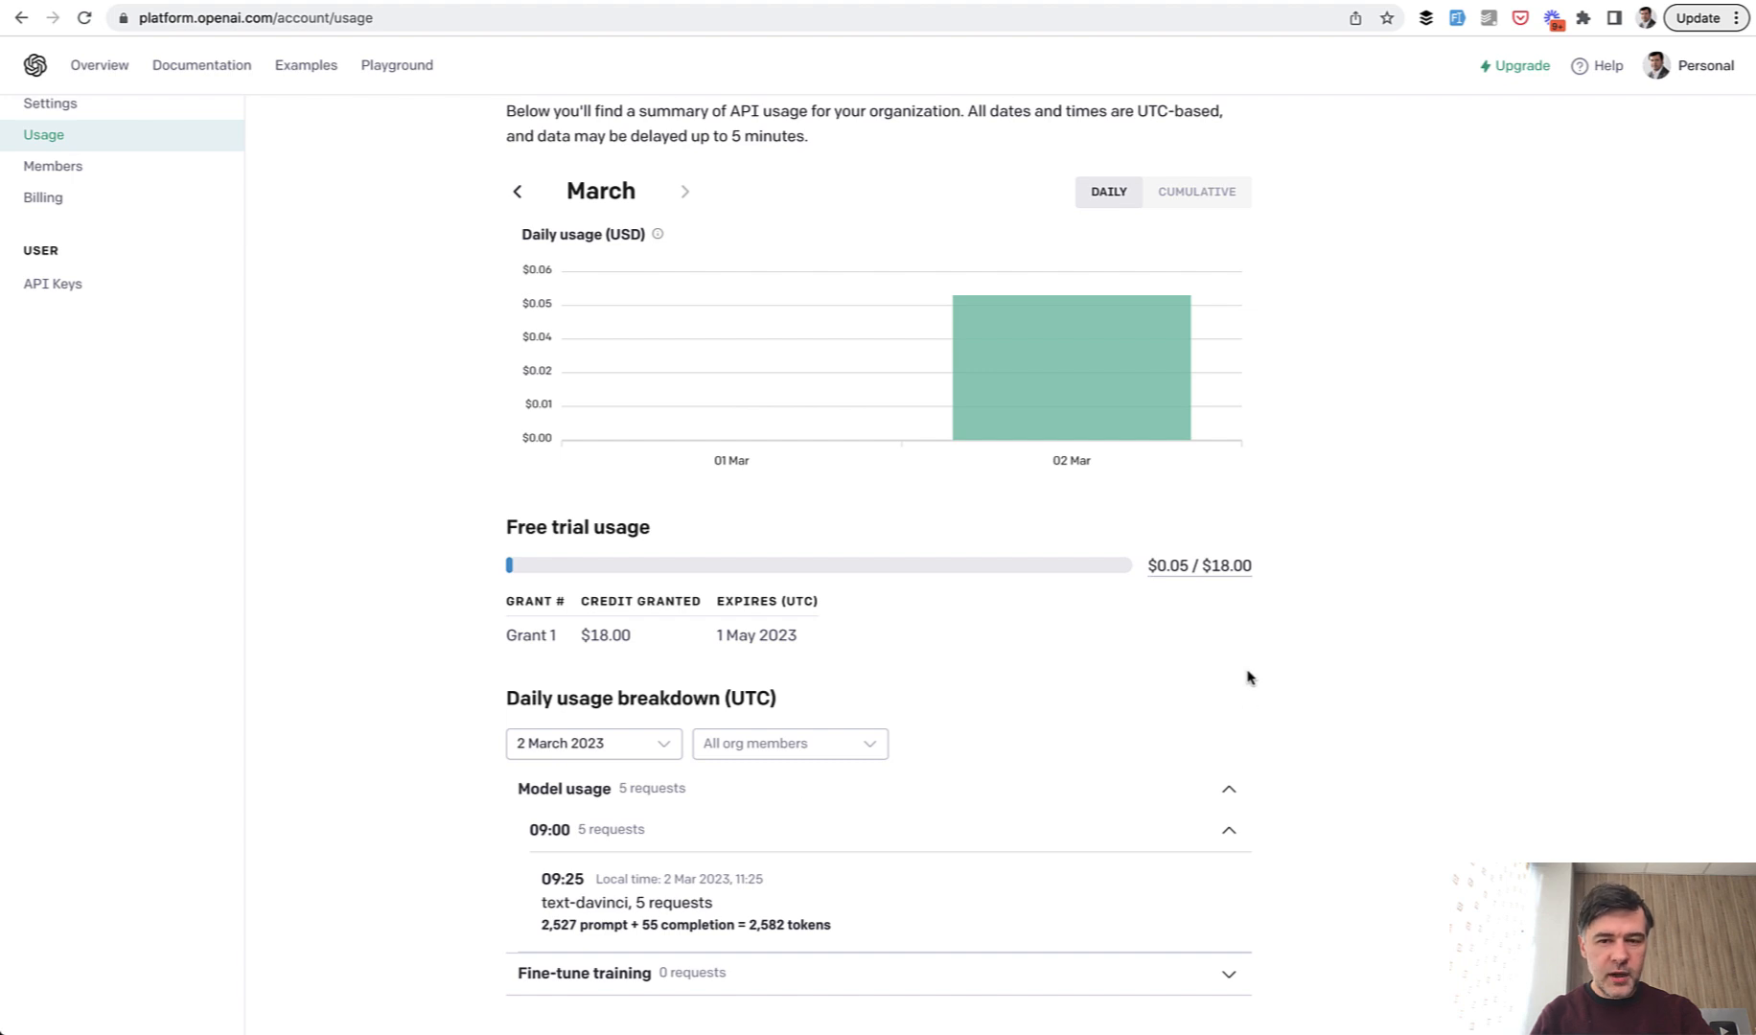
mouse_move(1506, 770)
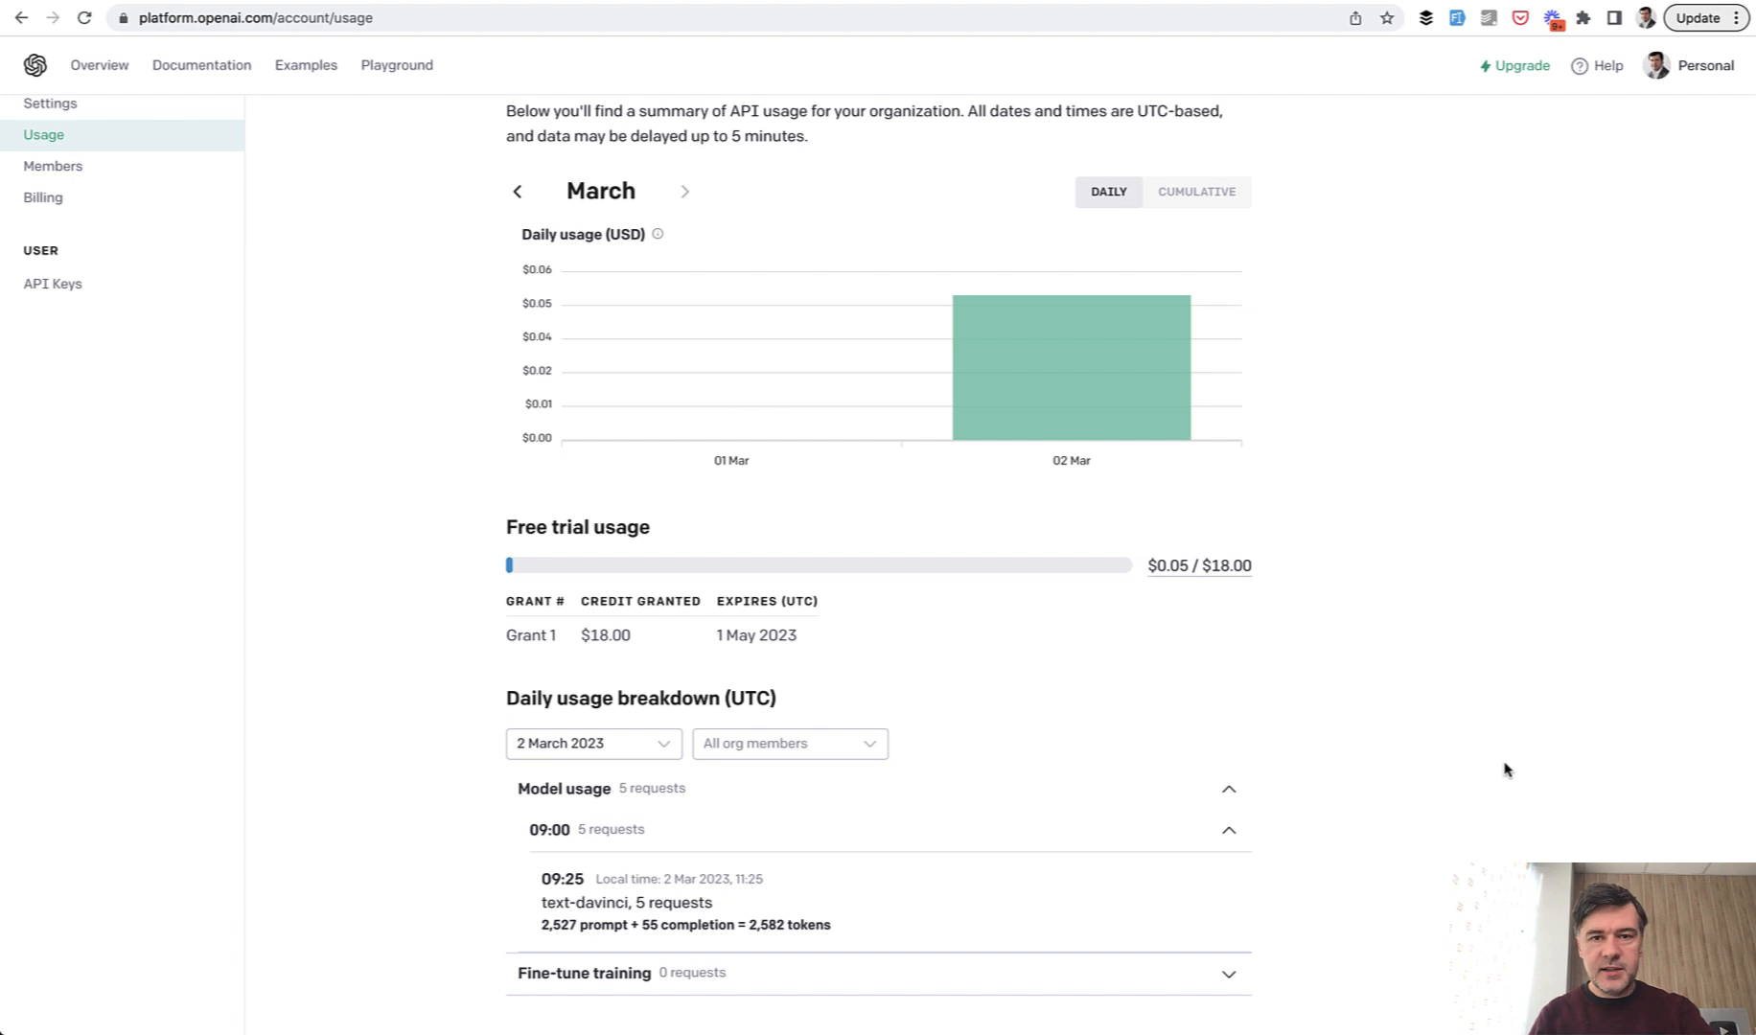
mouse_move(367, 560)
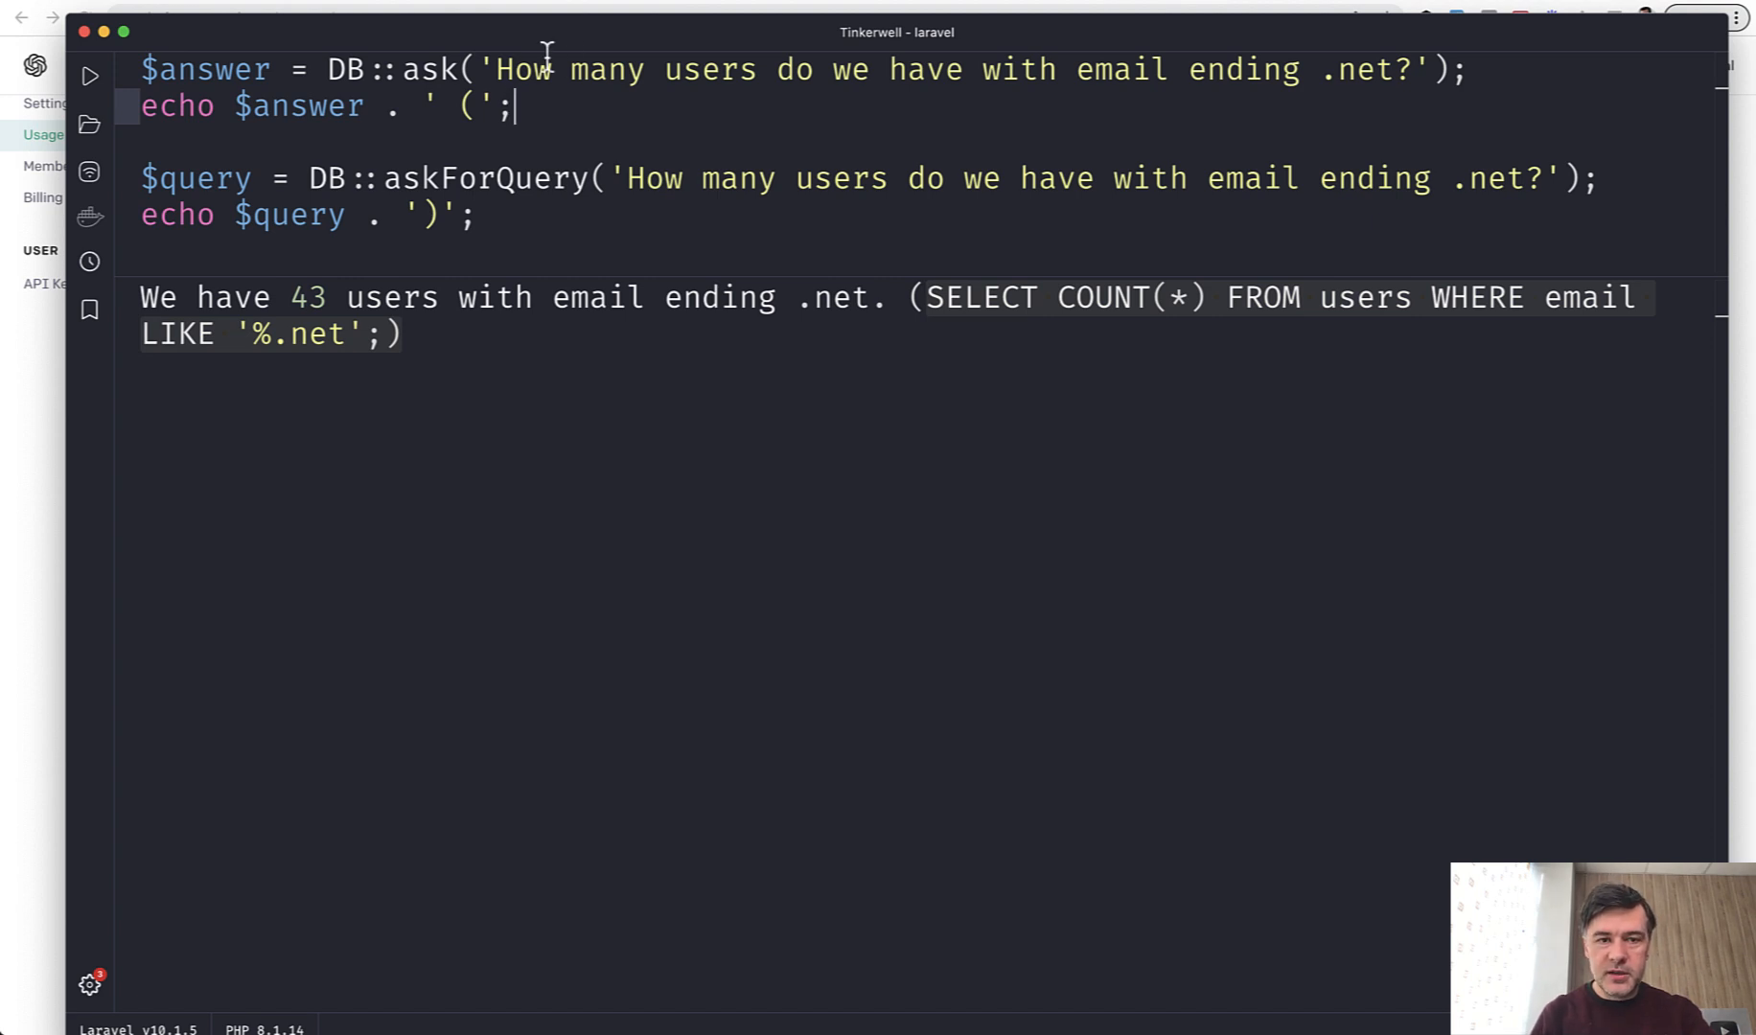
mouse_move(824, 124)
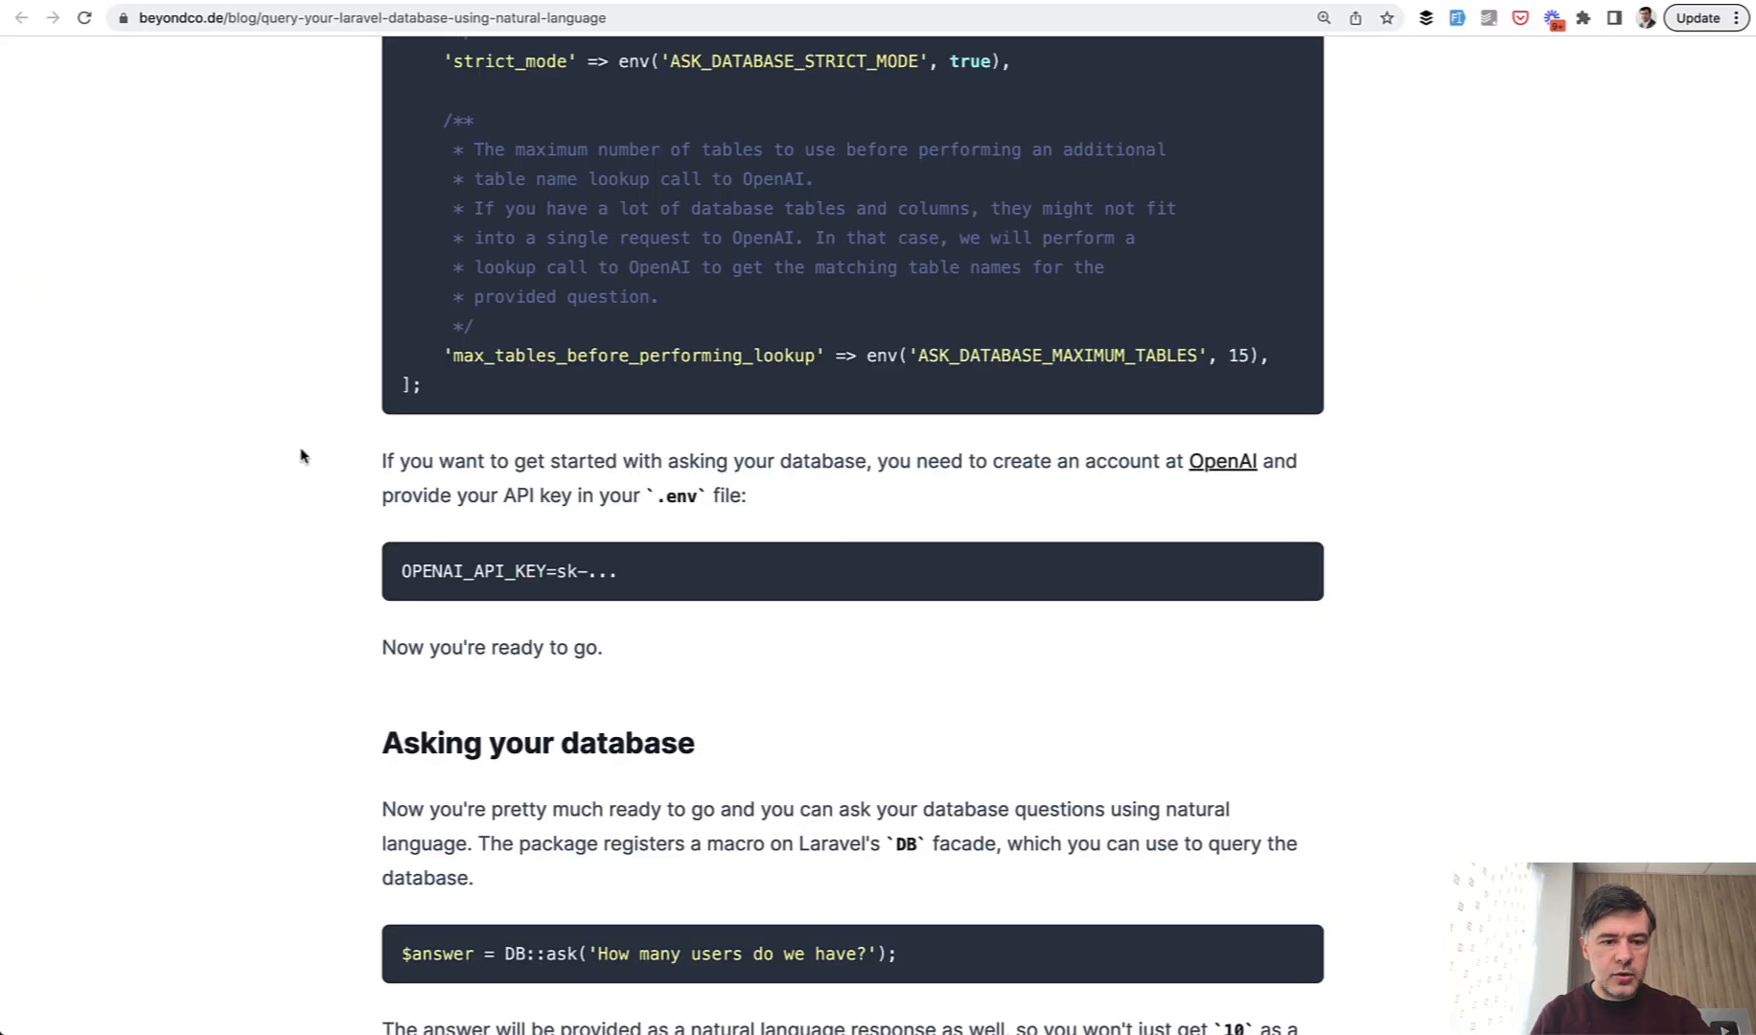
Scroll the beyondco.de post to its Strict Mode and read-only database connection sections.
scroll("down", 3)
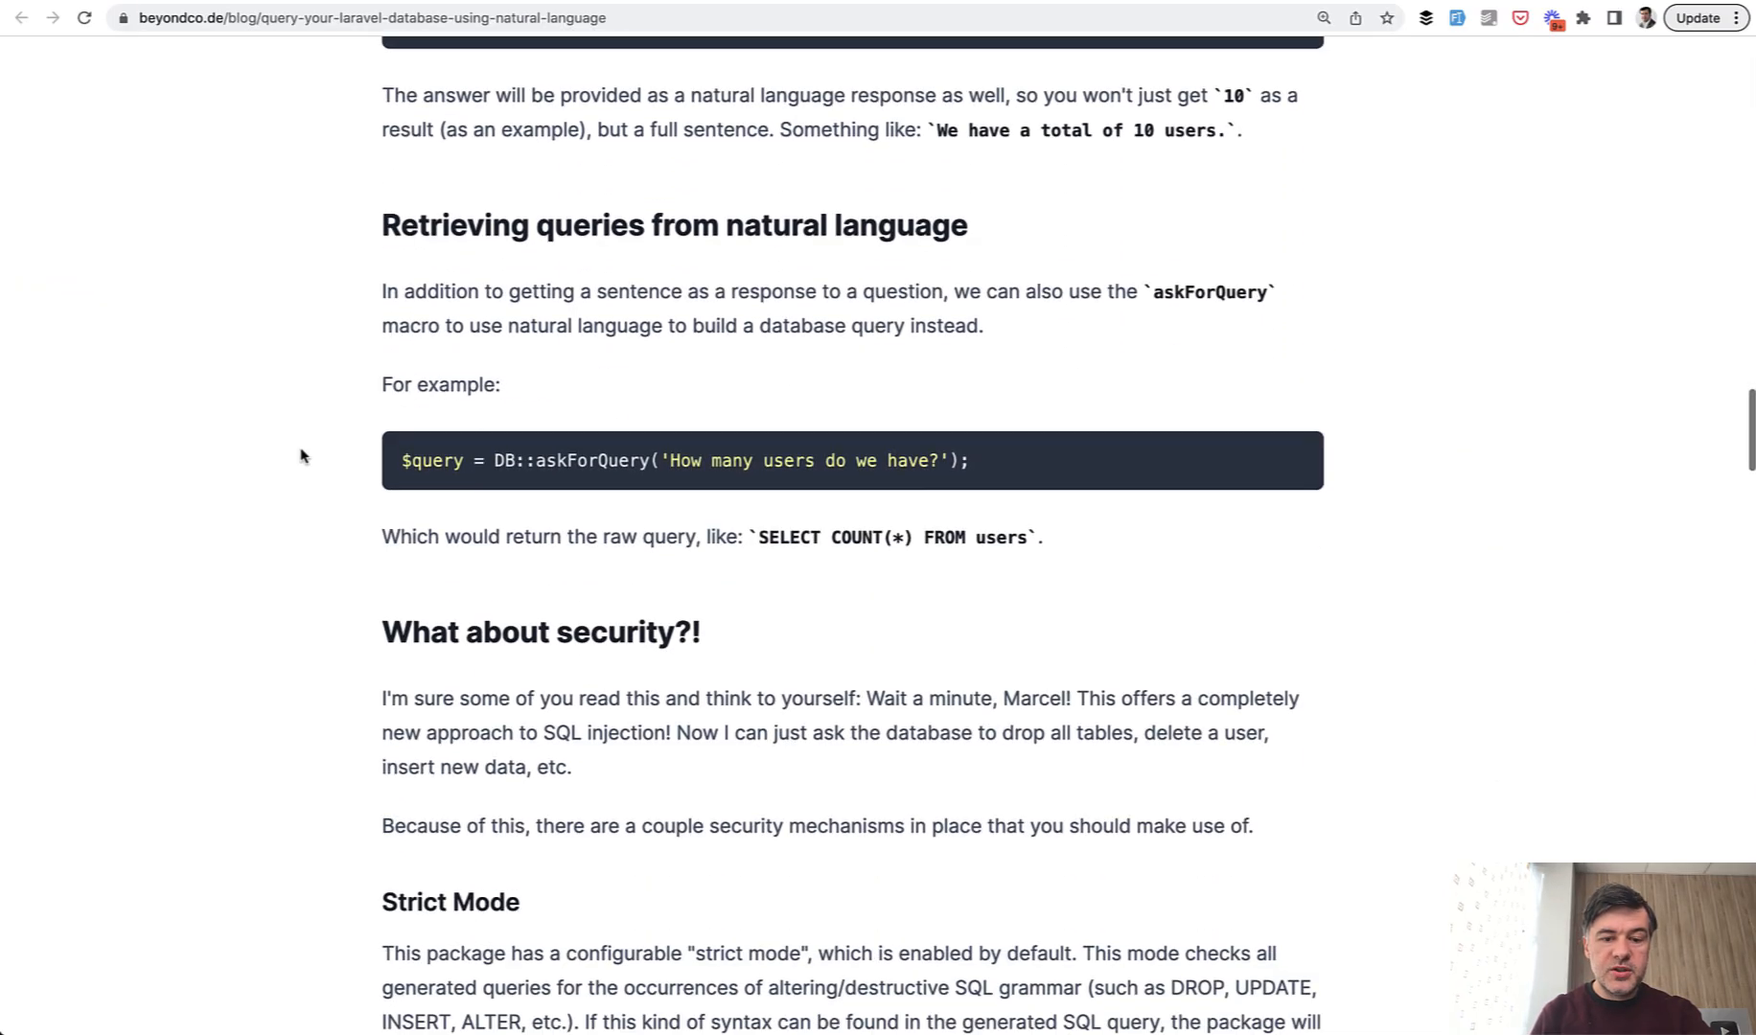
scroll("down", 3)
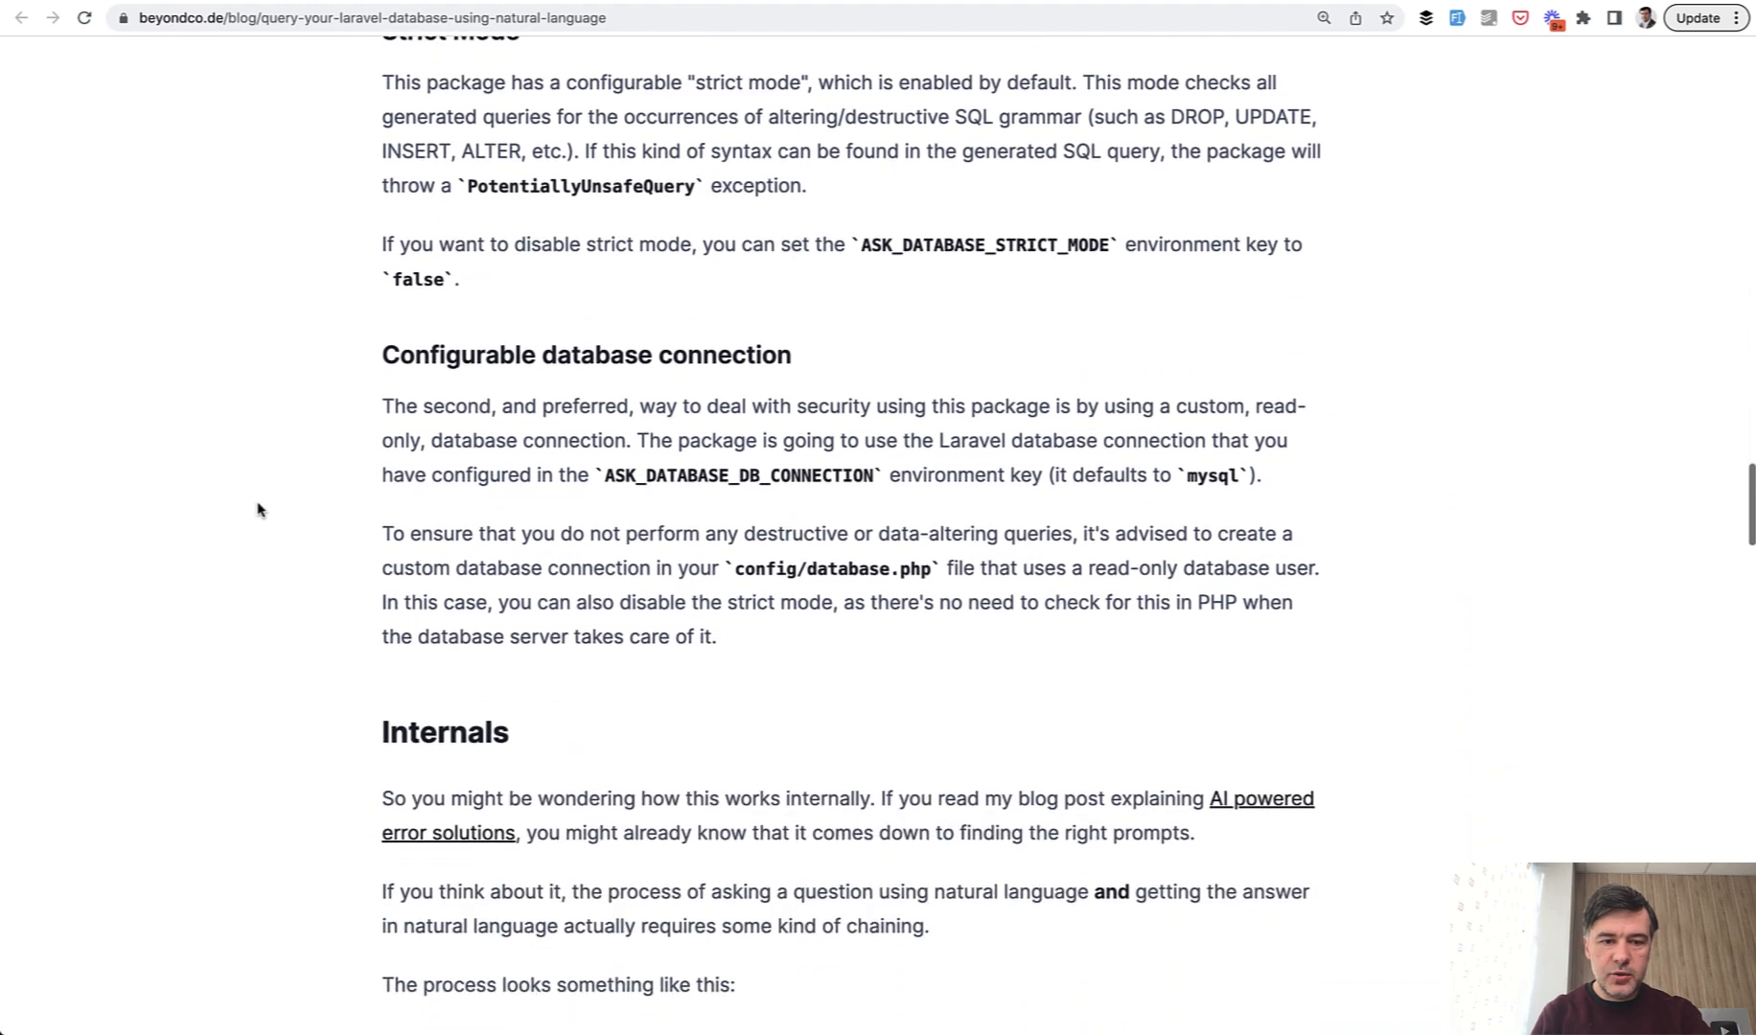
scroll("down", 3)
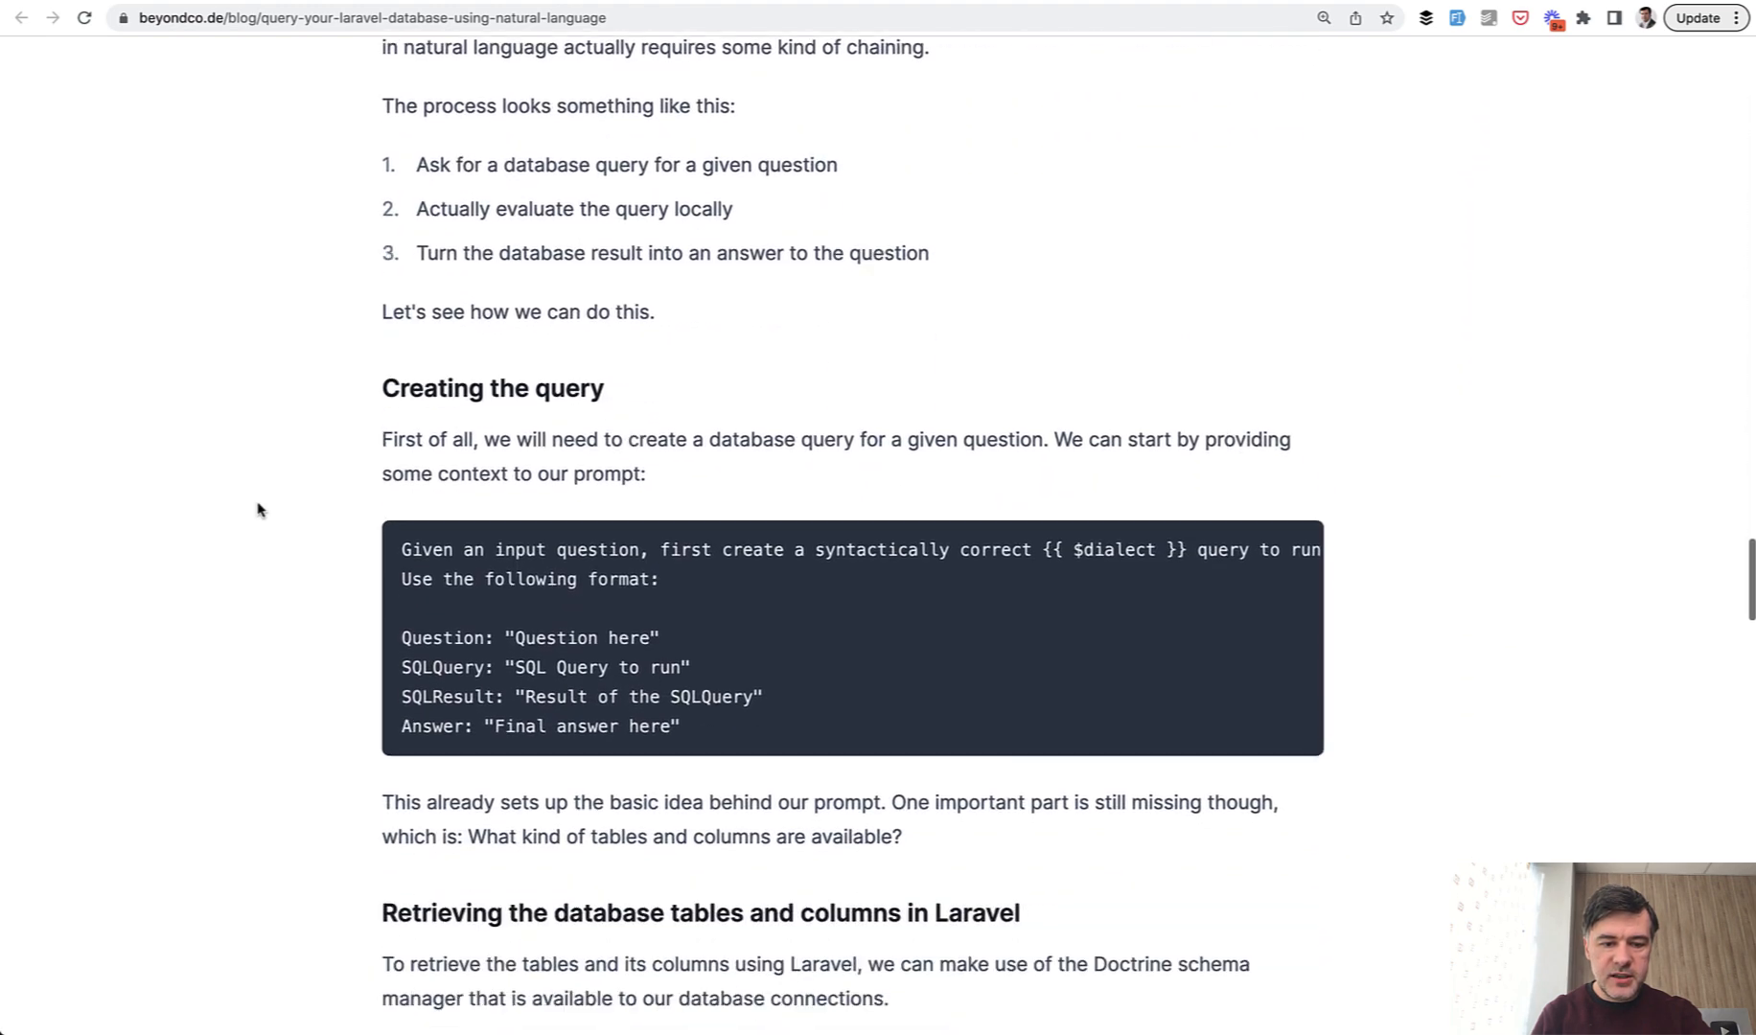
scroll("up", 3)
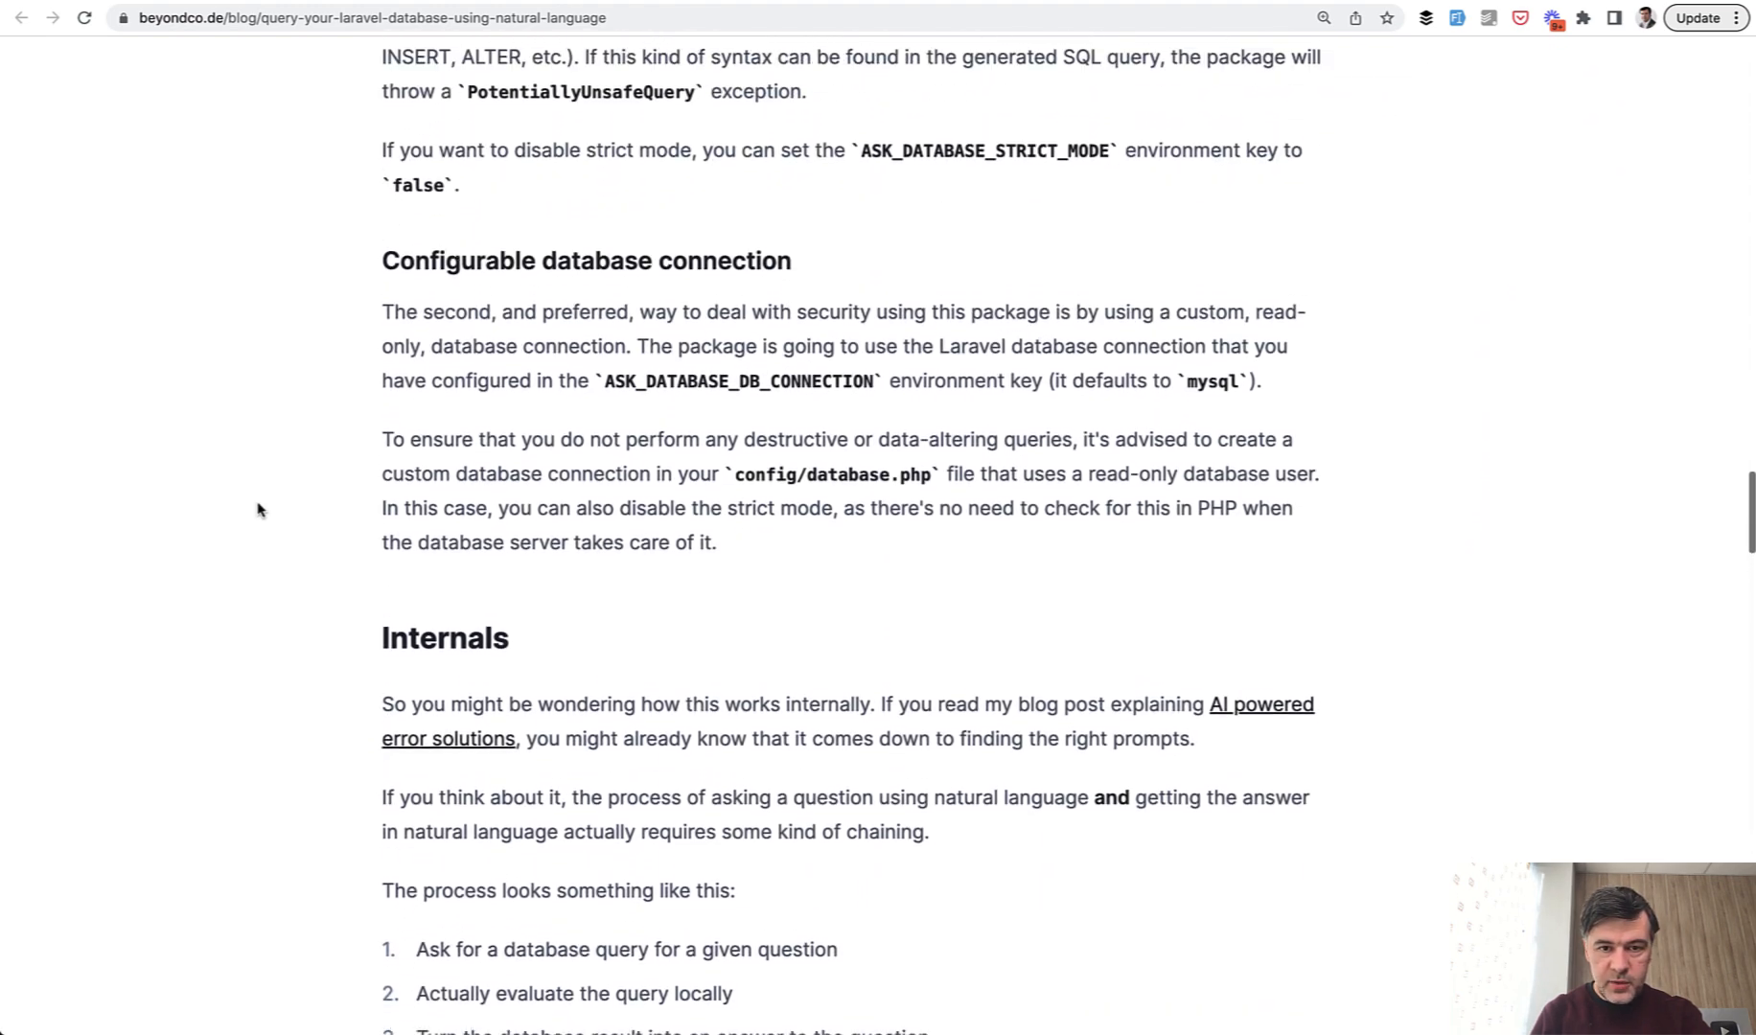
scroll("up", 3)
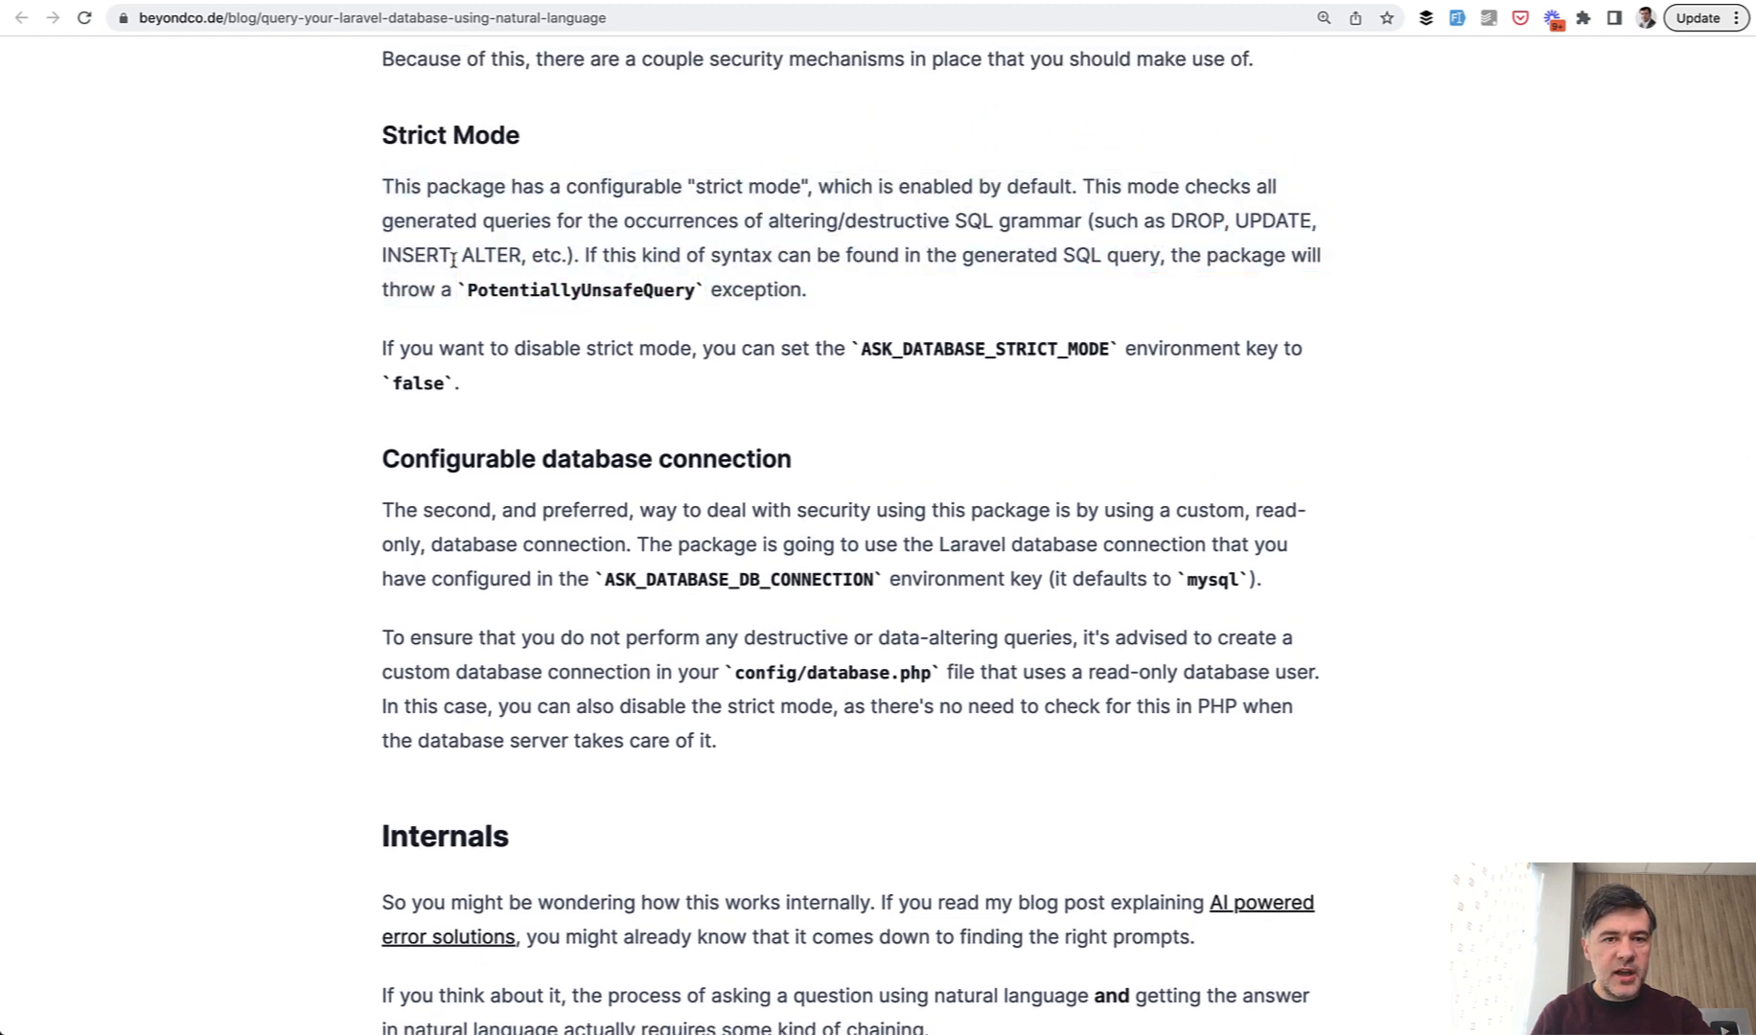
mouse_move(280, 344)
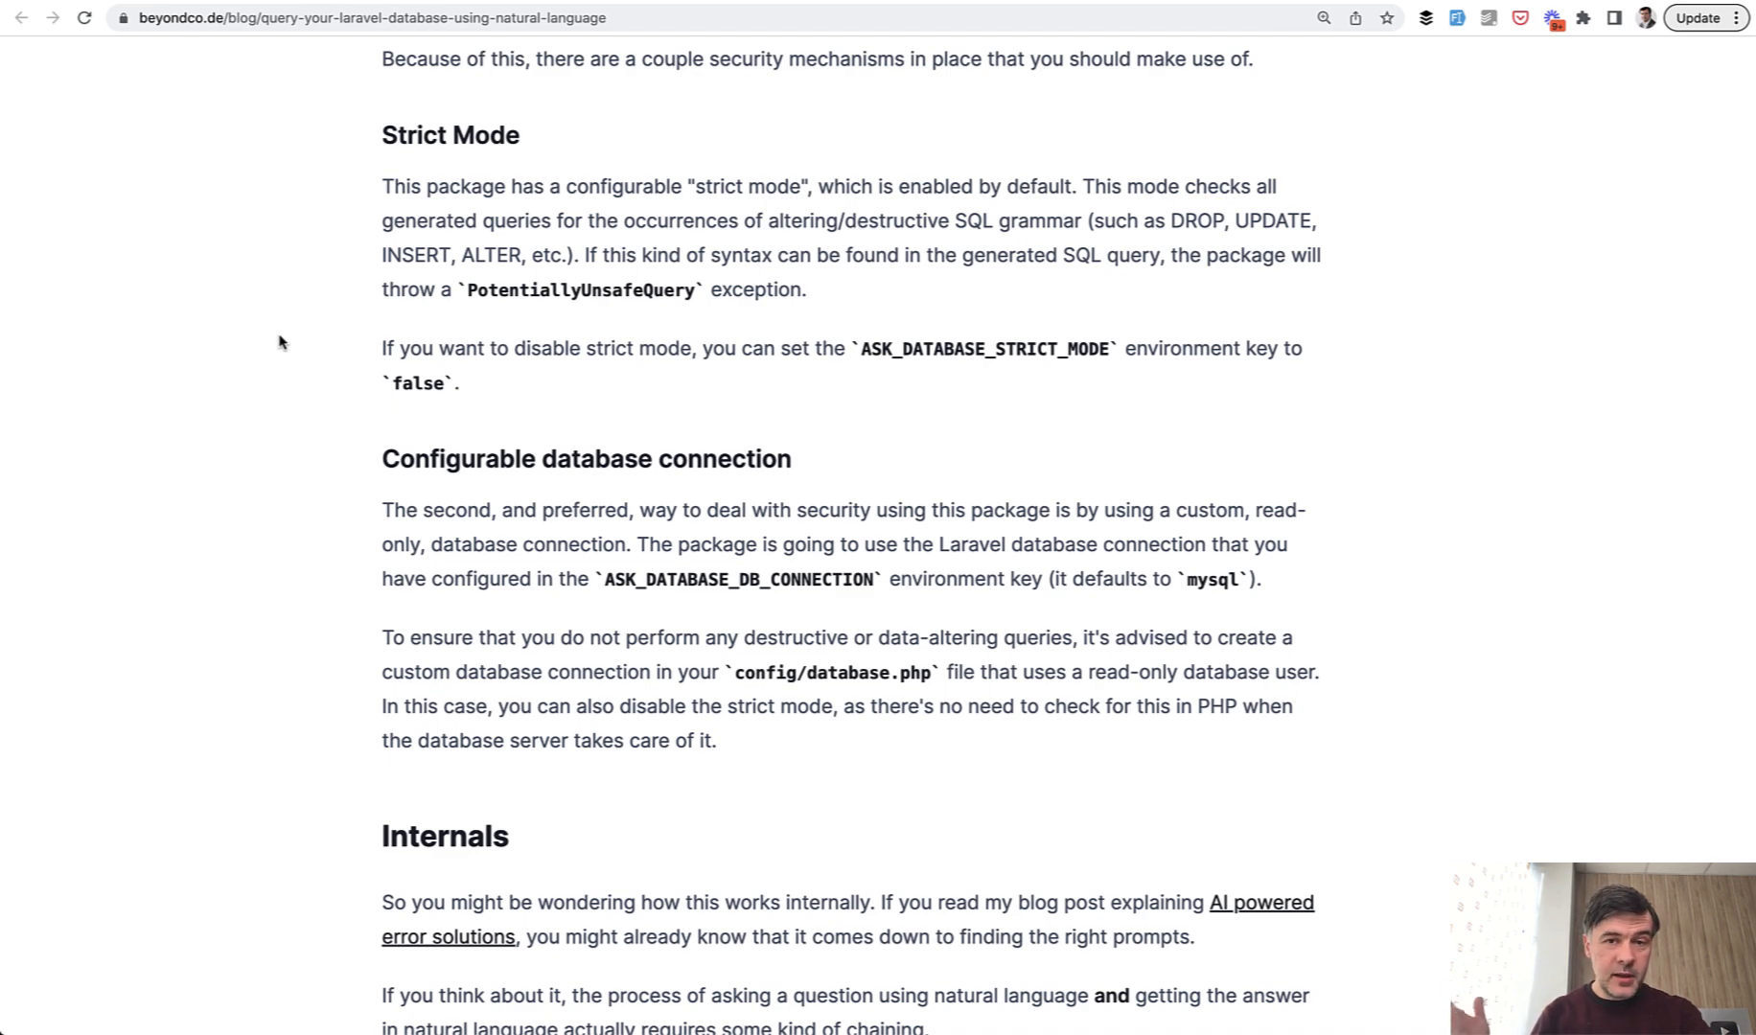
mouse_move(905, 450)
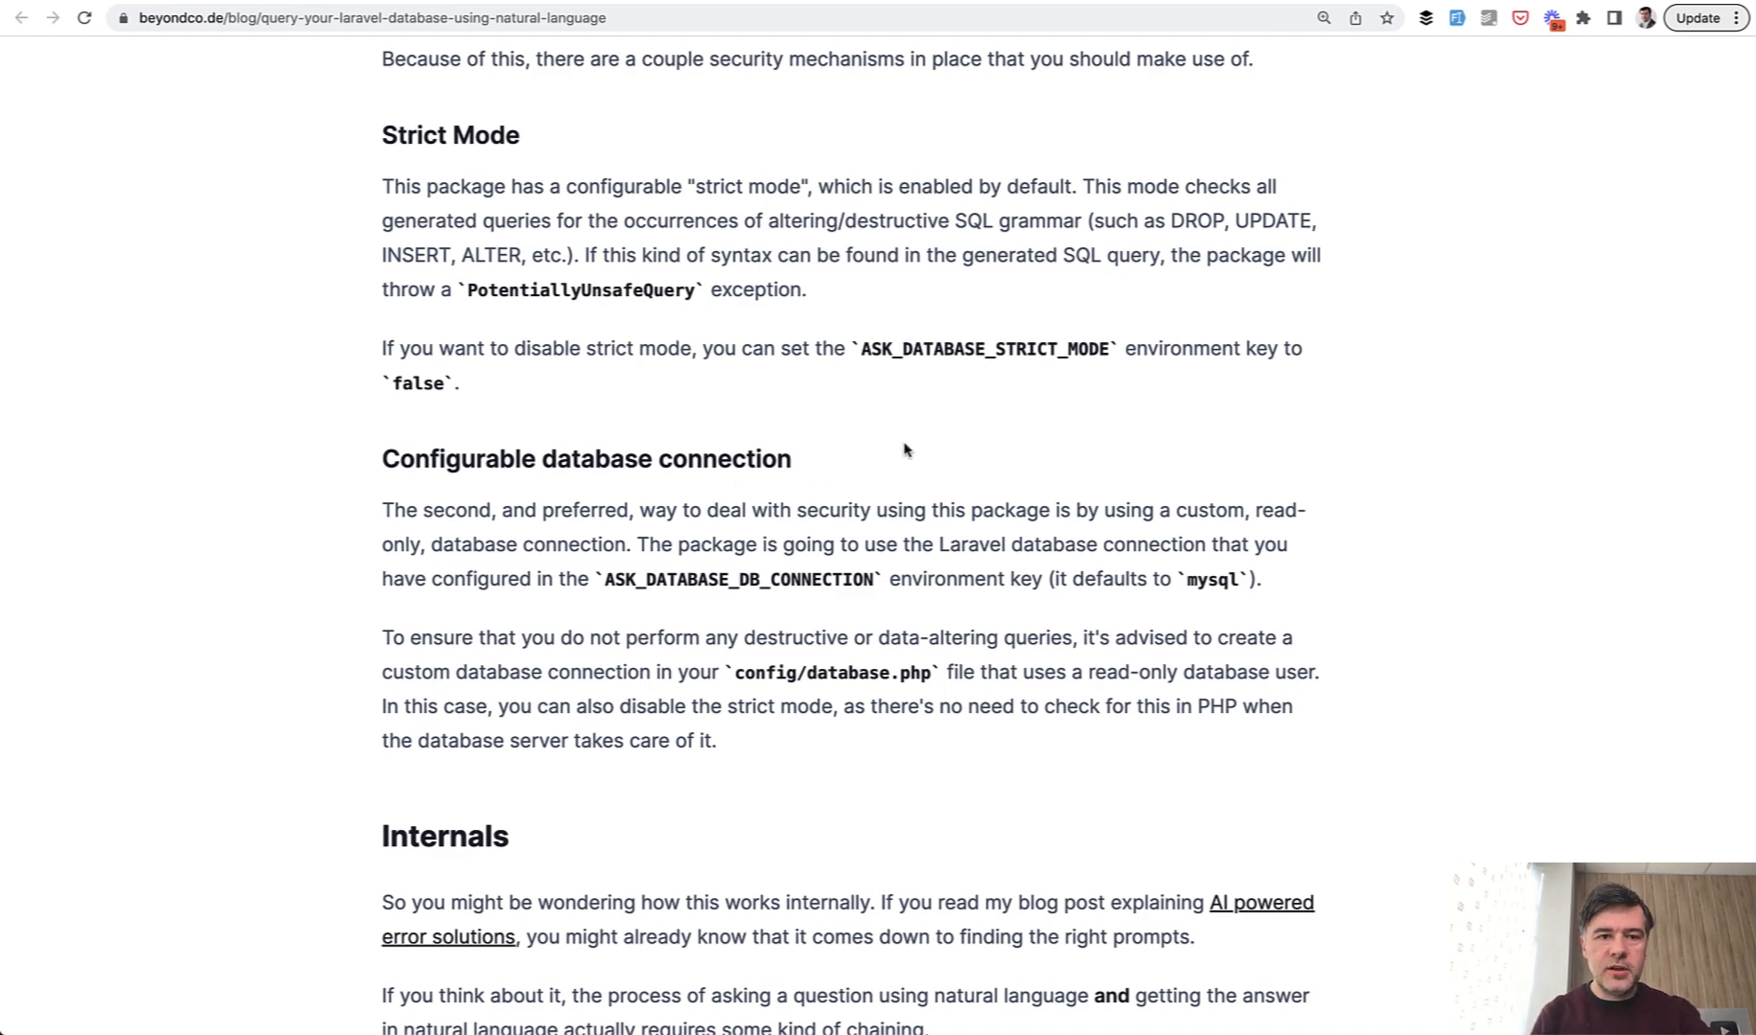